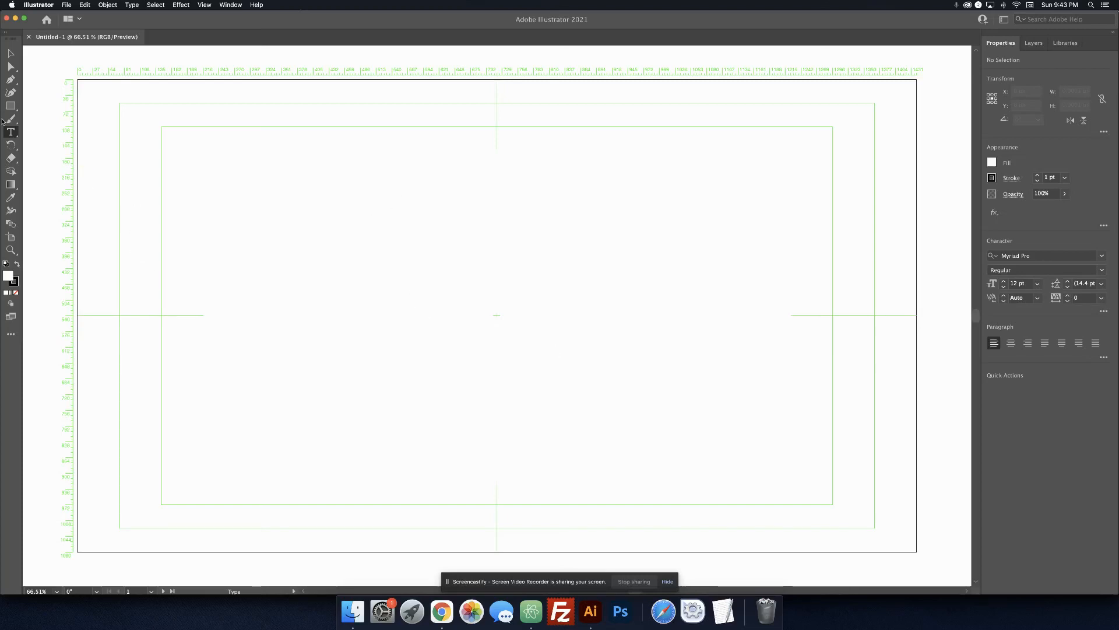
# Draw a circle about 252 px wide in the upper-left of the artboard with the Ellipse Tool
pyautogui.click(11, 105)
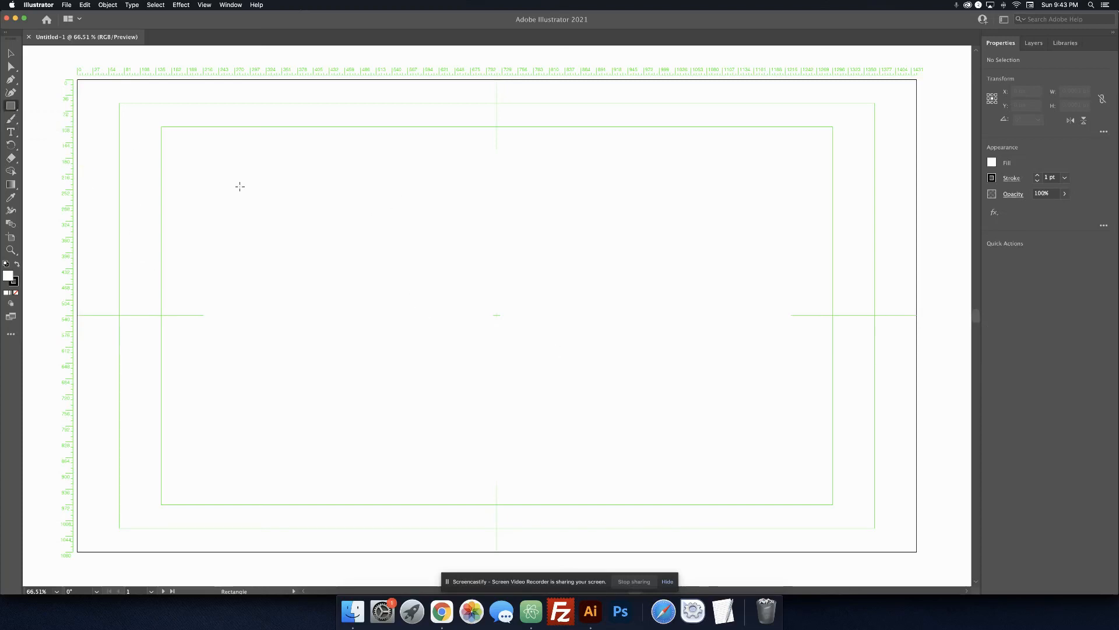
pyautogui.moveTo(212, 161)
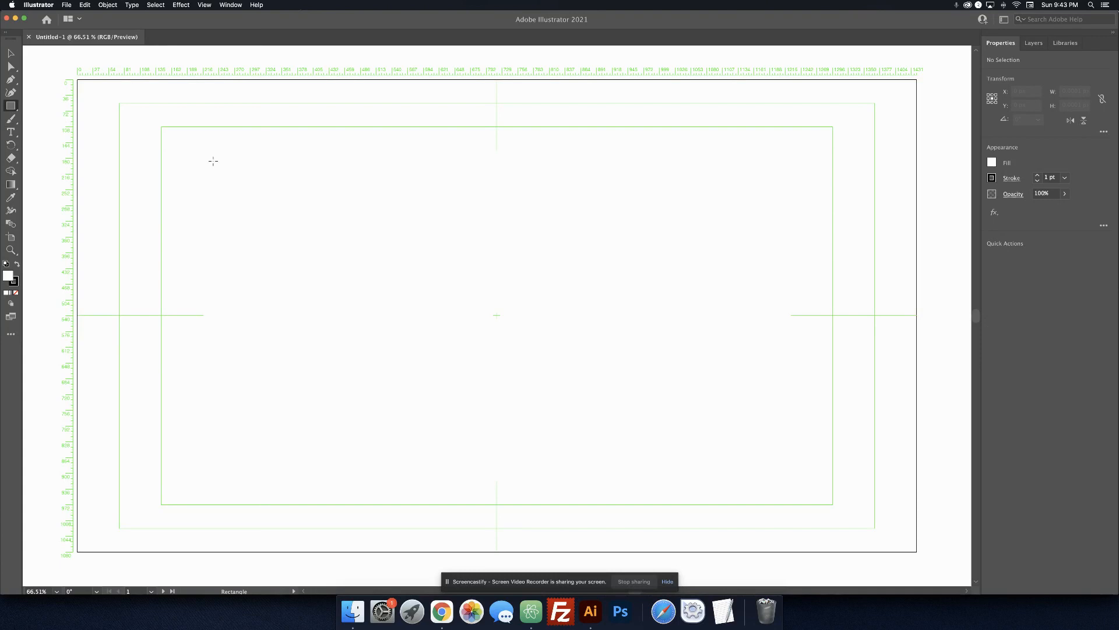
pyautogui.click(11, 105)
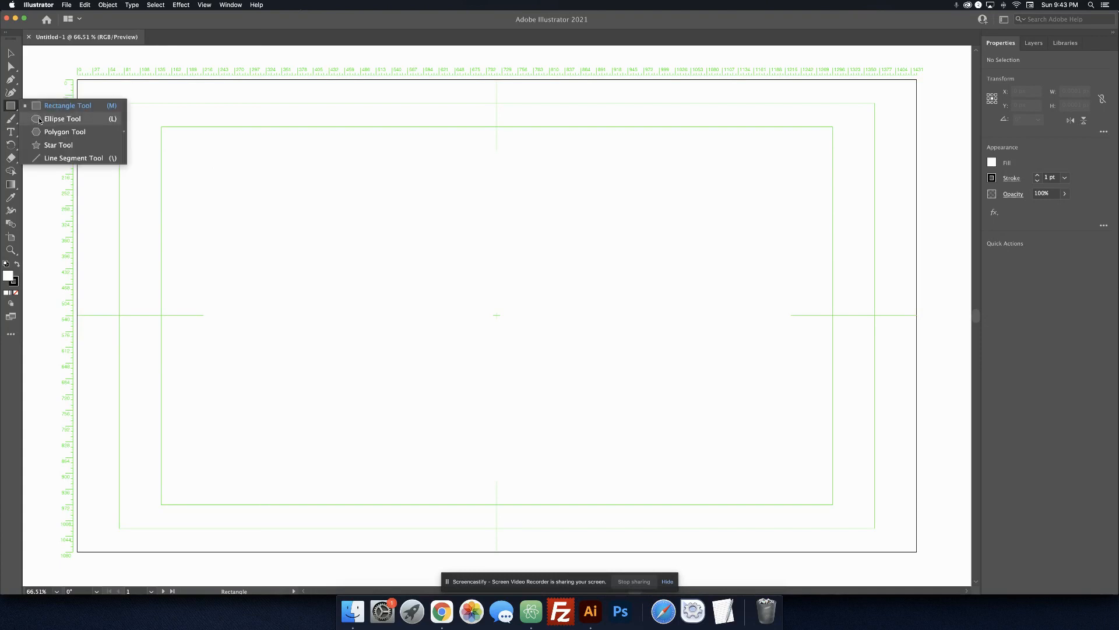
pyautogui.click(62, 119)
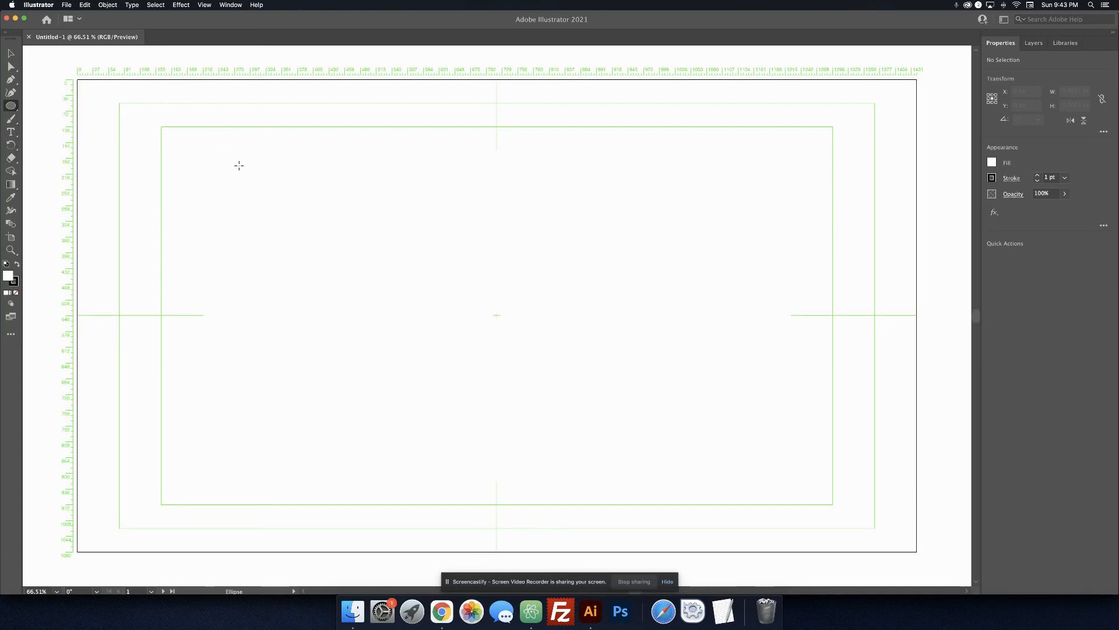
pyautogui.moveTo(239, 166); pyautogui.dragTo(349, 270)
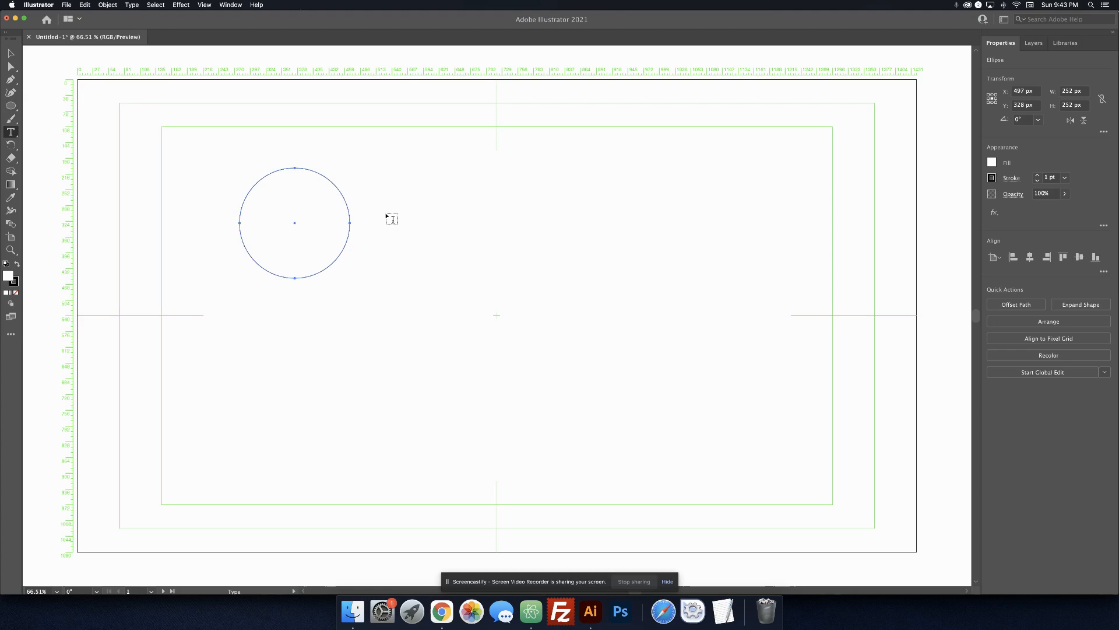
# Place Lorem ipsum placeholder text right of the circle and enlarge it to about 203 pt
pyautogui.click(392, 219)
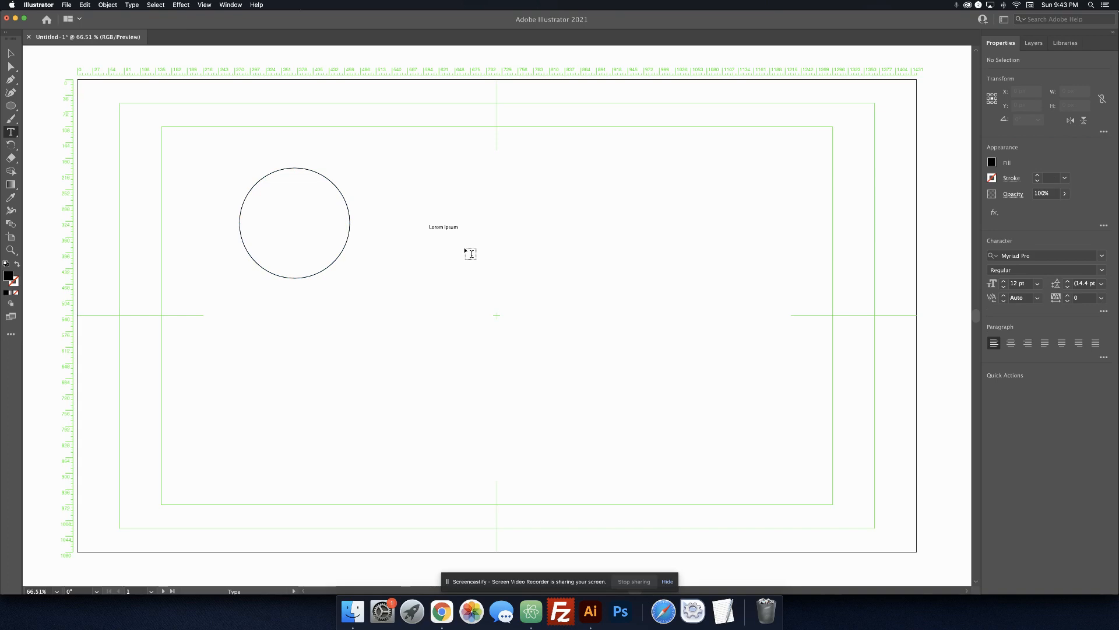
pyautogui.click(11, 54)
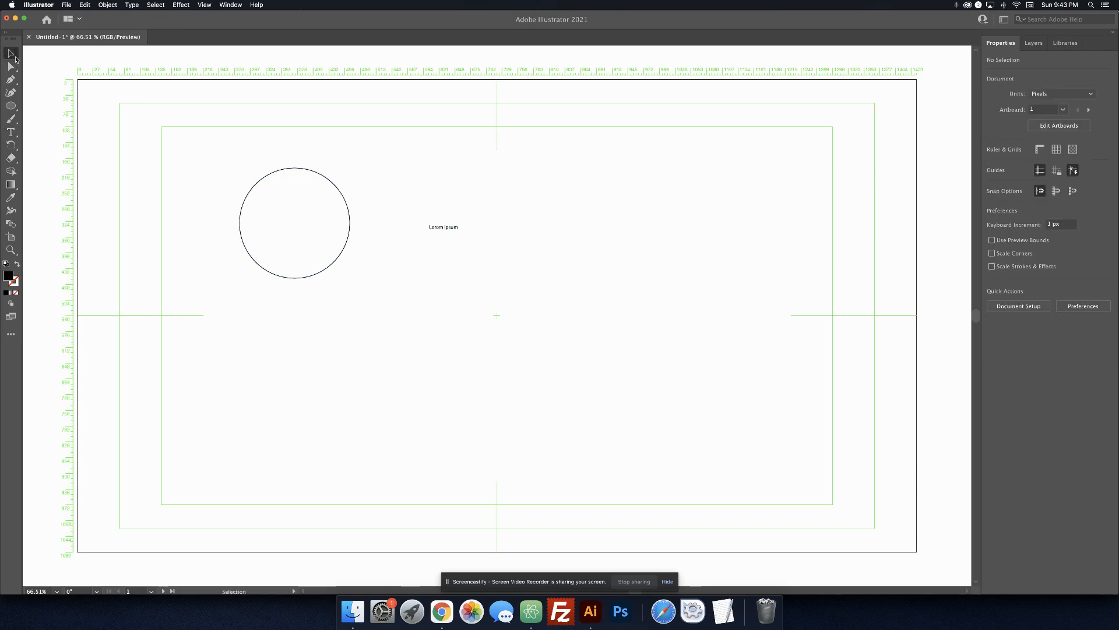
pyautogui.click(443, 226)
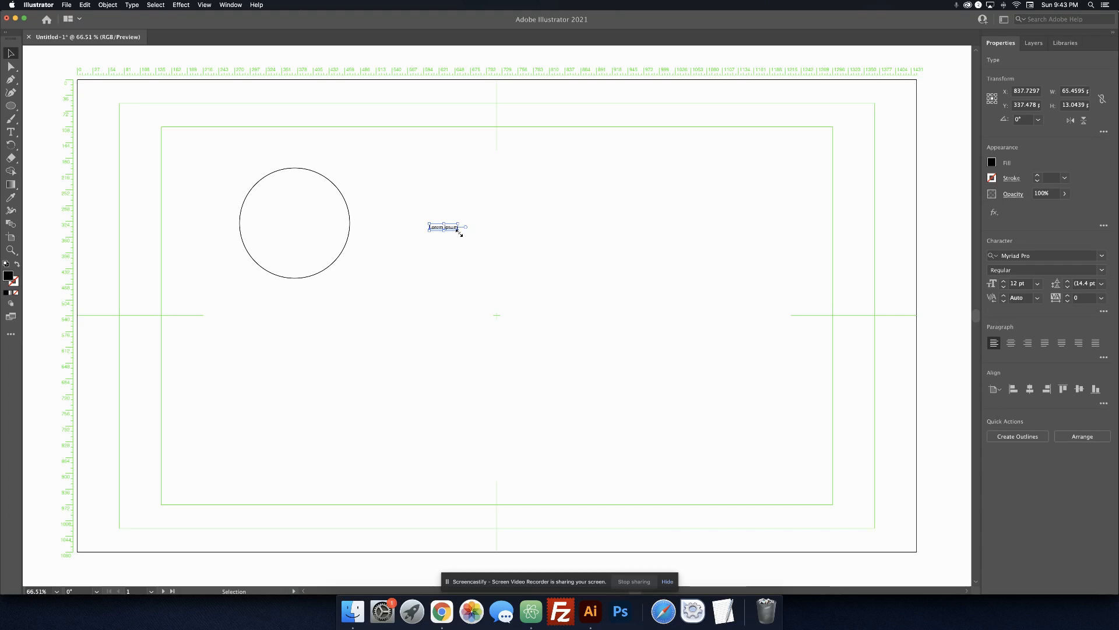
pyautogui.moveTo(467, 233); pyautogui.dragTo(657, 364)
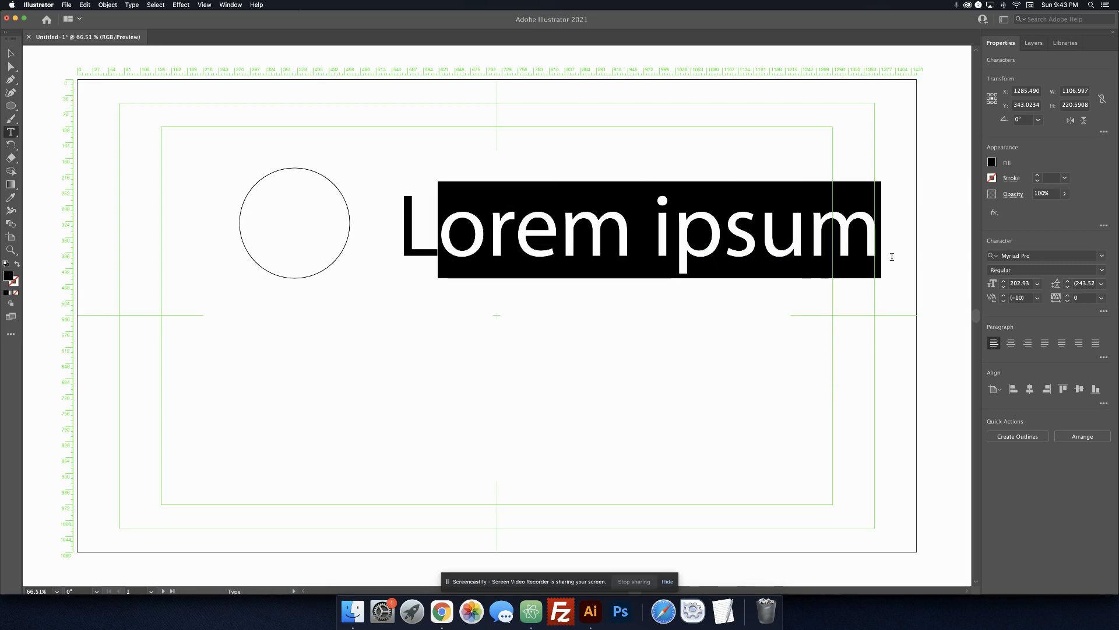
# Replace the placeholder with a single S, scale it to about 389 pt and set it beside the circle
pyautogui.press('delete')
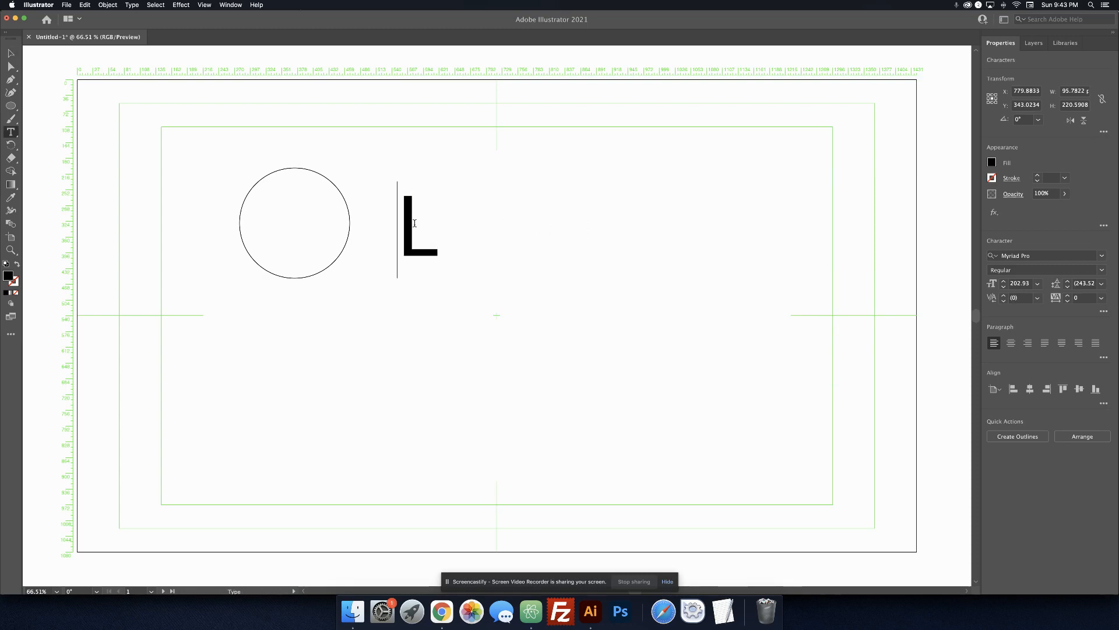
pyautogui.write('S')
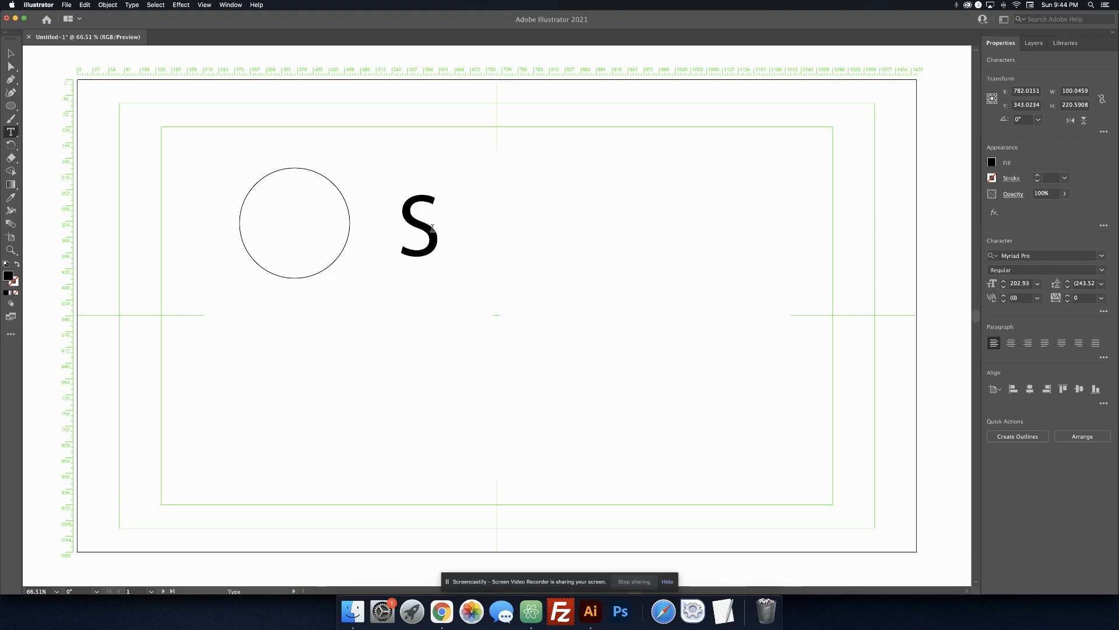
pyautogui.tripleClick(419, 228)
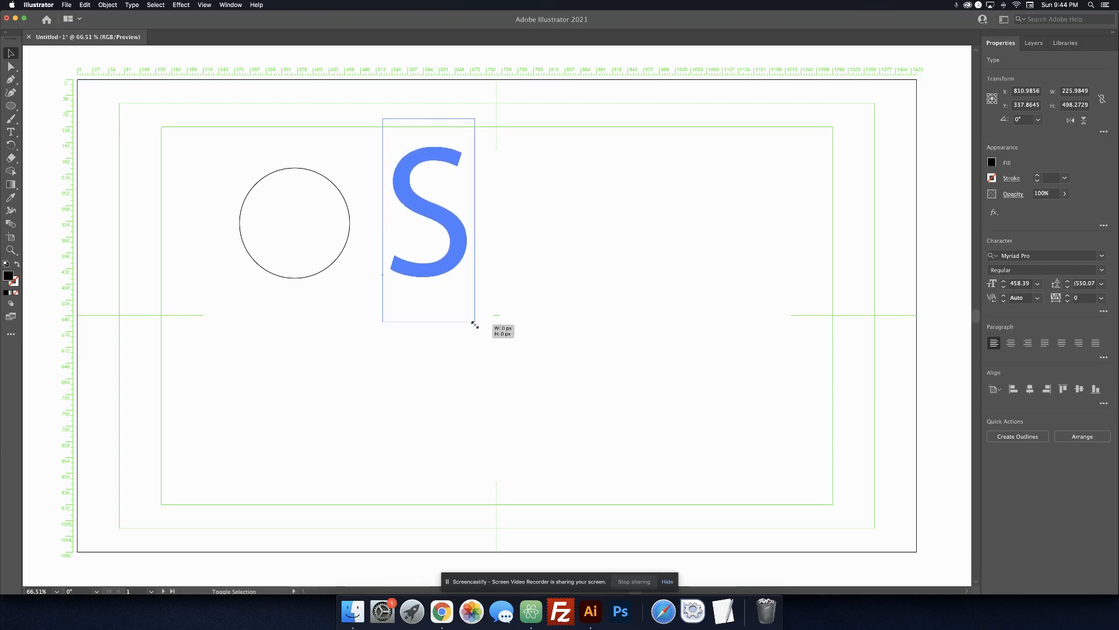
pyautogui.moveTo(475, 323); pyautogui.dragTo(451, 255)
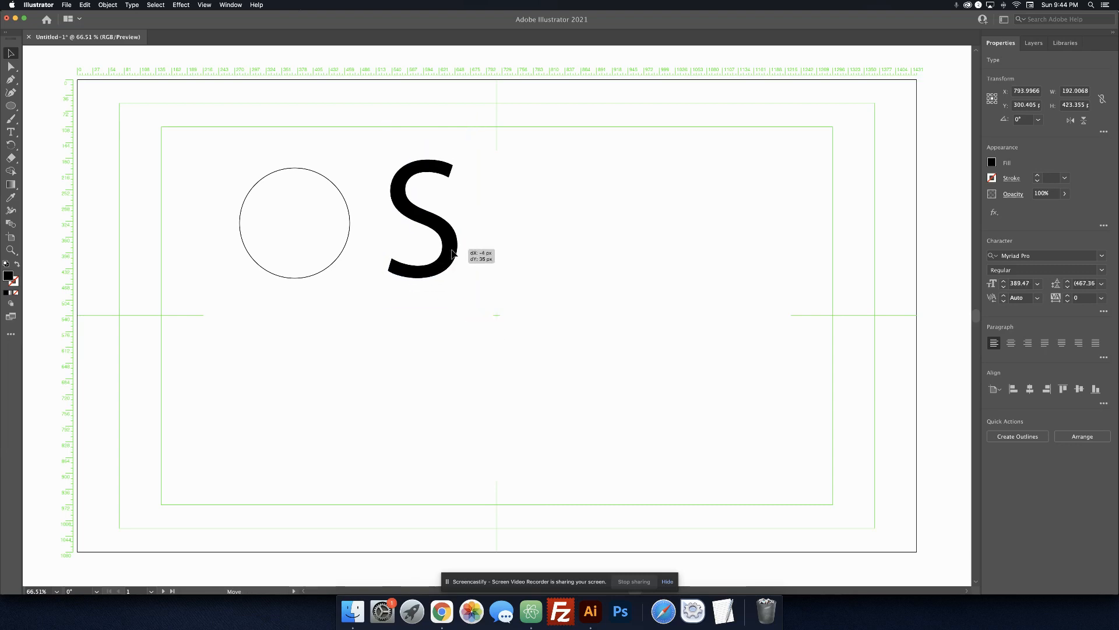
pyautogui.moveTo(421, 221); pyautogui.dragTo(474, 235)
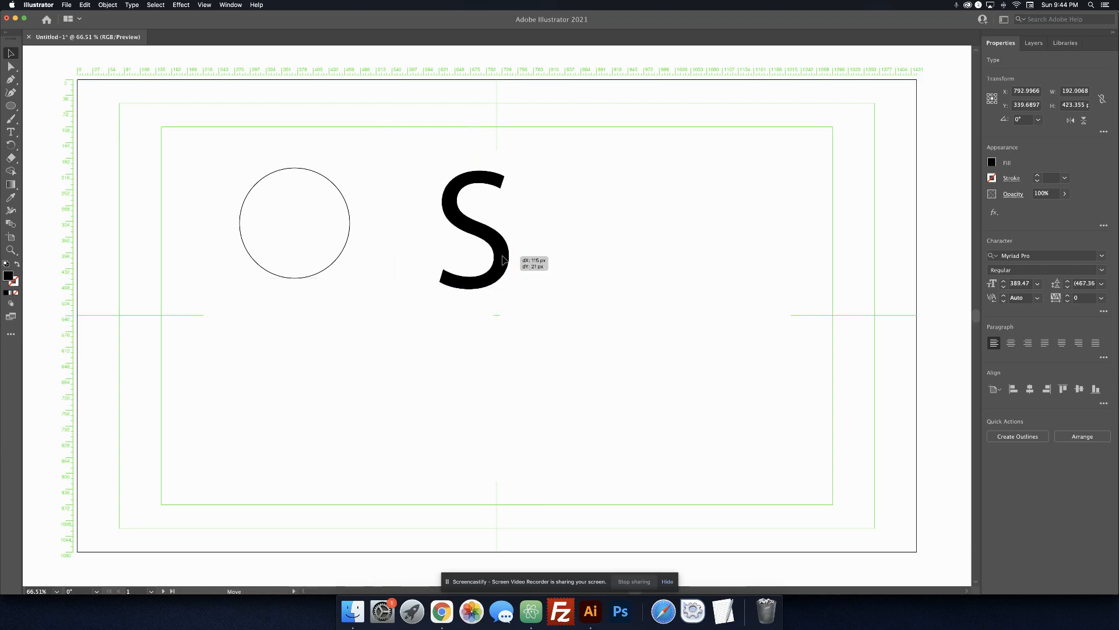
pyautogui.moveTo(471, 229); pyautogui.dragTo(492, 226)
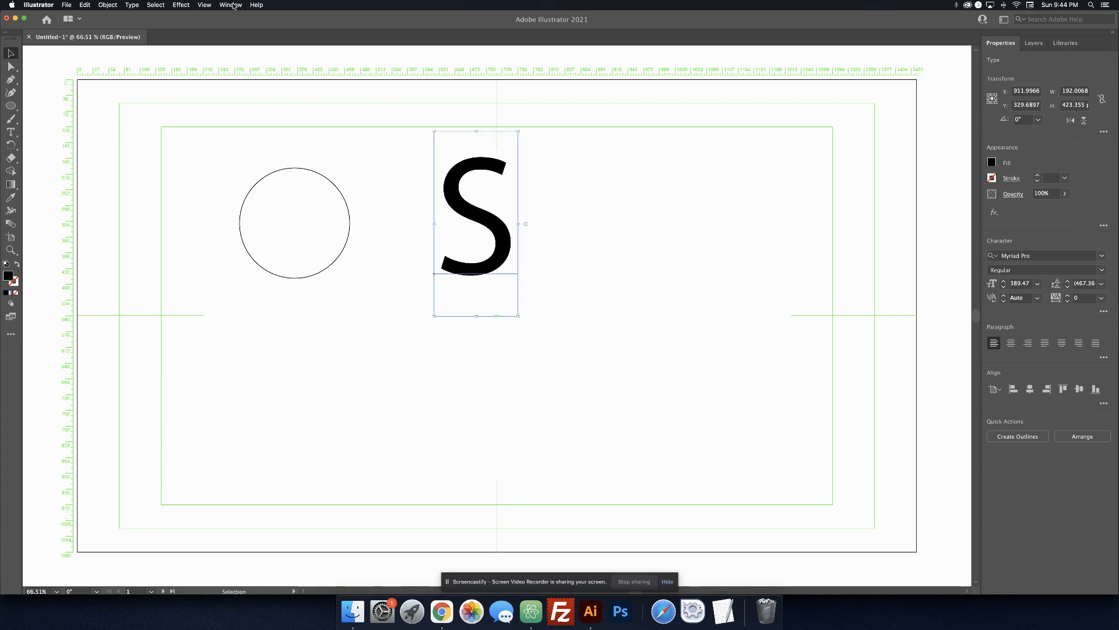
# Switch the workspace layout to Essentials Classic
pyautogui.click(229, 5)
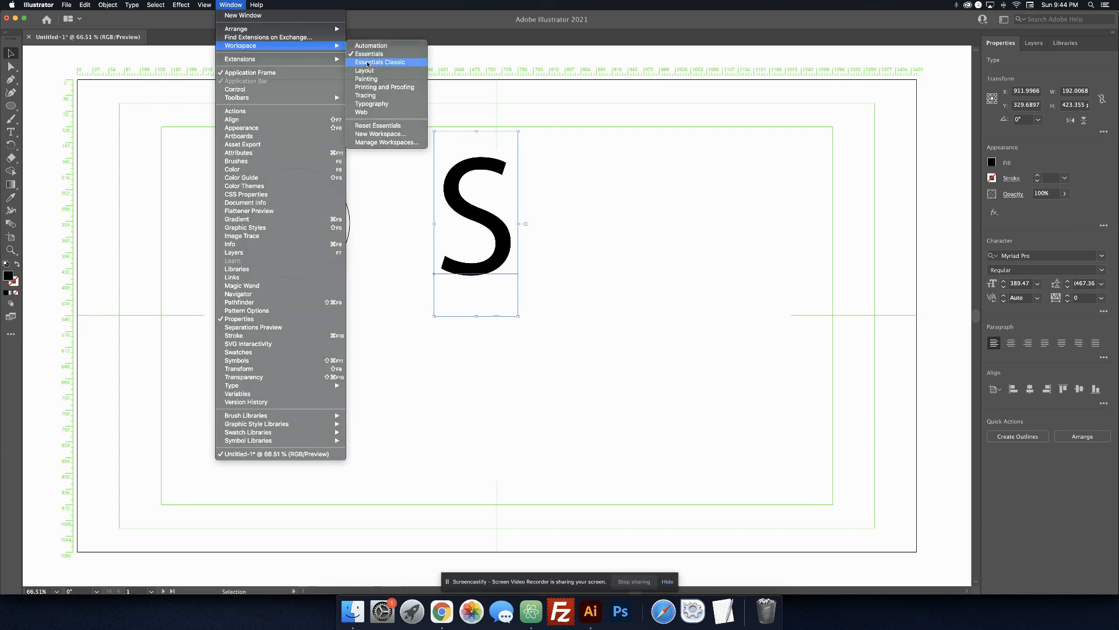
pyautogui.click(381, 62)
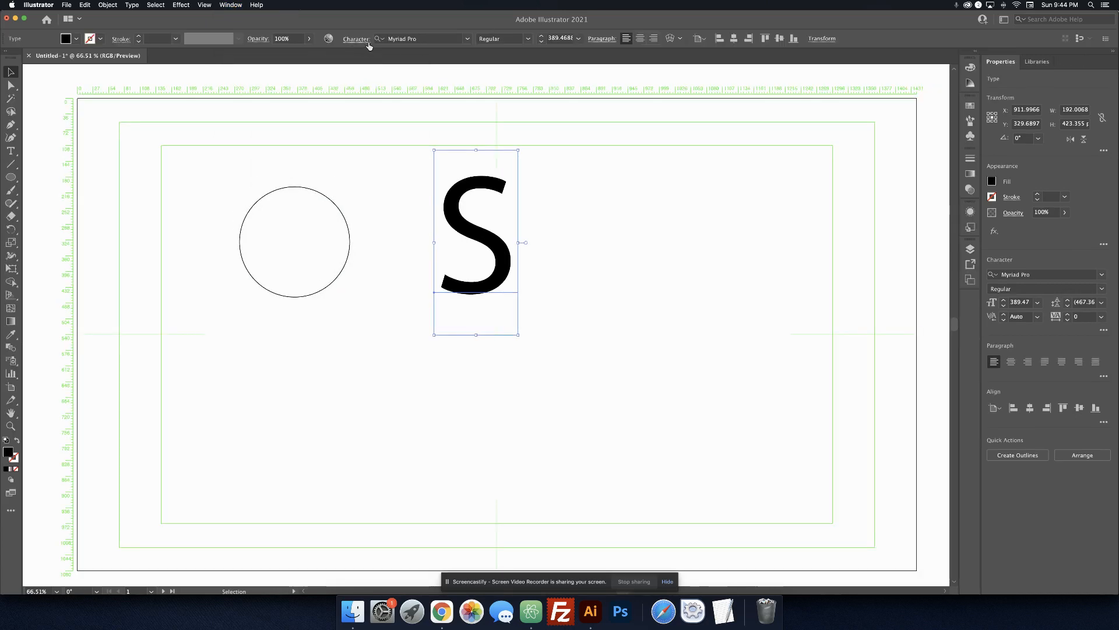
pyautogui.moveTo(516, 136)
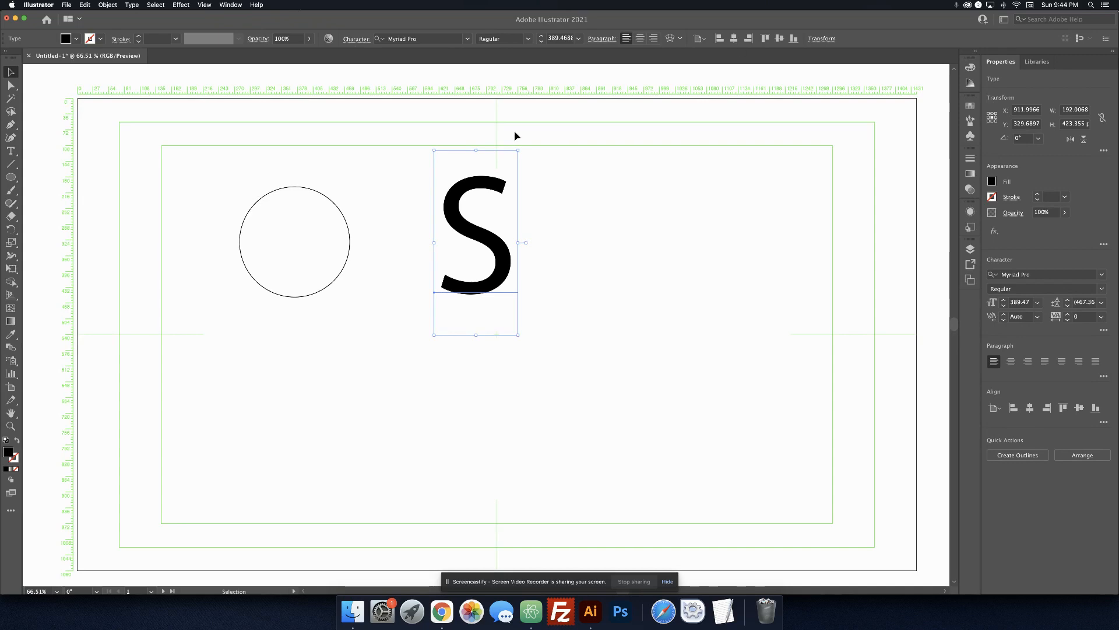
# Change the S from Myriad Pro to Arial Black and move it back beside the circle
pyautogui.click(417, 38)
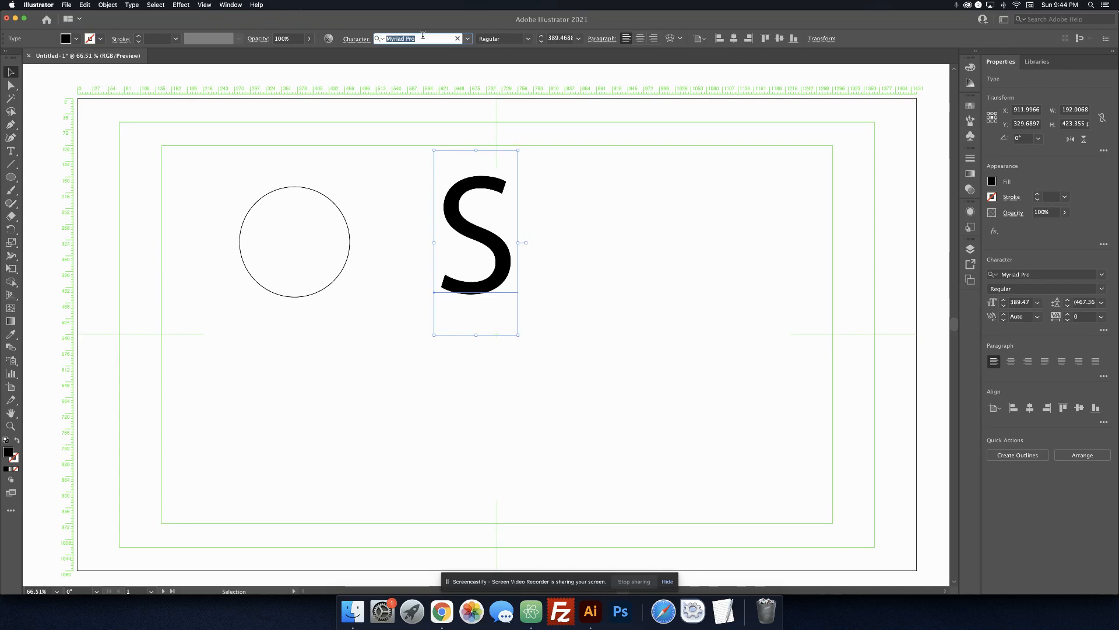
pyautogui.click(467, 39)
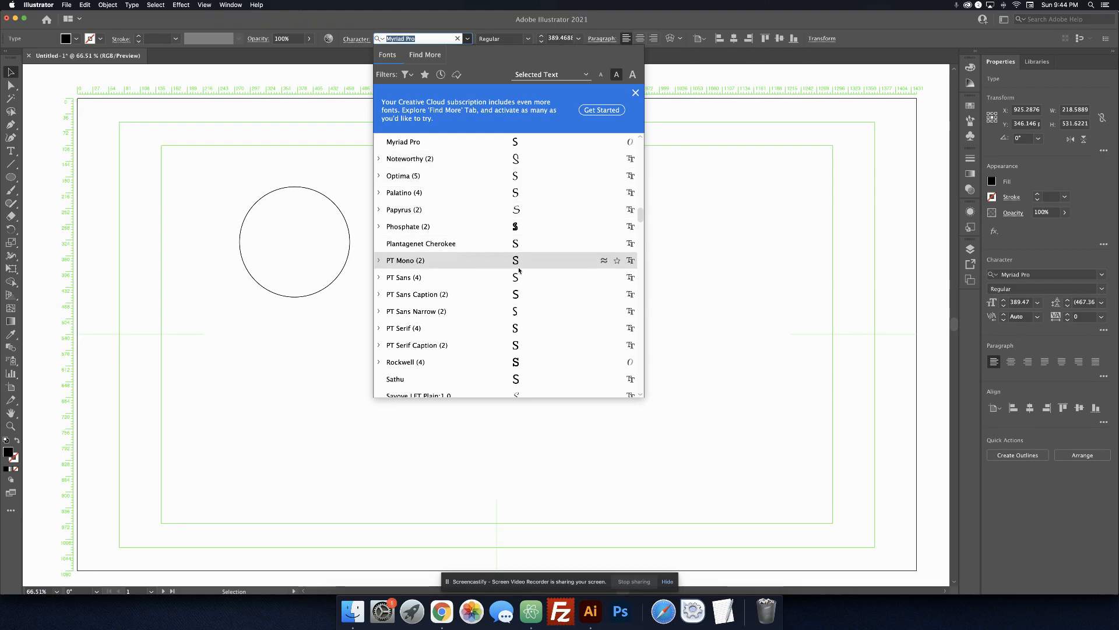
pyautogui.moveTo(548, 272)
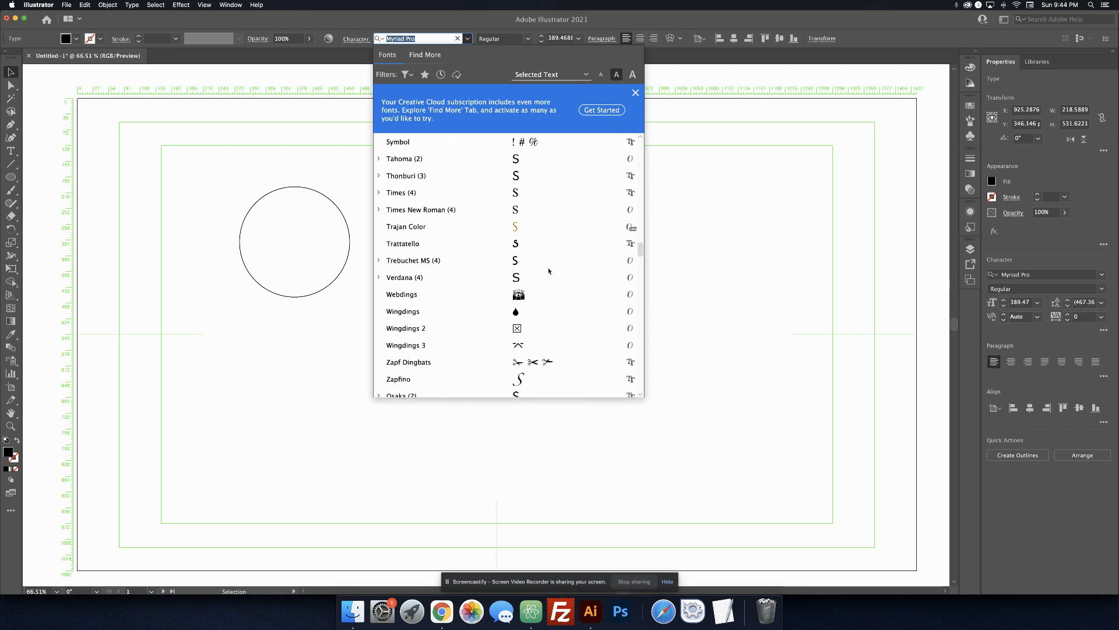
pyautogui.click(405, 278)
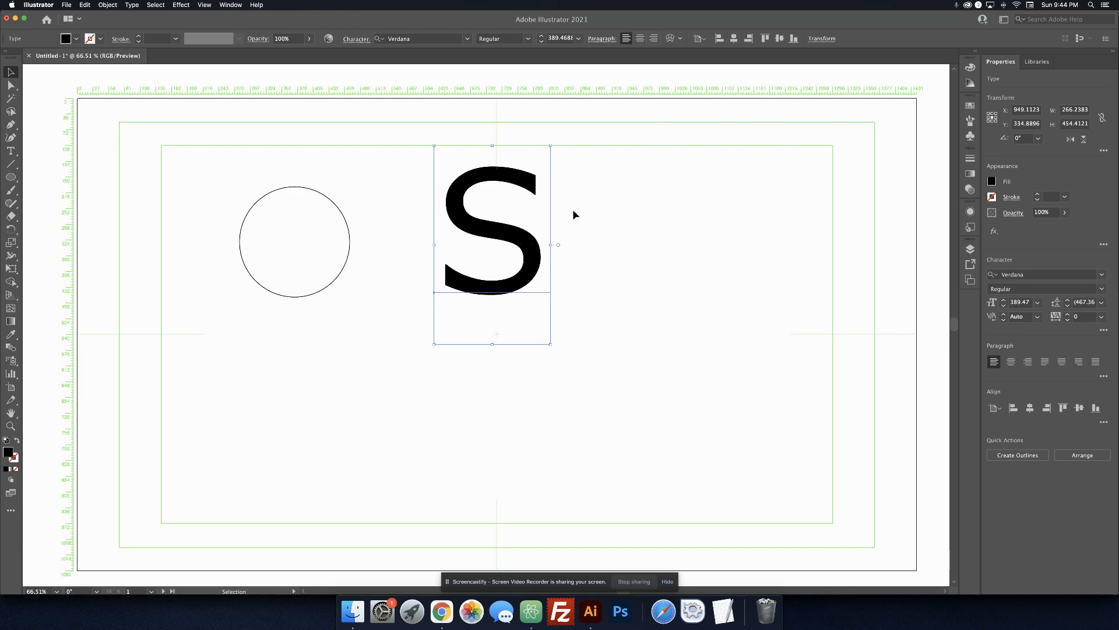
pyautogui.moveTo(491, 243); pyautogui.dragTo(774, 257)
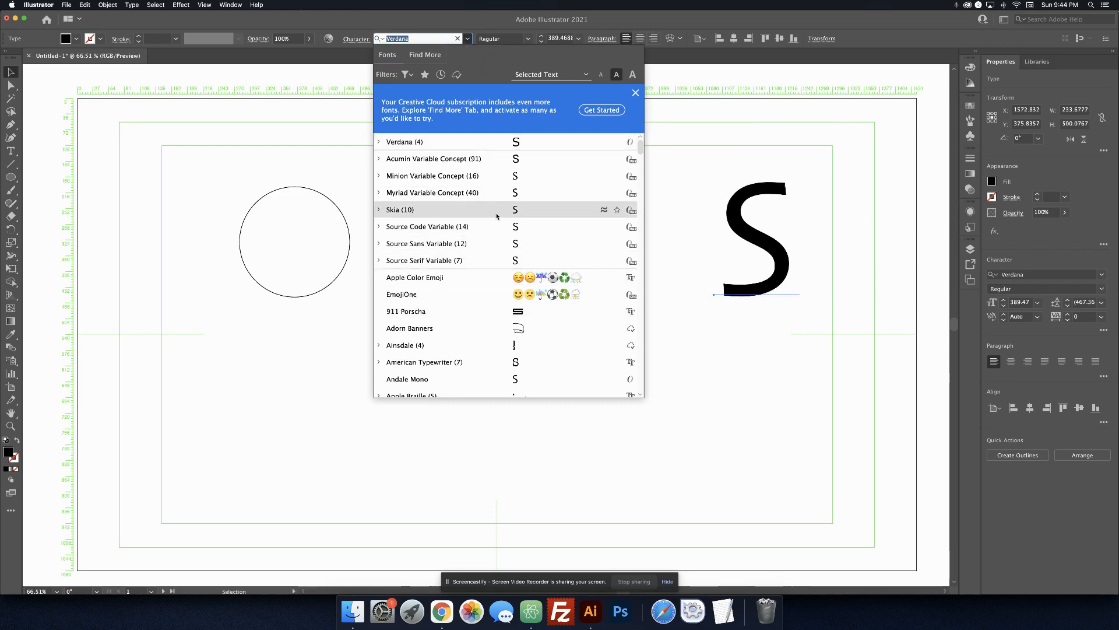
pyautogui.scroll(-3)
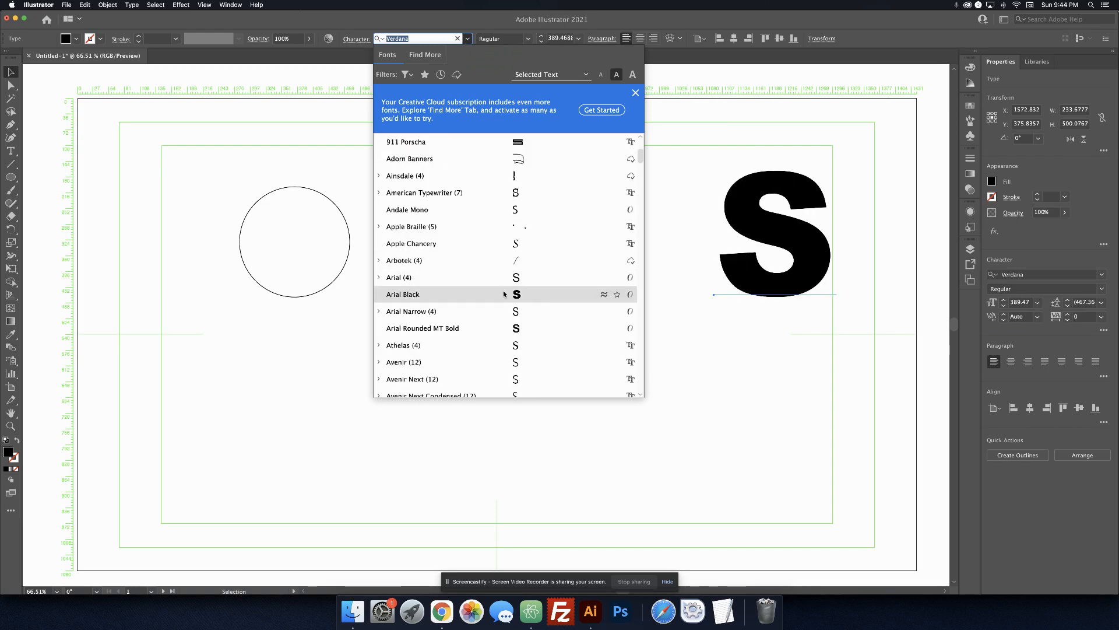
pyautogui.click(403, 294)
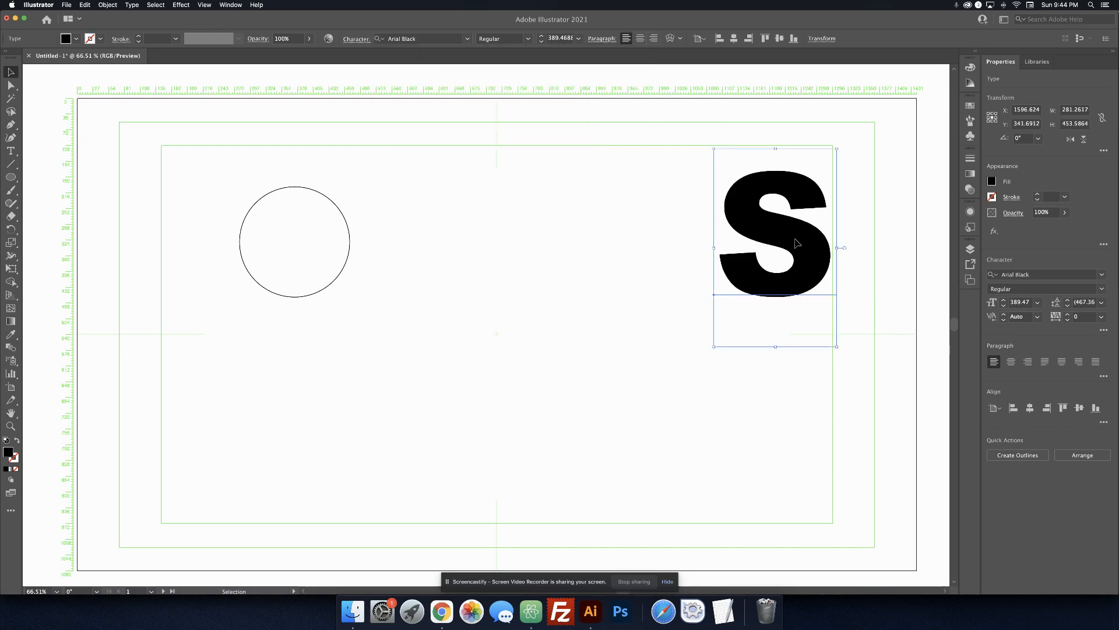
pyautogui.moveTo(774, 246); pyautogui.dragTo(454, 253)
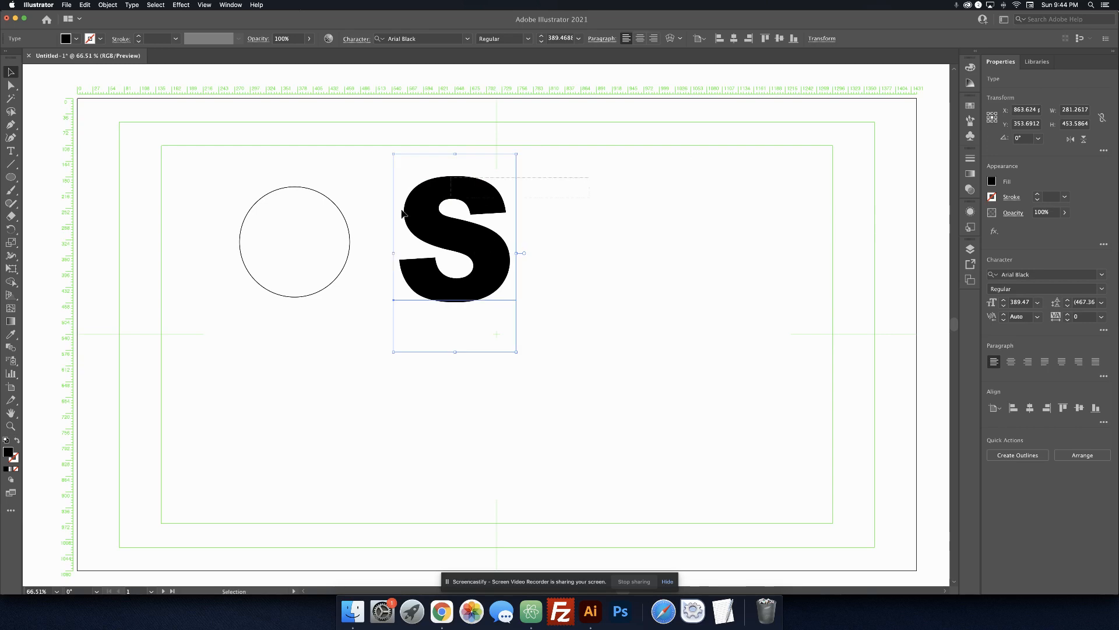
# Nudge the circle up level with the Arial Black S, then select the S
pyautogui.click(294, 242)
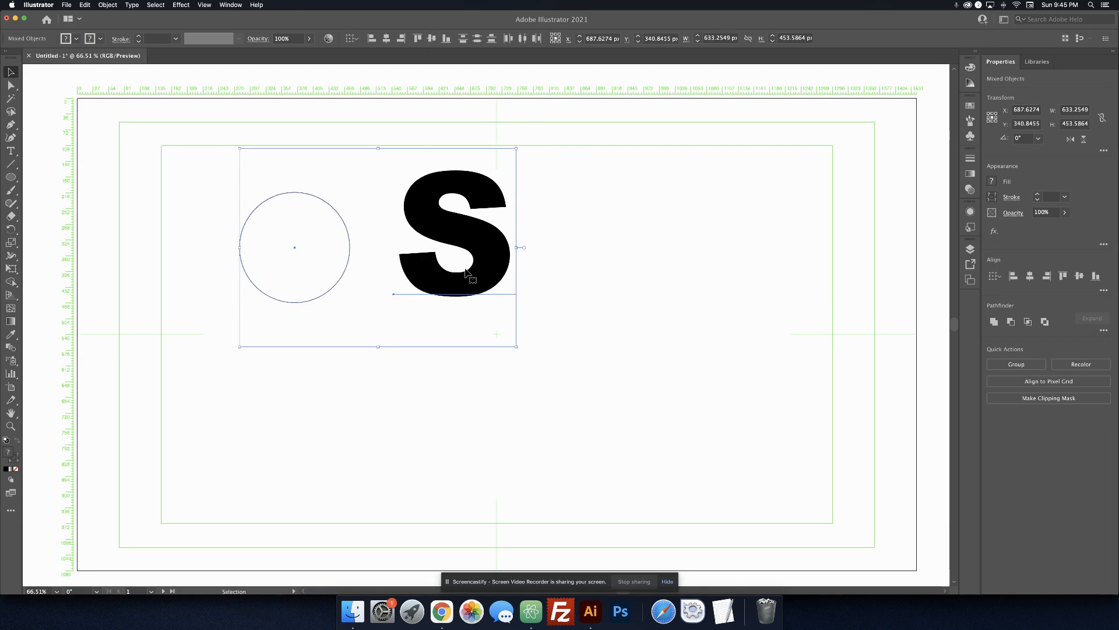
pyautogui.moveTo(612, 235)
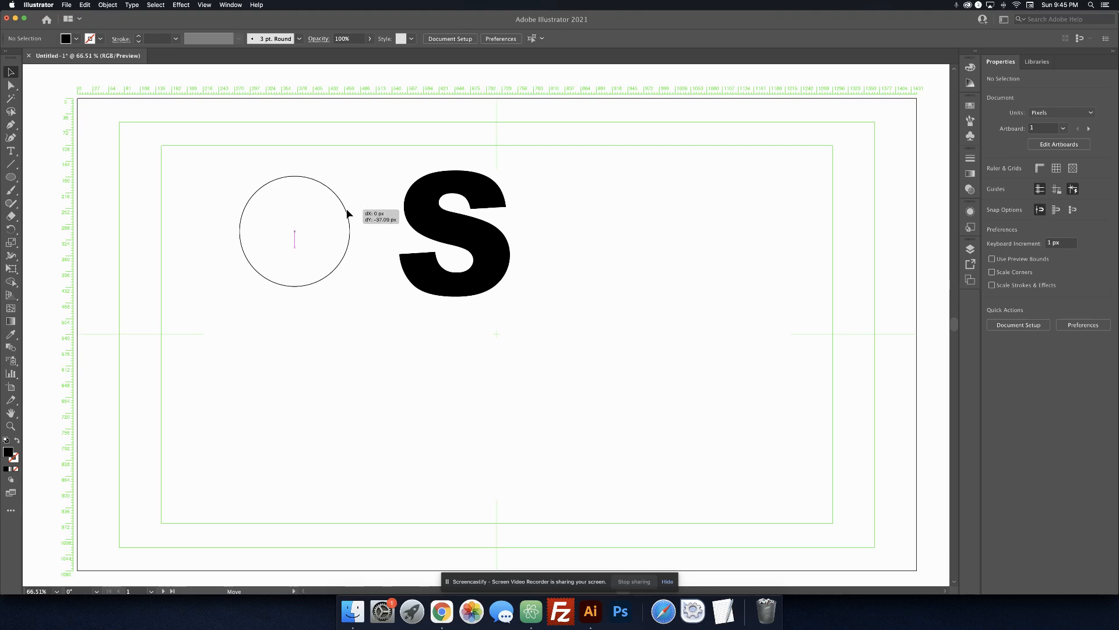
pyautogui.click(454, 221)
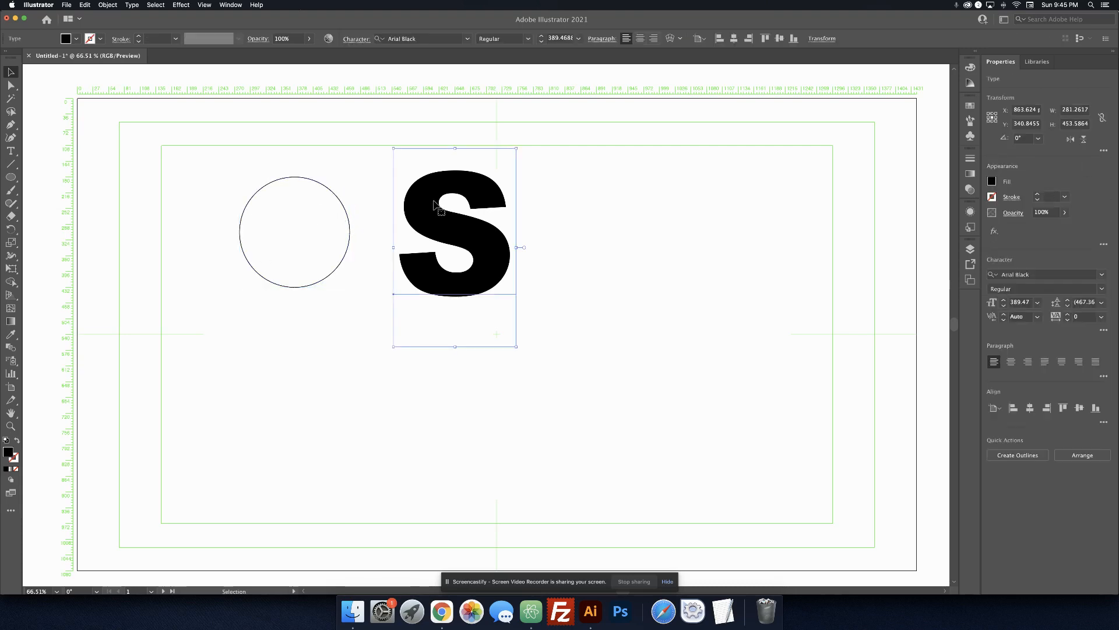
pyautogui.moveTo(573, 225)
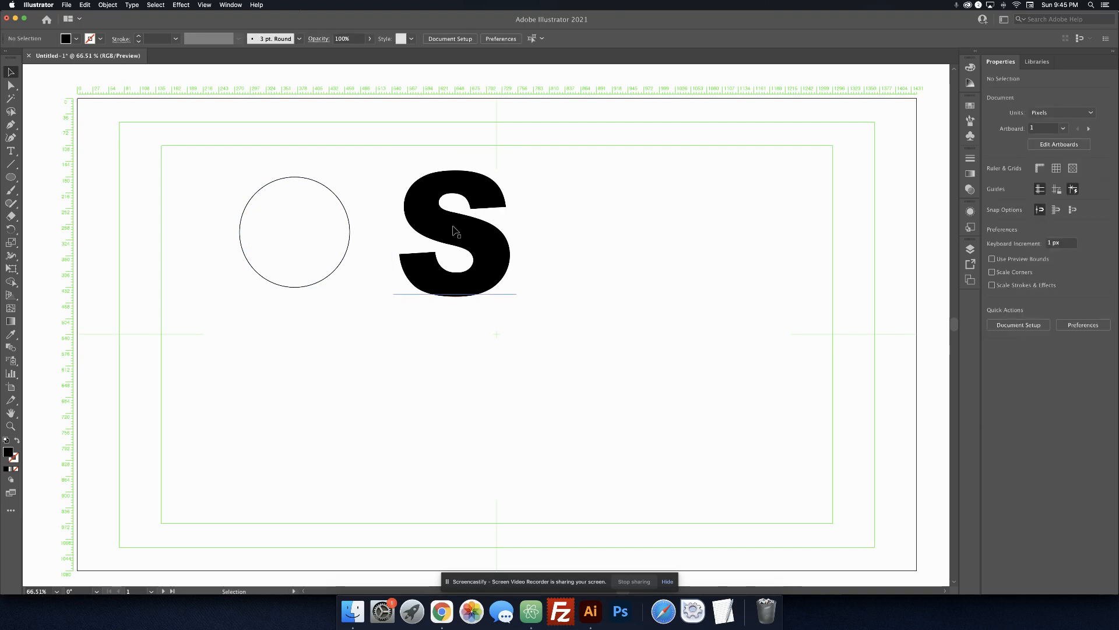
pyautogui.click(455, 228)
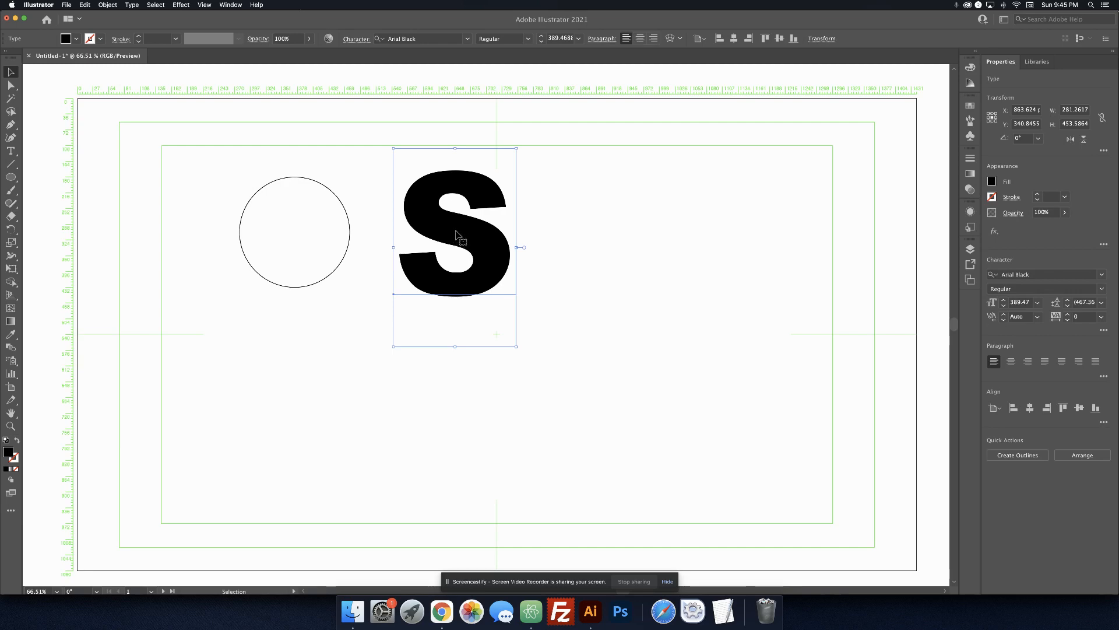
# Option-drag two copies of the S into a row below the circle and original S
pyautogui.moveTo(454, 242); pyautogui.dragTo(329, 386)
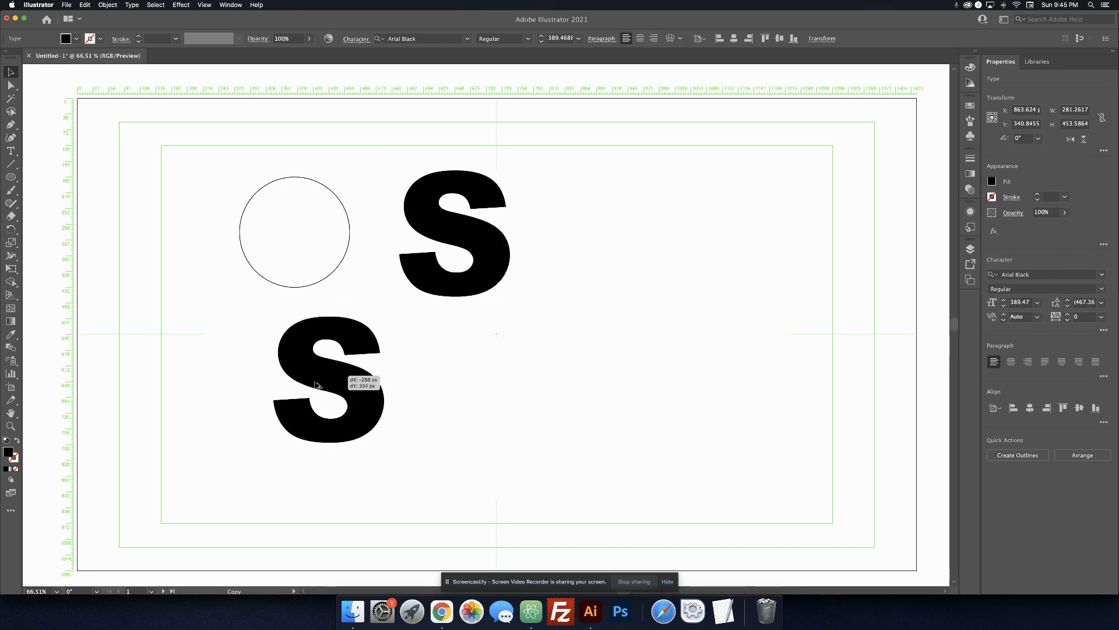
pyautogui.moveTo(329, 377); pyautogui.dragTo(300, 400)
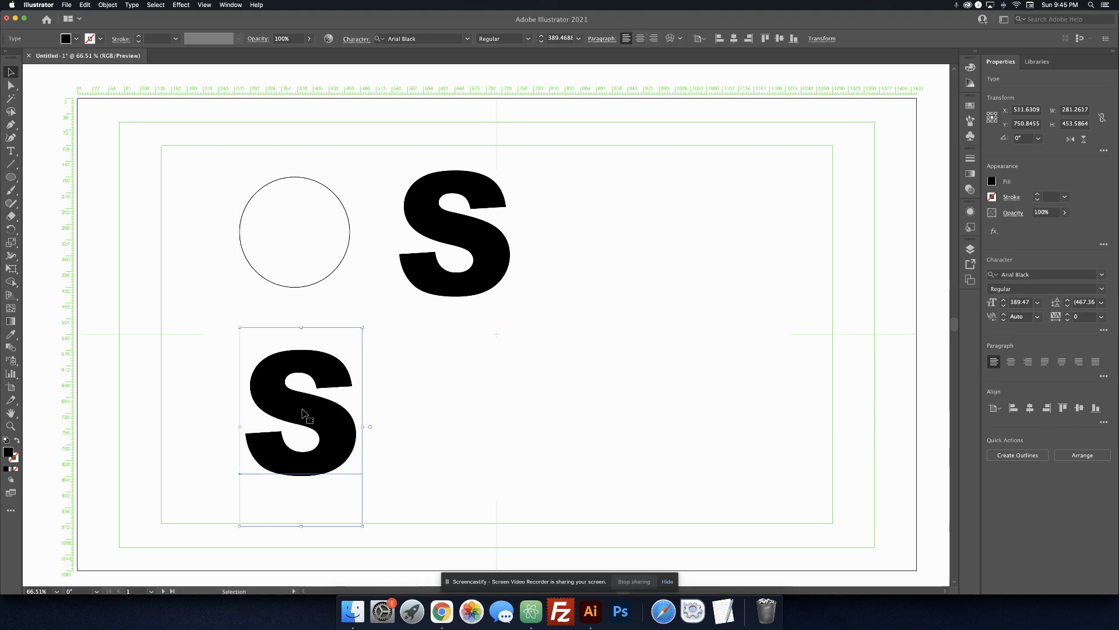
pyautogui.moveTo(301, 414); pyautogui.dragTo(454, 414)
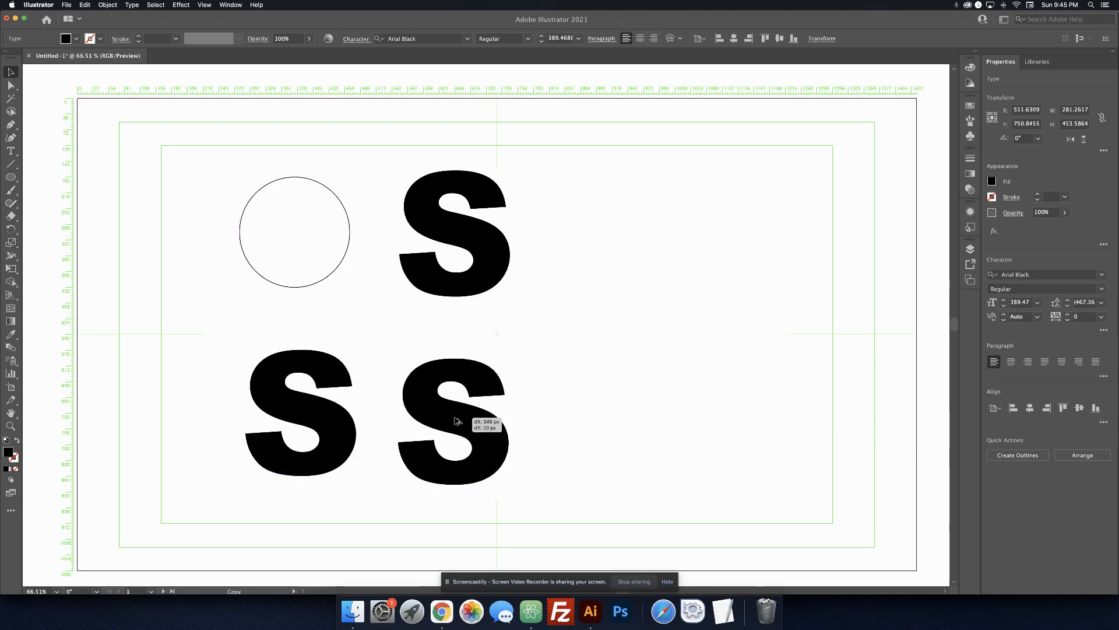
pyautogui.click(457, 418)
pyautogui.write('P')
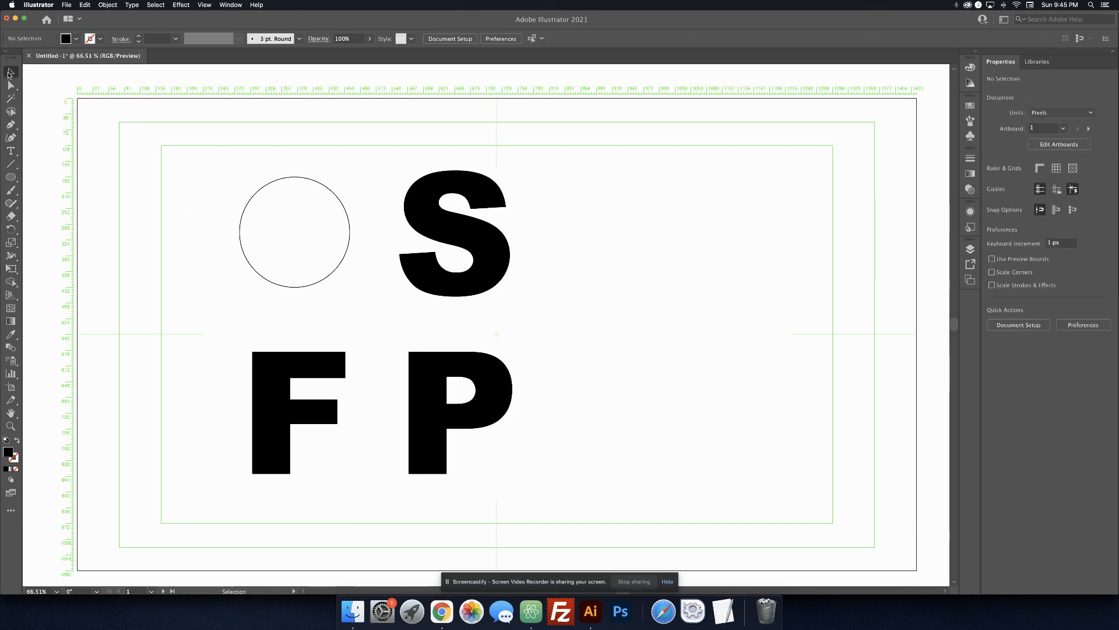
# Select a guide letter and fill it light gray from the Swatches
pyautogui.click(293, 230)
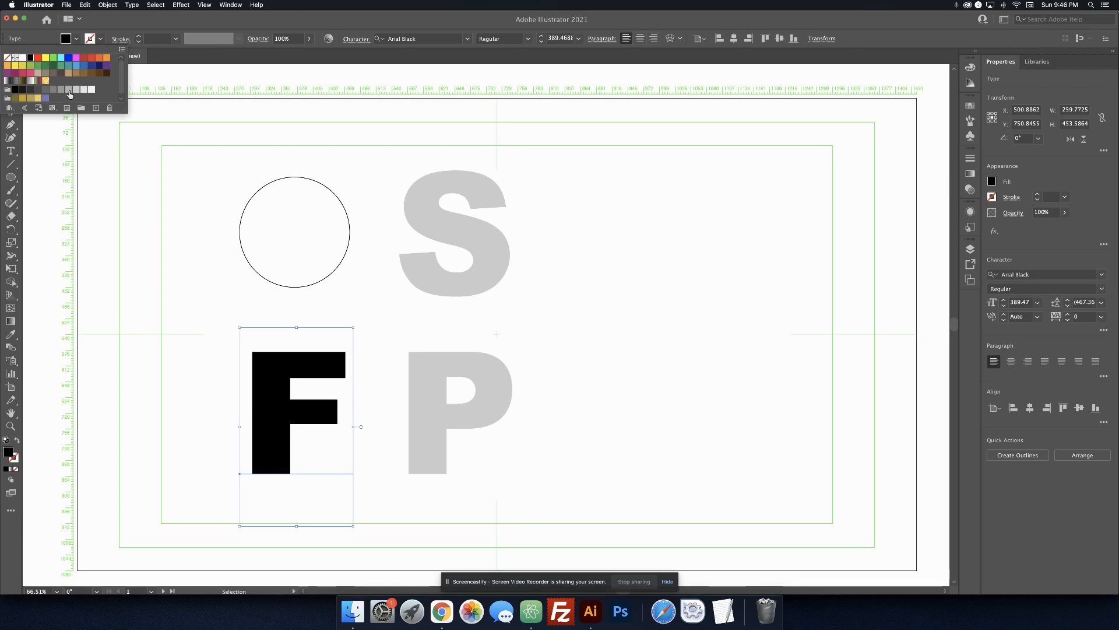
pyautogui.click(73, 90)
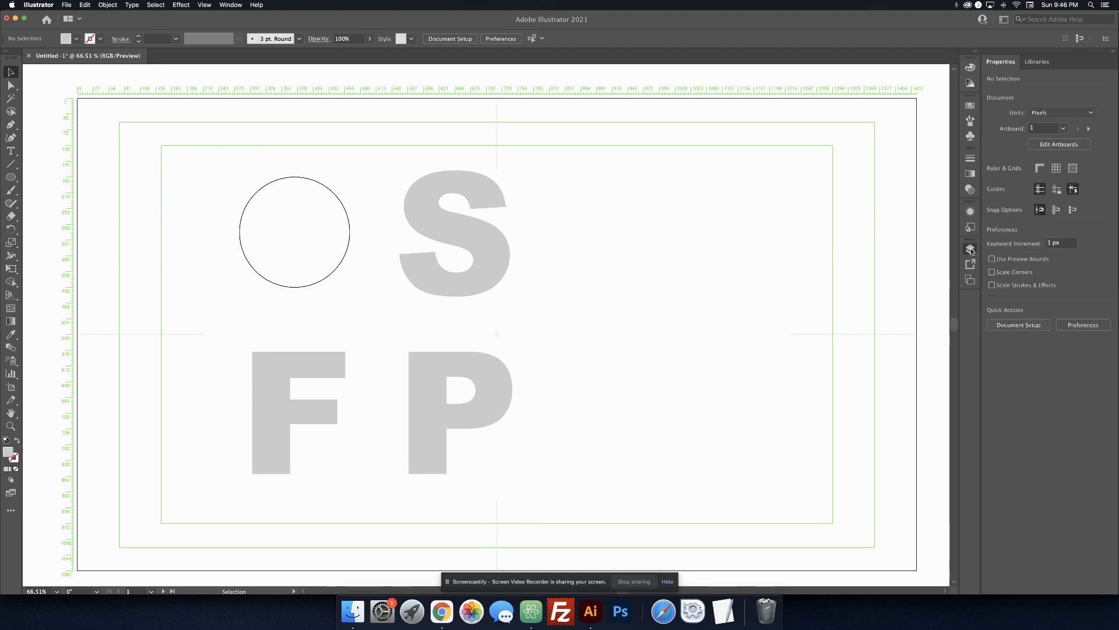
# Add a Pen Tool layer above the locked Letters layer holding the gray letters and circle
pyautogui.click(969, 248)
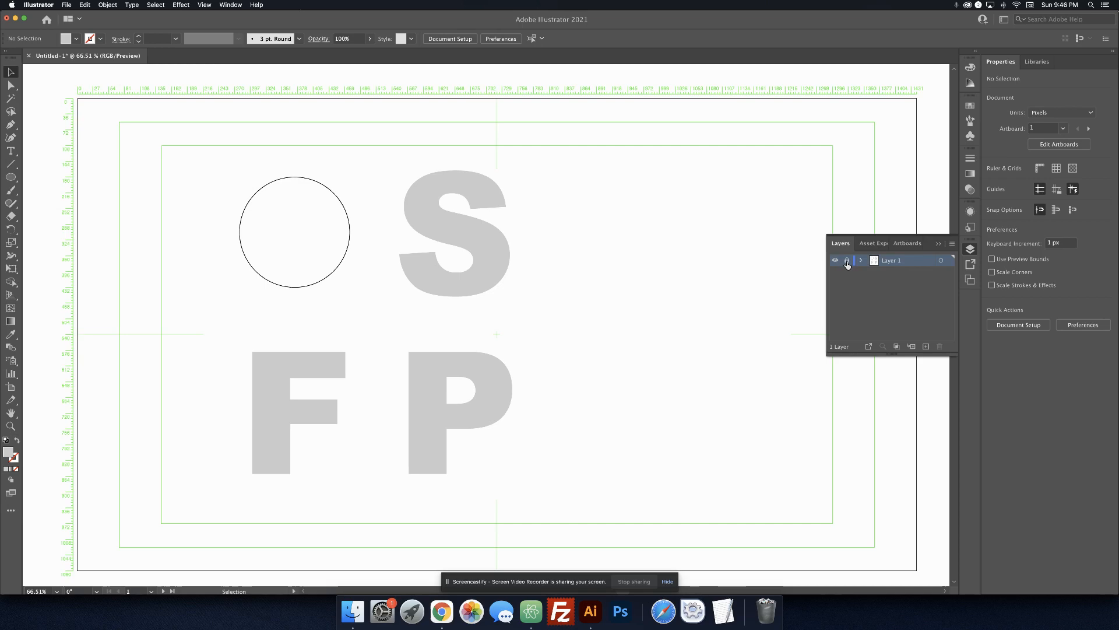
pyautogui.click(925, 346)
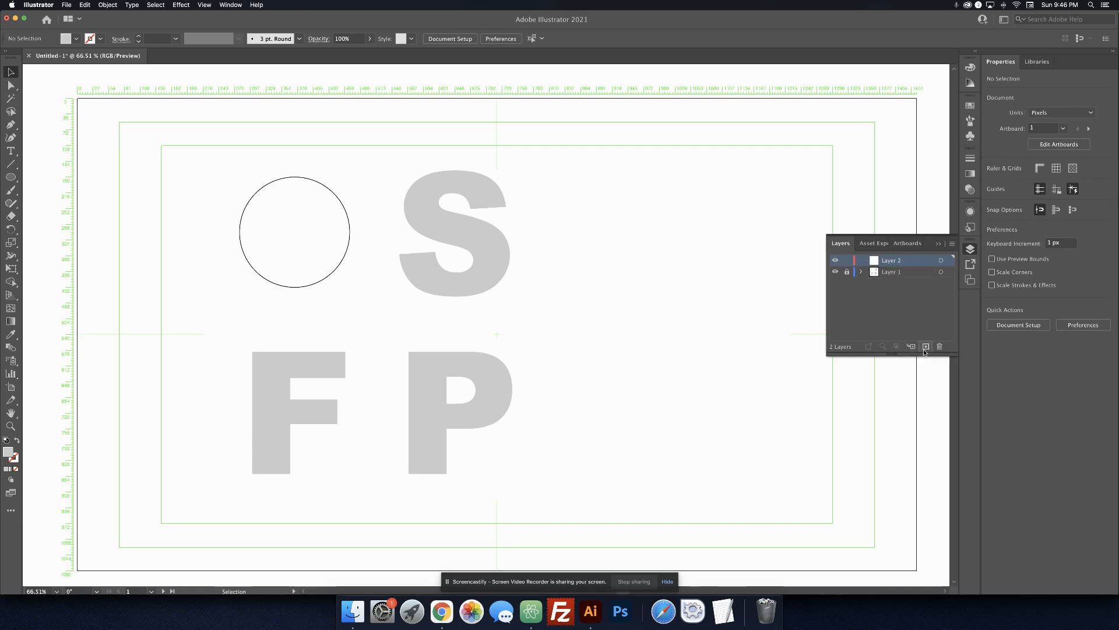
pyautogui.click(835, 272)
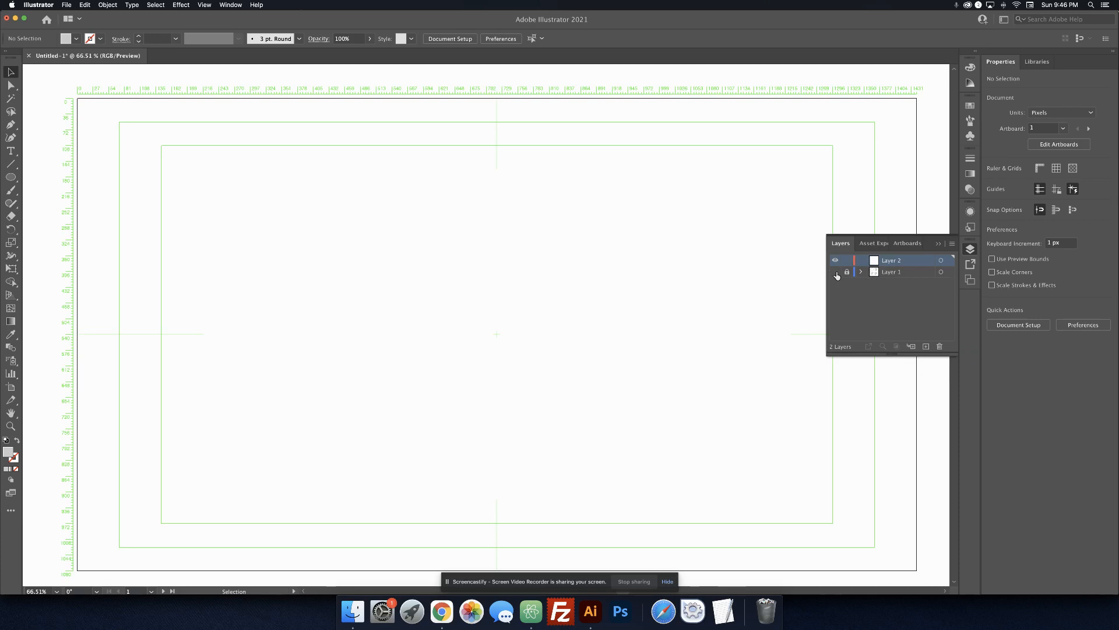
pyautogui.click(835, 273)
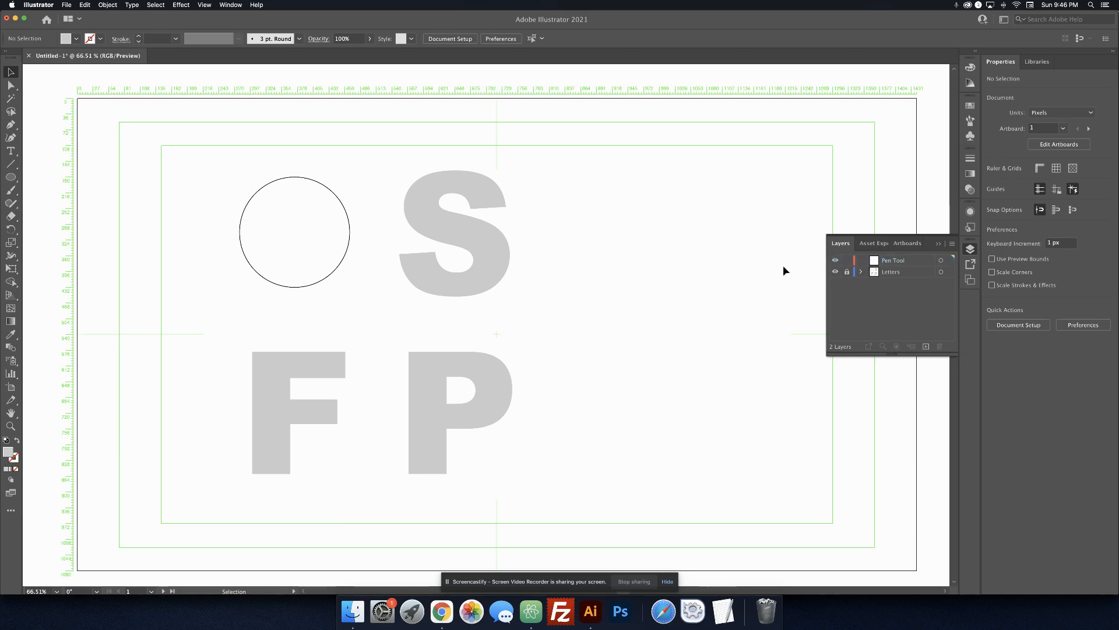
pyautogui.moveTo(34, 132)
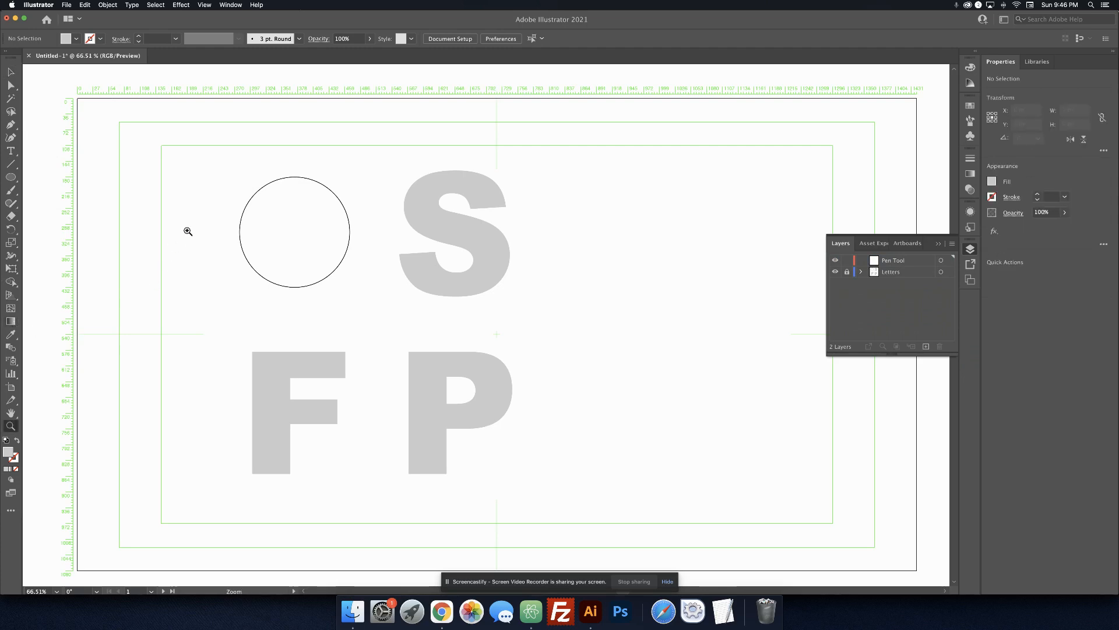
# Zoom on the circle and pen a curve from its top anchor down to its right edge
pyautogui.click(188, 230)
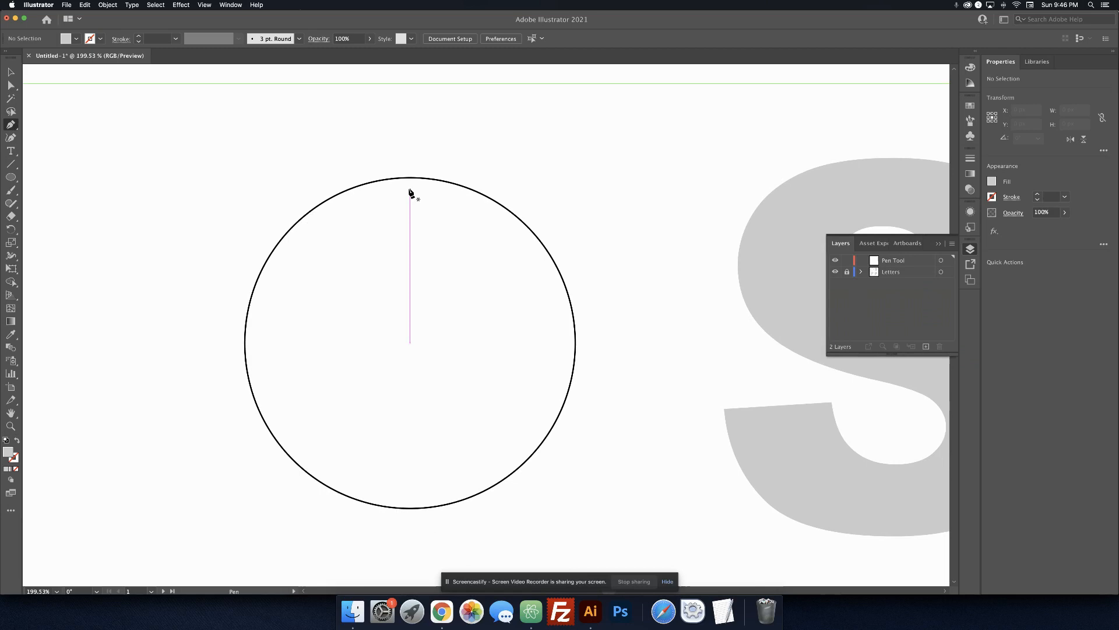
pyautogui.click(409, 177)
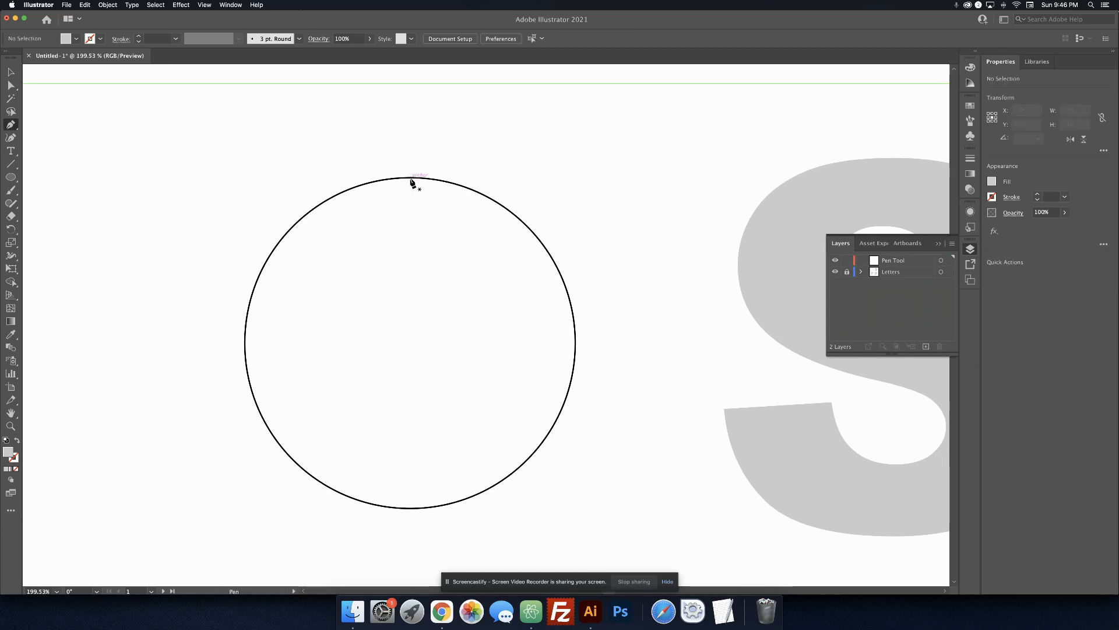
pyautogui.moveTo(413, 302)
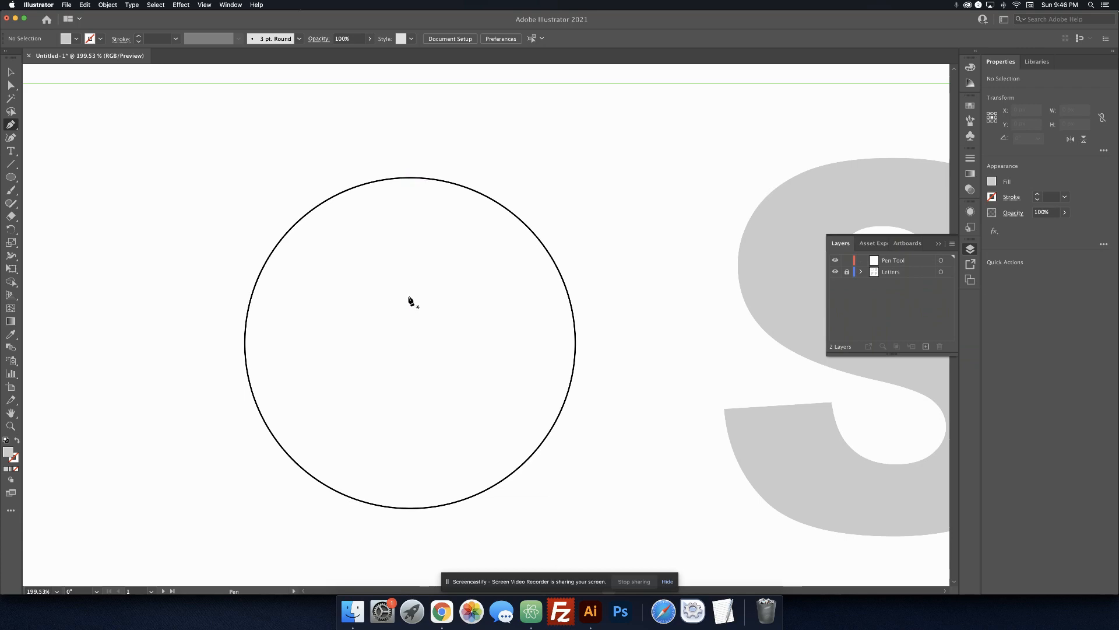
pyautogui.moveTo(411, 215)
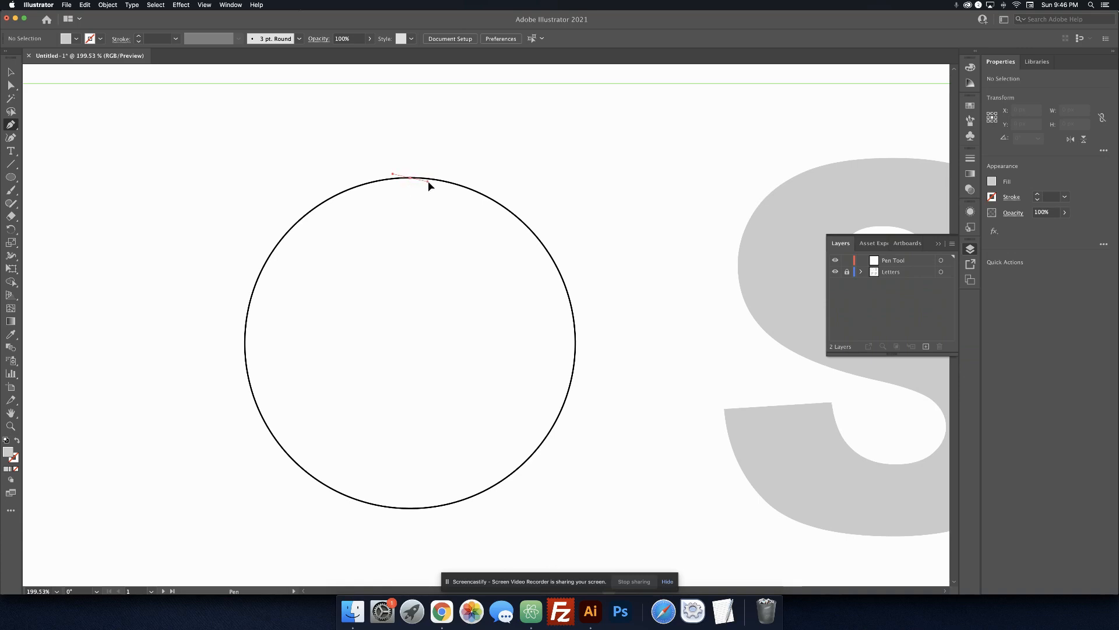
pyautogui.moveTo(407, 180); pyautogui.dragTo(514, 158)
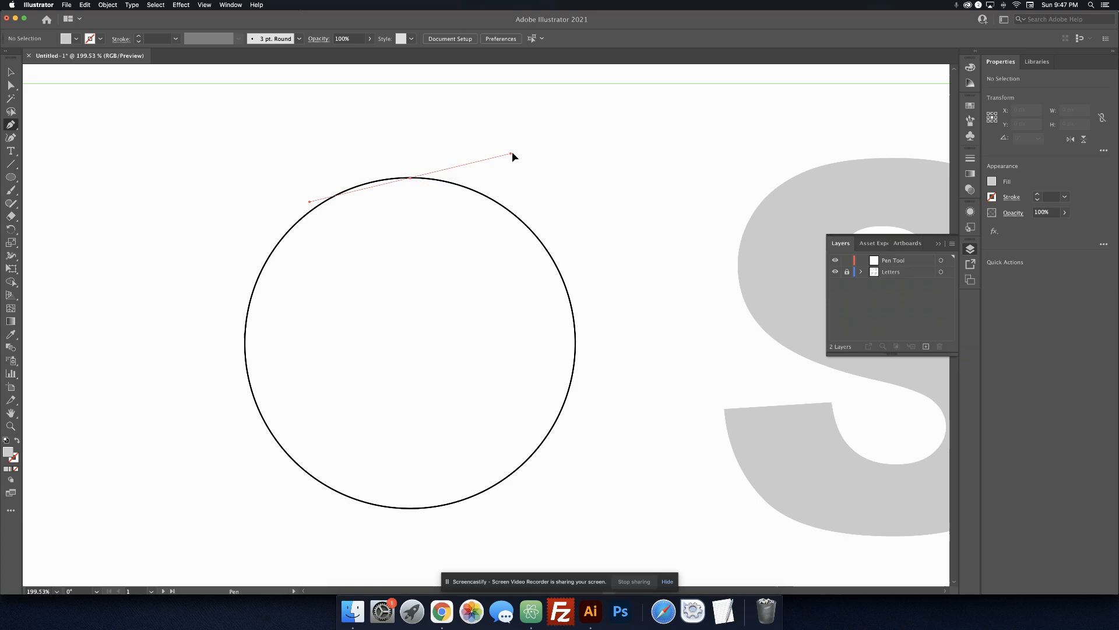
pyautogui.moveTo(513, 156); pyautogui.dragTo(557, 144)
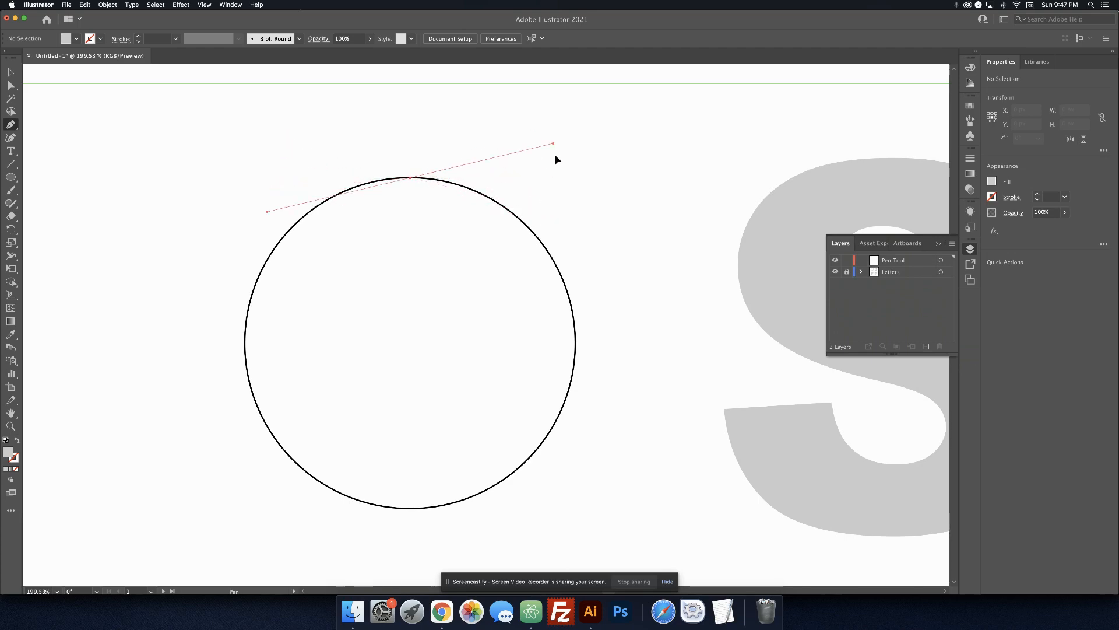
pyautogui.moveTo(552, 145); pyautogui.dragTo(551, 178)
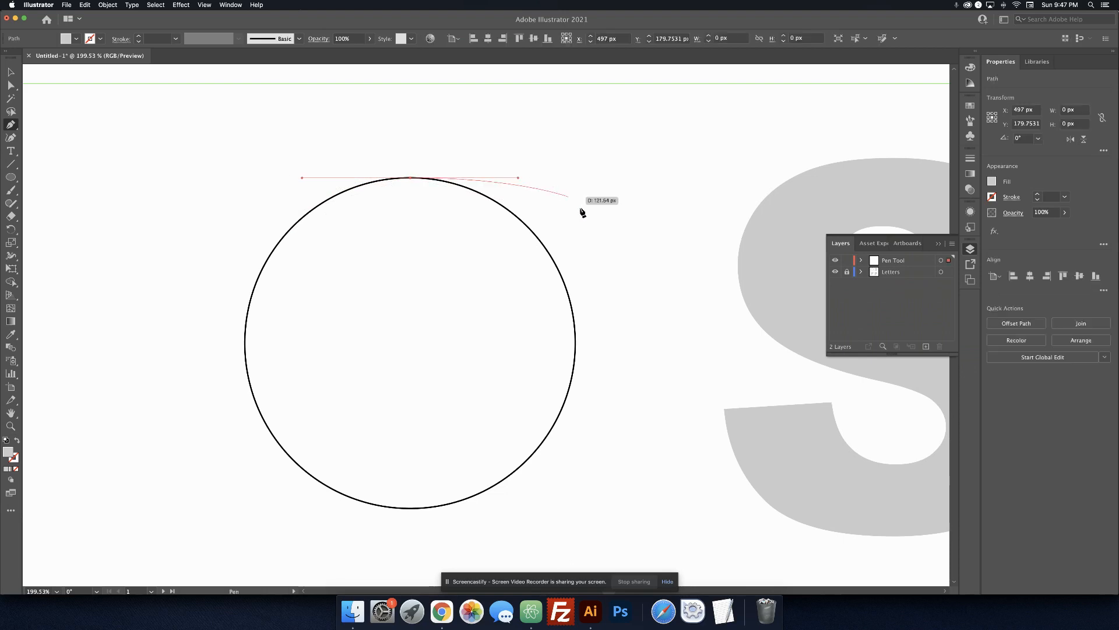
pyautogui.moveTo(583, 213); pyautogui.dragTo(578, 349)
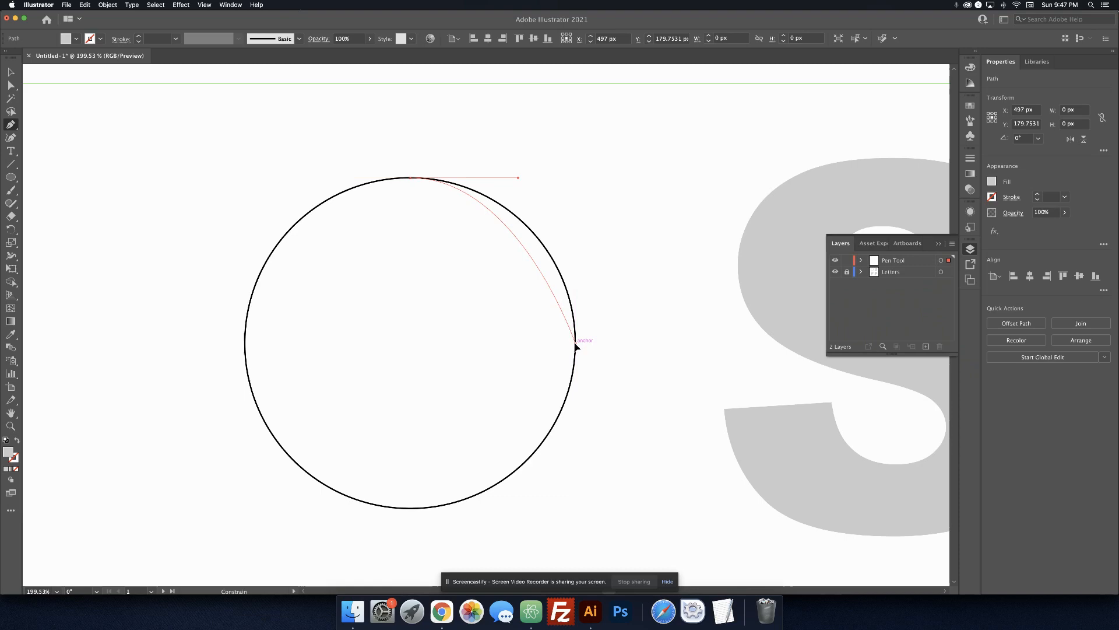
pyautogui.moveTo(577, 347); pyautogui.dragTo(578, 406)
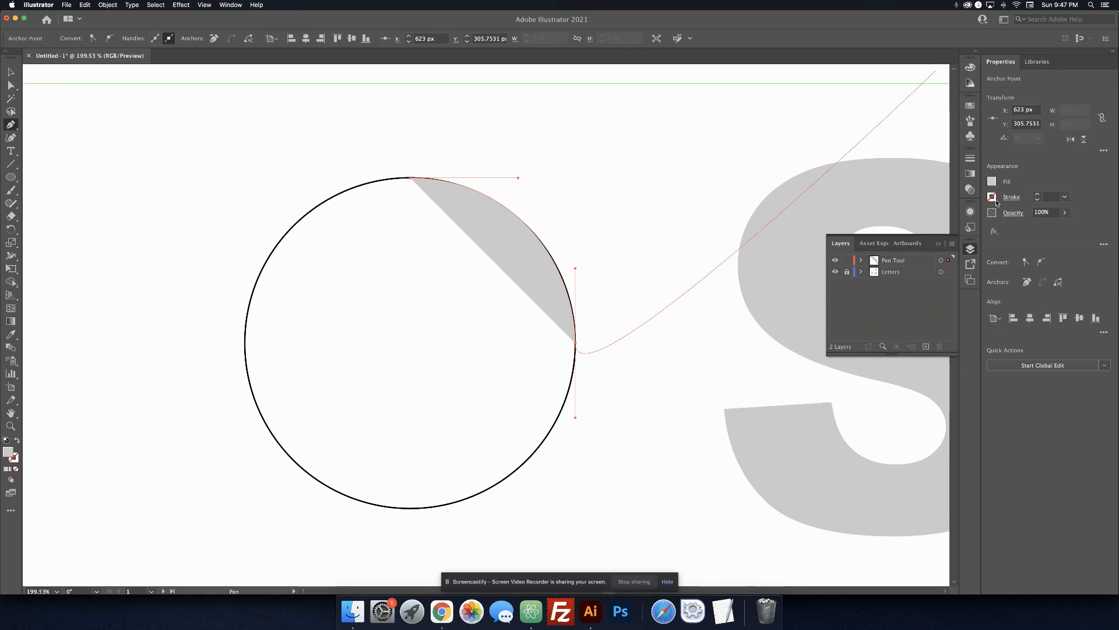
# Give the path a black 1 pt stroke with no fill and add the circle's left-edge curve anchor
pyautogui.click(991, 196)
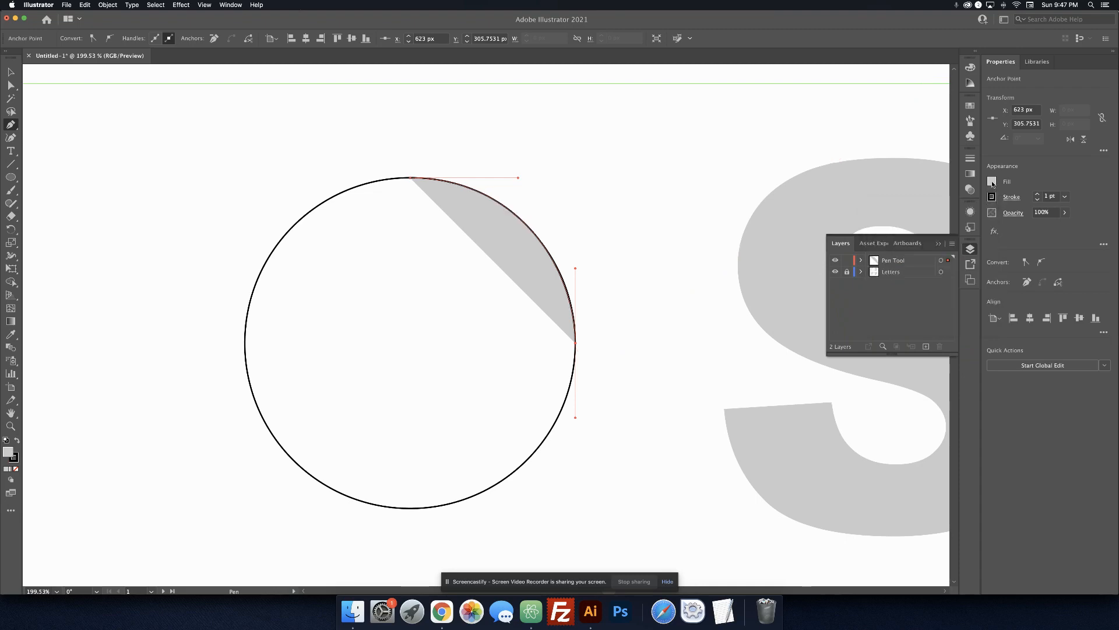
pyautogui.click(992, 181)
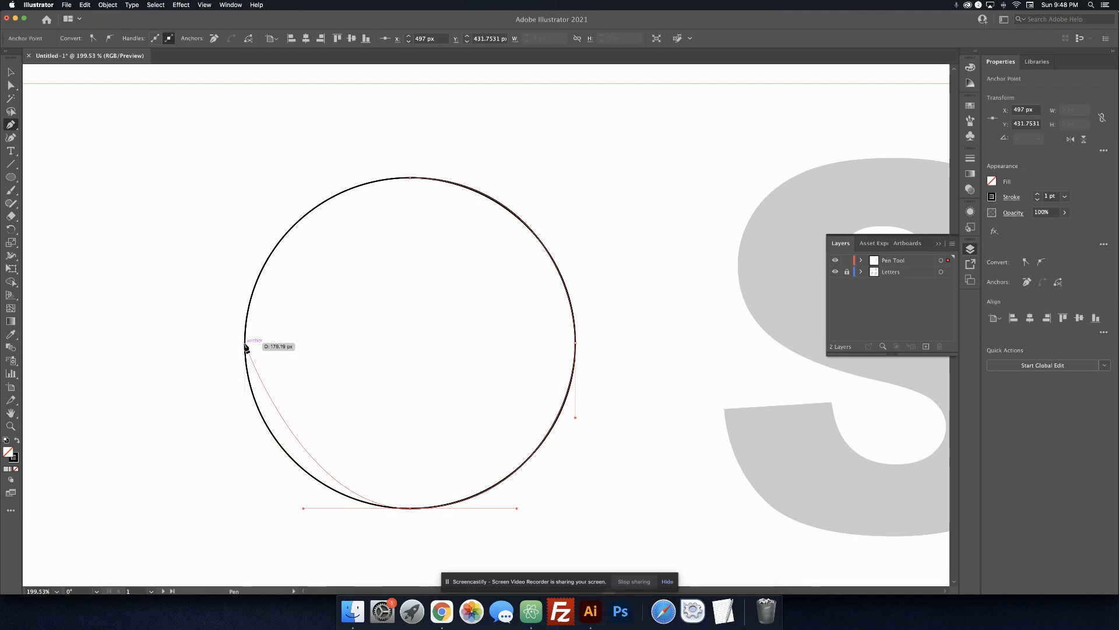
pyautogui.moveTo(246, 348); pyautogui.dragTo(264, 273)
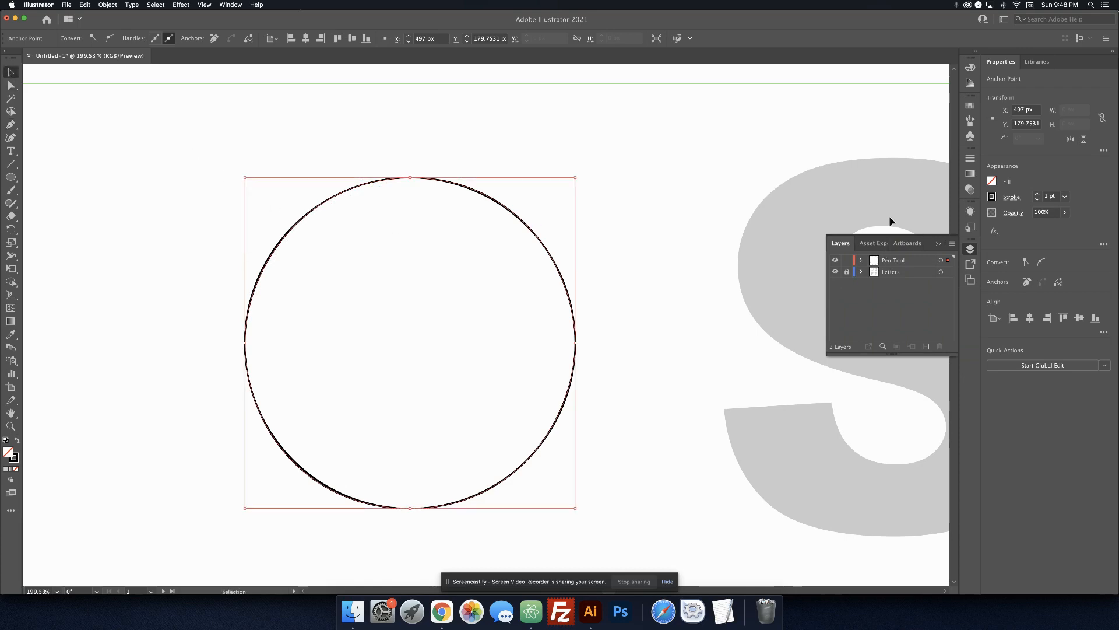
pyautogui.moveTo(648, 184)
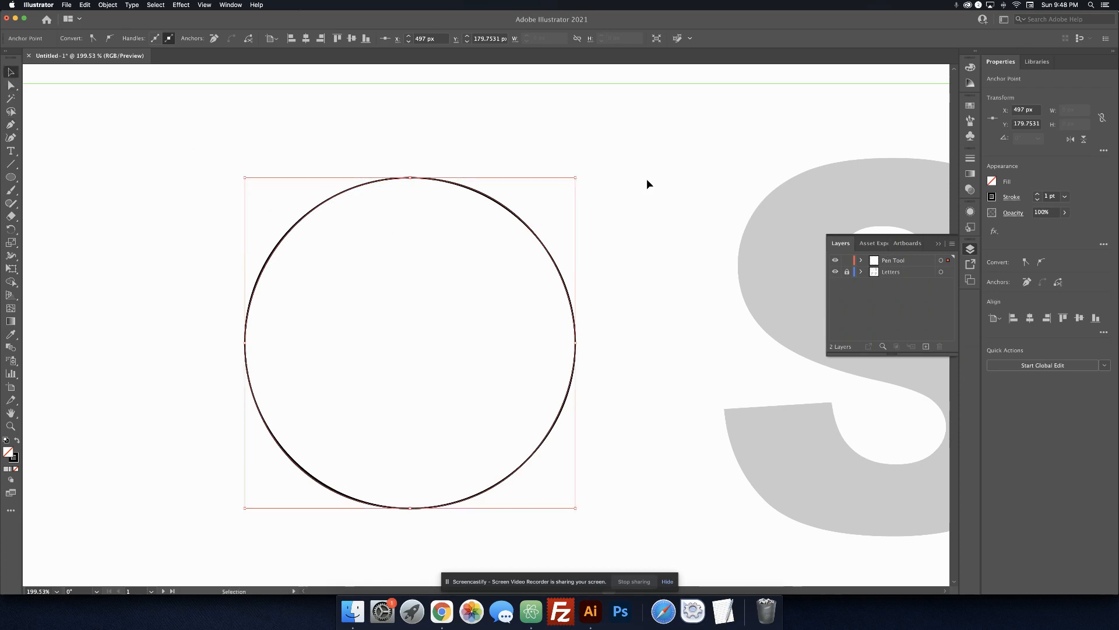
pyautogui.moveTo(277, 259)
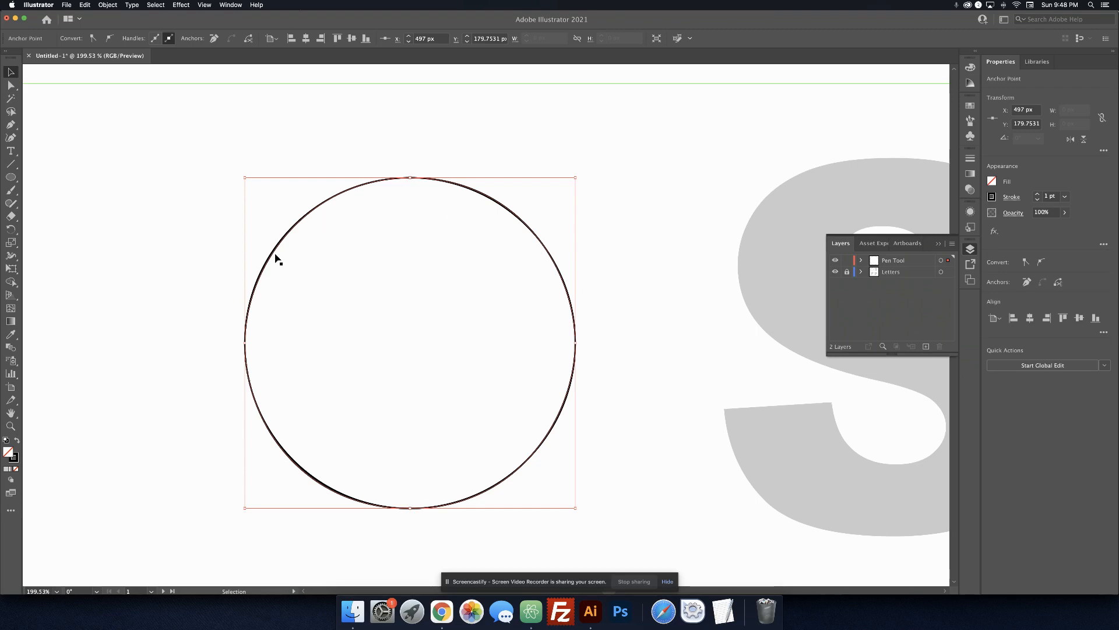
pyautogui.moveTo(789, 260)
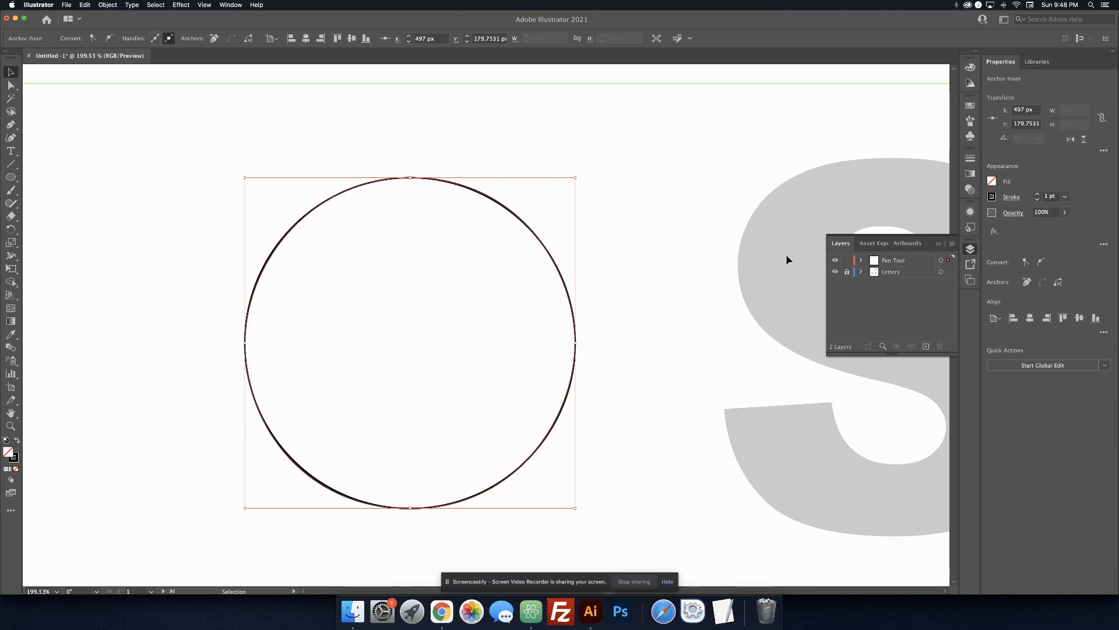
pyautogui.moveTo(834, 271)
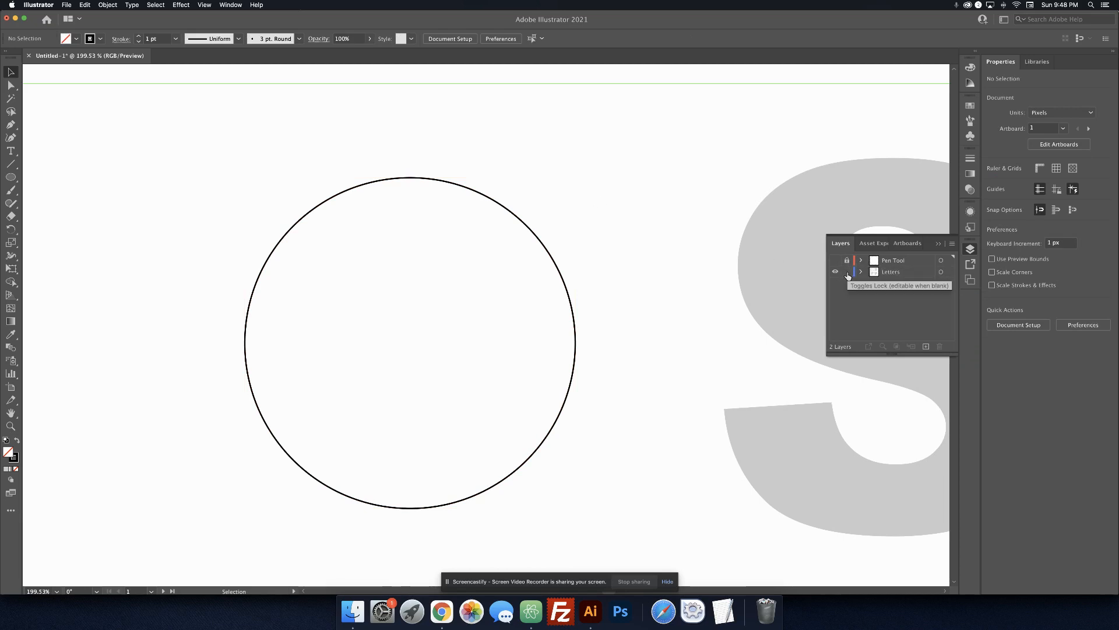
# Select the guide circle on the Letters layer and give it a gray 3 pt stroke
pyautogui.click(892, 271)
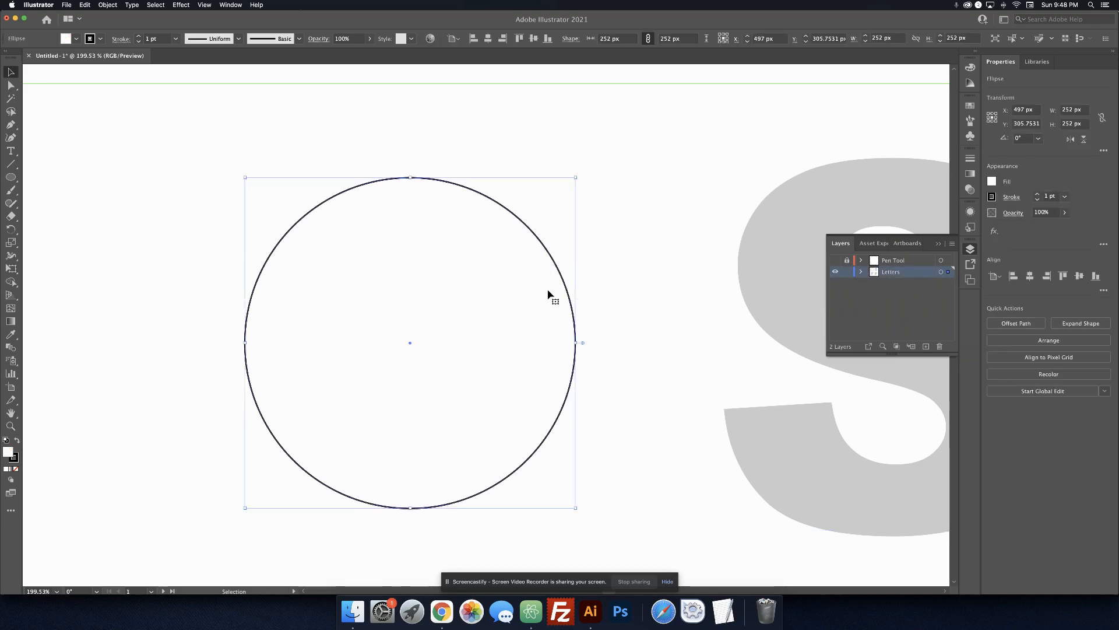
pyautogui.click(992, 196)
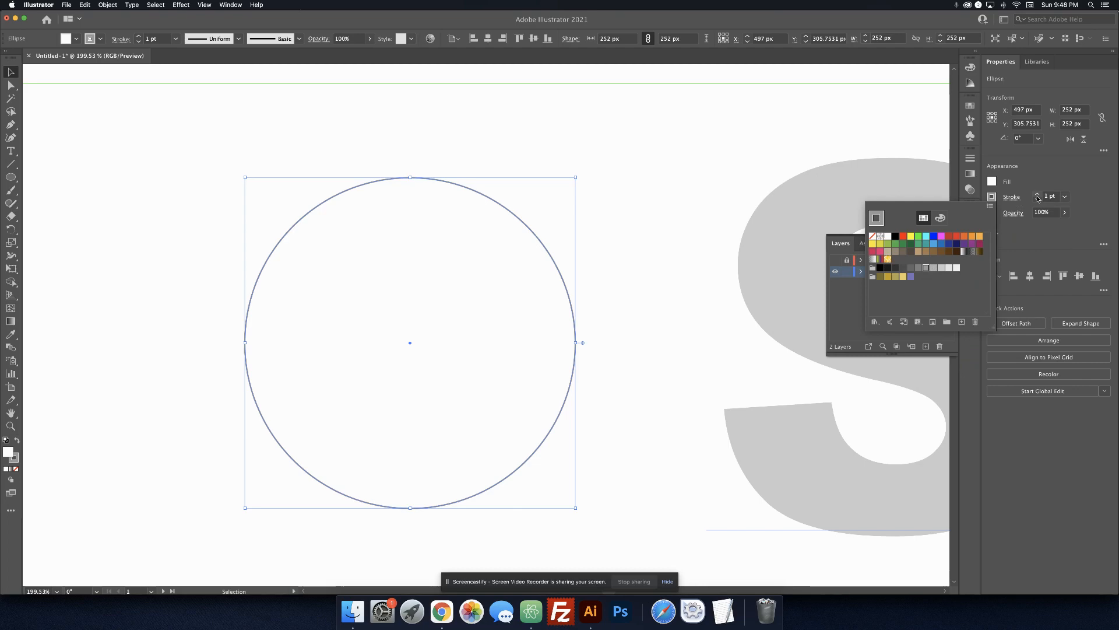
pyautogui.click(1040, 197)
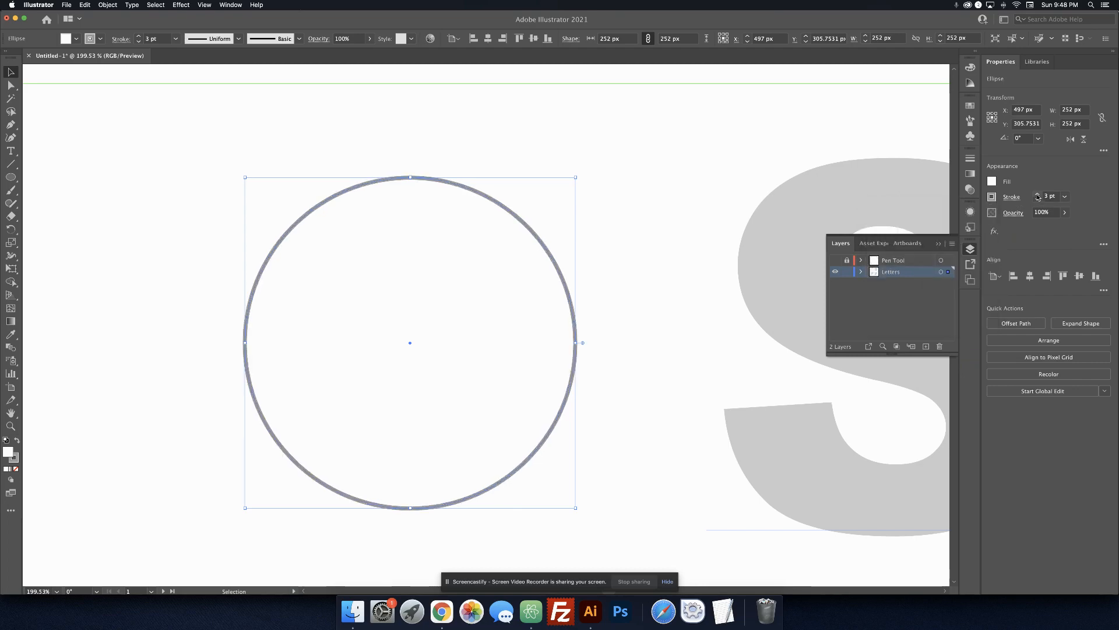
pyautogui.moveTo(807, 177)
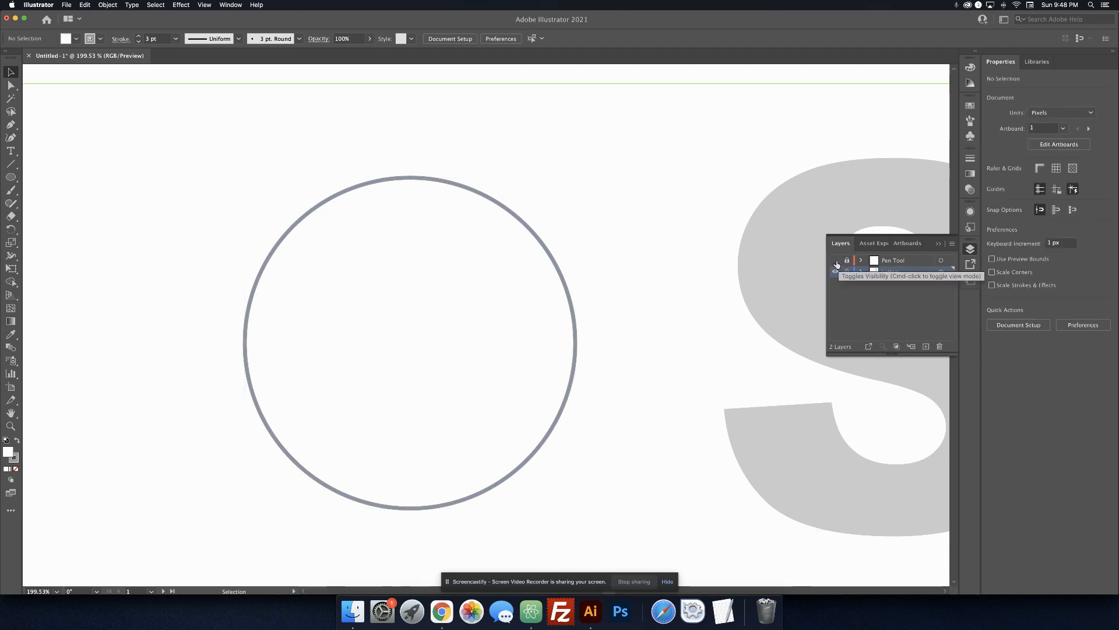
# Lock the Letters layer and make the Pen Tool layer active with the selection tool ready
pyautogui.click(835, 259)
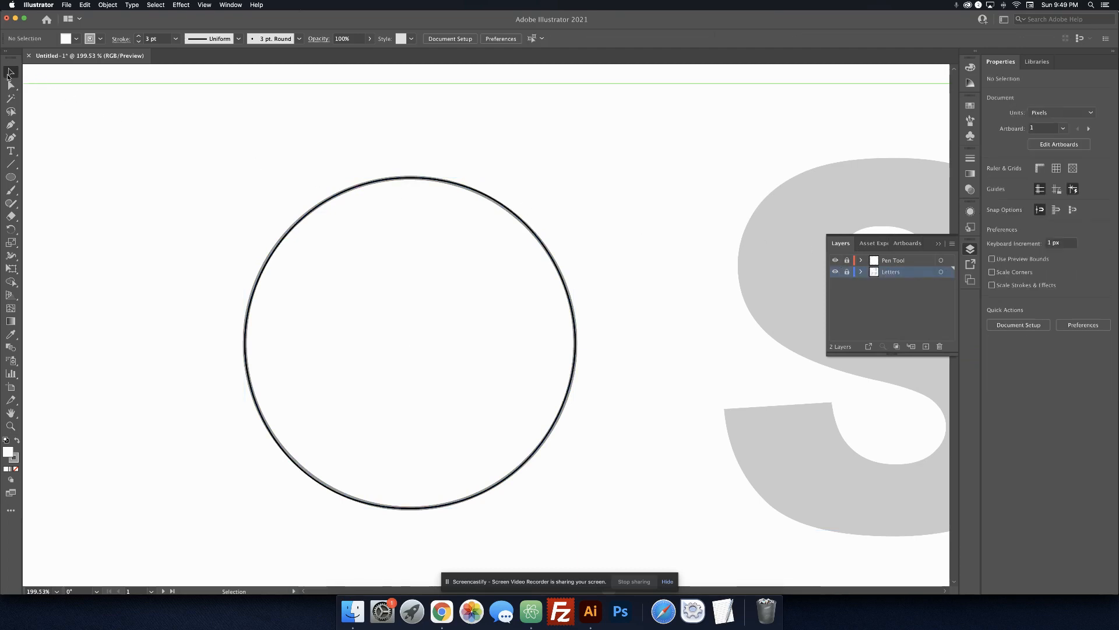
pyautogui.moveTo(285, 418)
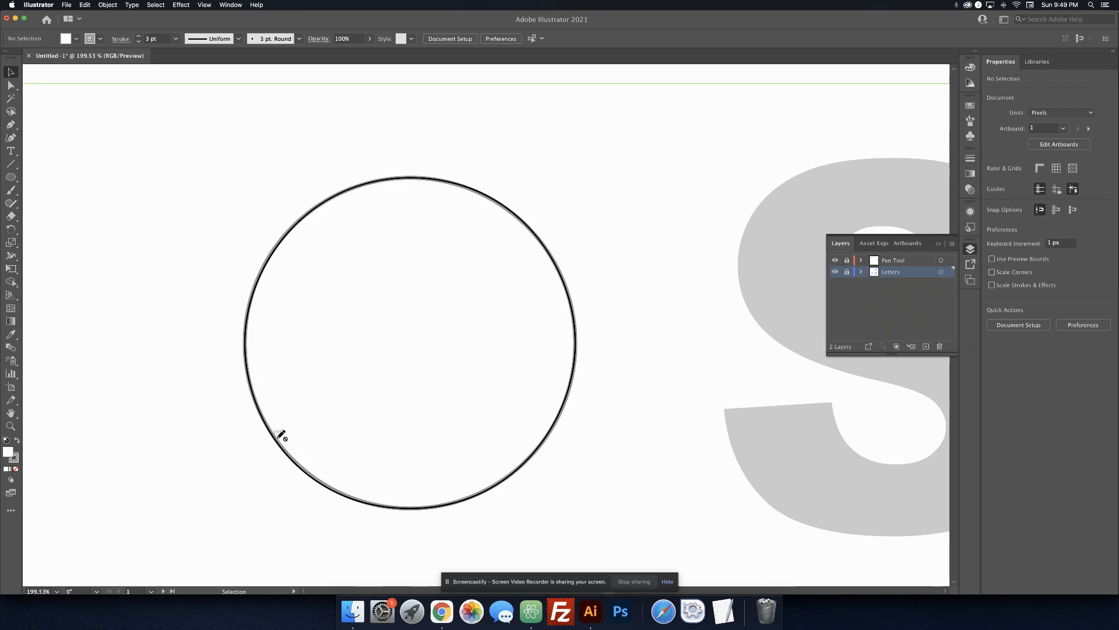
pyautogui.moveTo(566, 420)
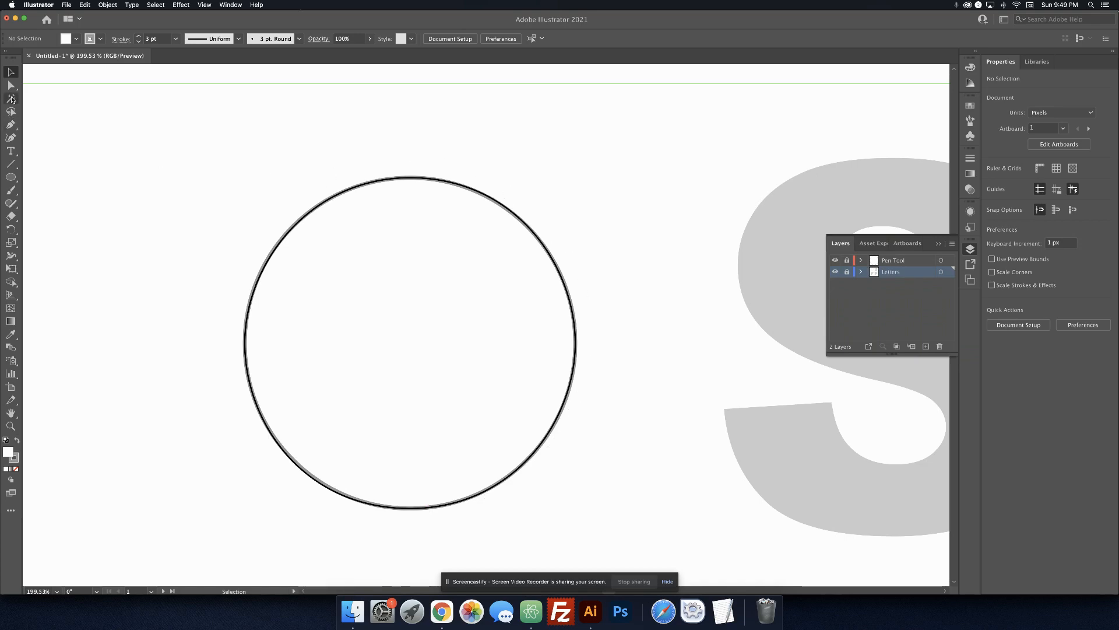
pyautogui.click(12, 137)
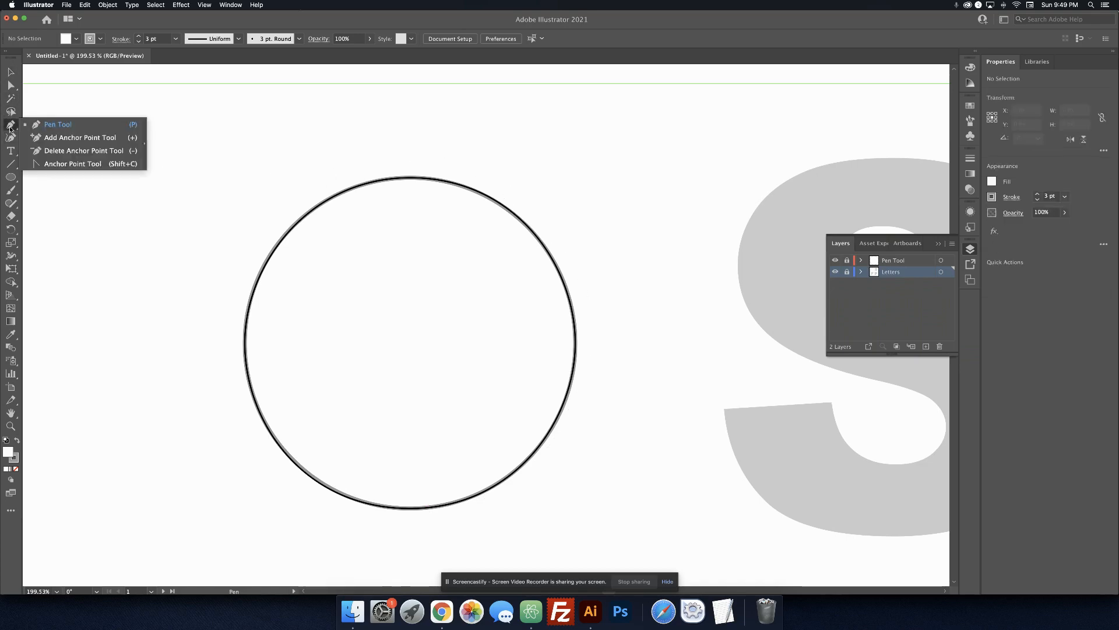
pyautogui.click(11, 85)
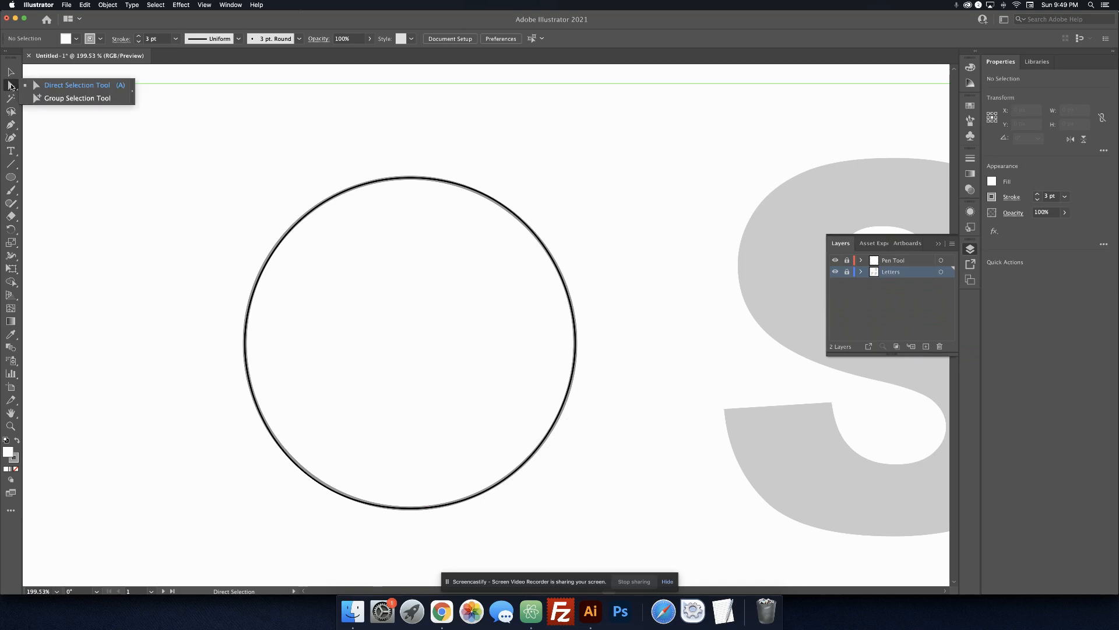
pyautogui.click(77, 84)
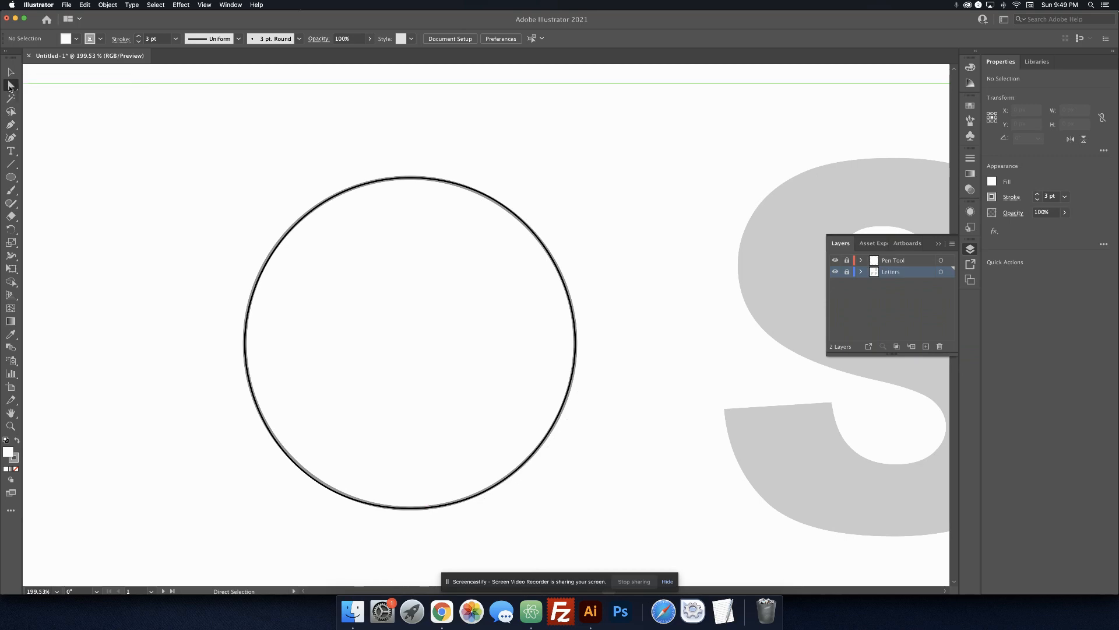
pyautogui.click(10, 72)
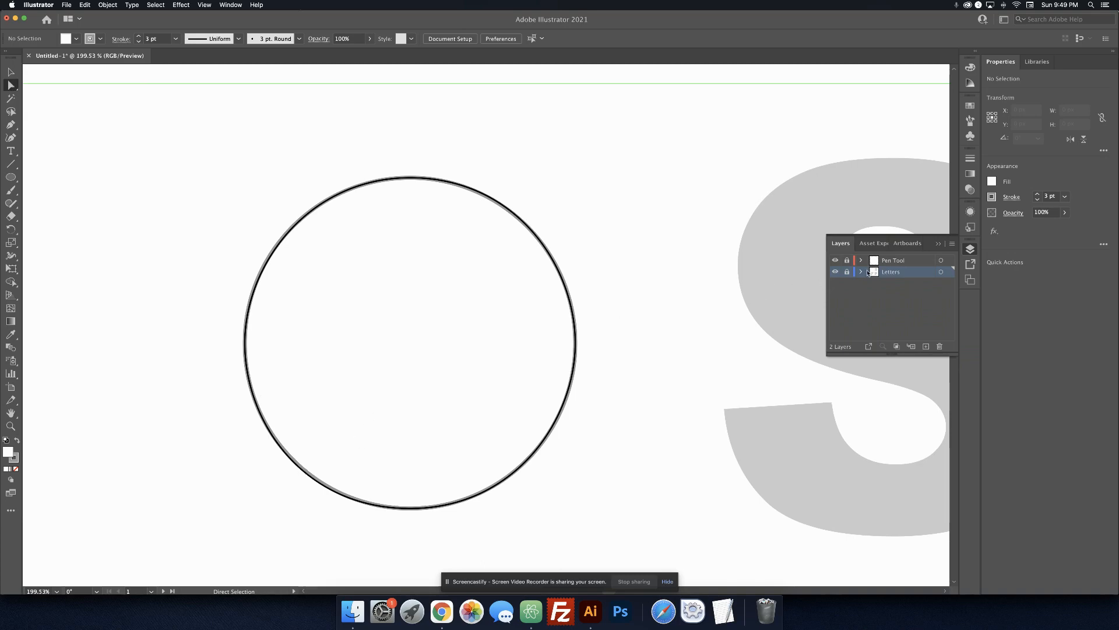
pyautogui.click(895, 258)
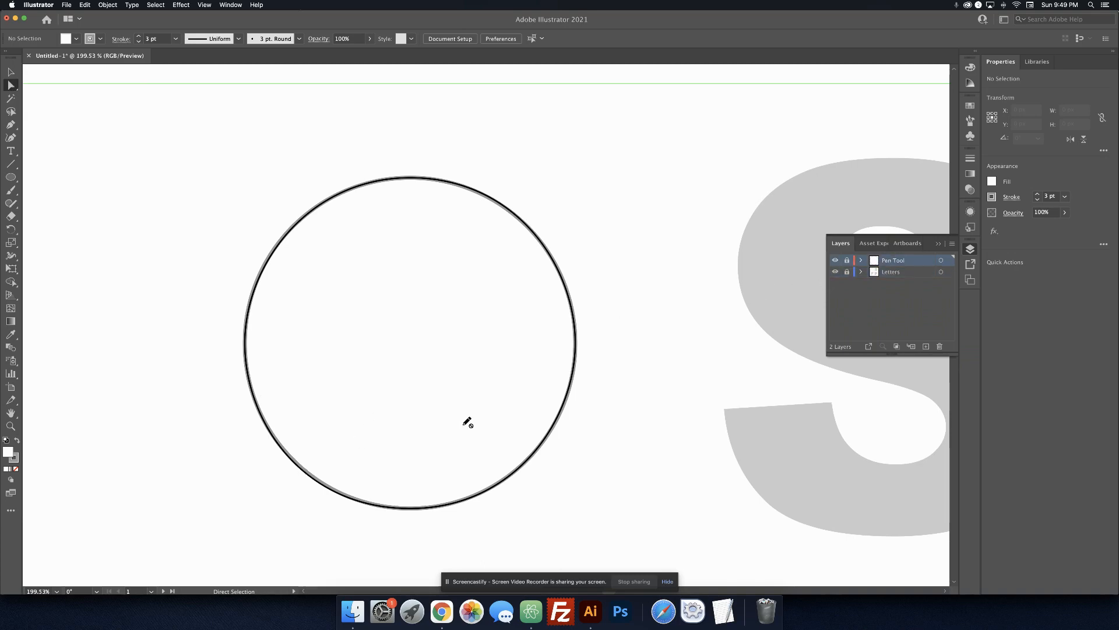
pyautogui.moveTo(177, 115)
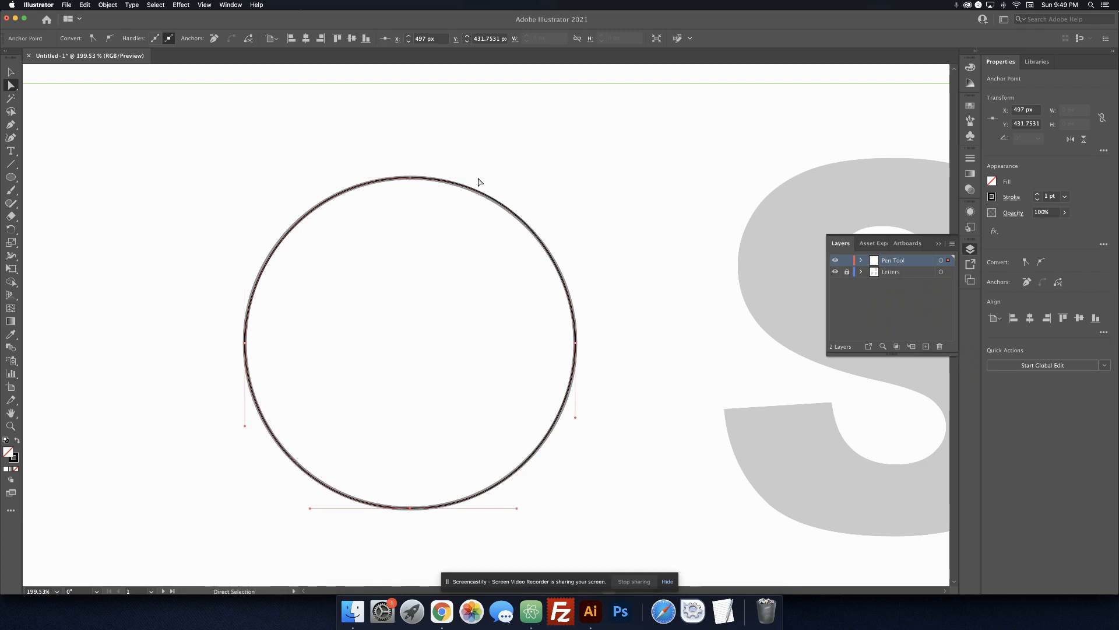
# Hide and re-show the guide letters to check the 5 pt black traced circle
pyautogui.click(837, 272)
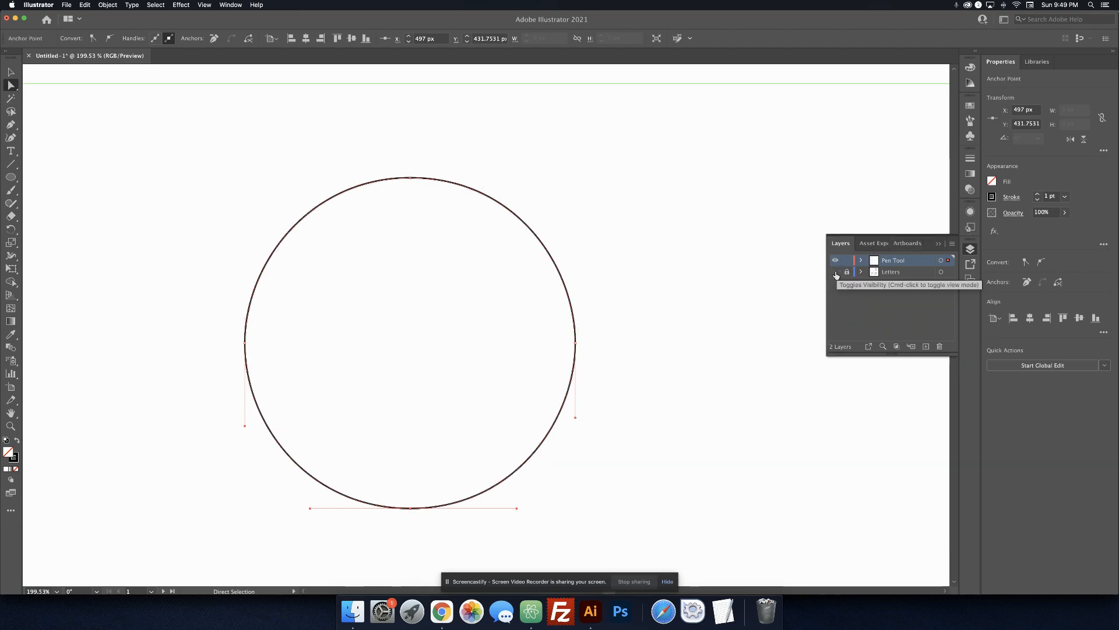
pyautogui.click(835, 272)
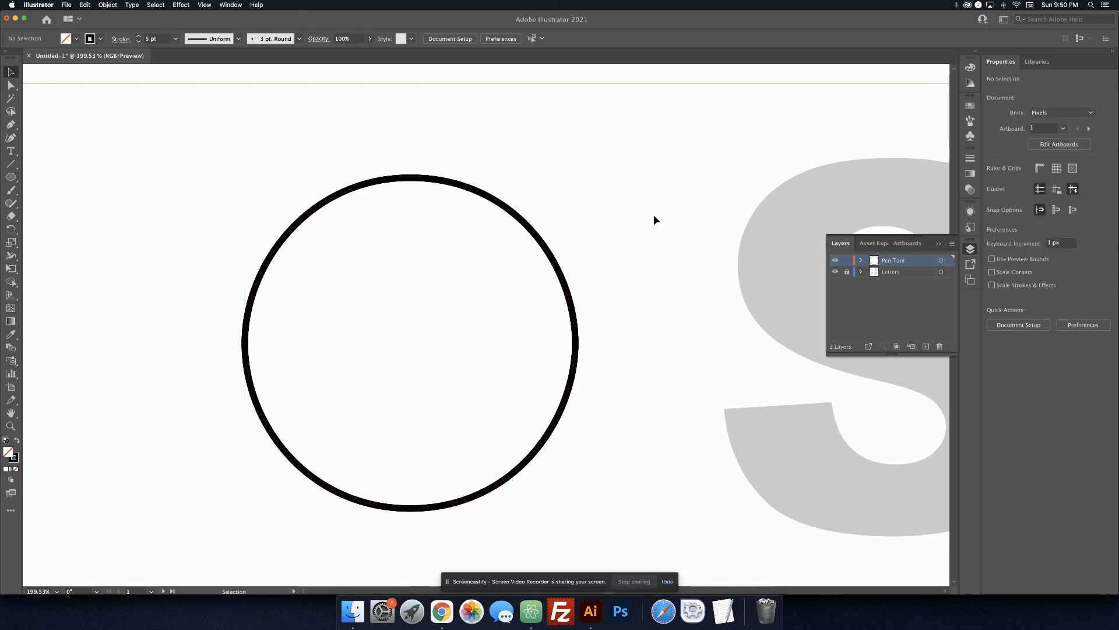
pyautogui.moveTo(749, 308)
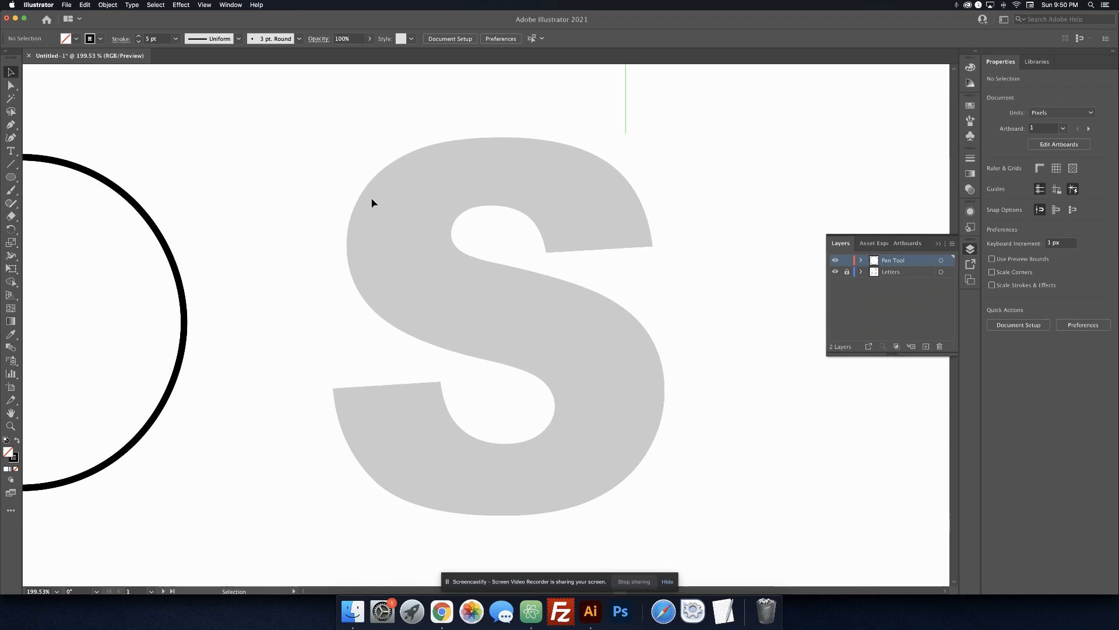
pyautogui.moveTo(11, 137)
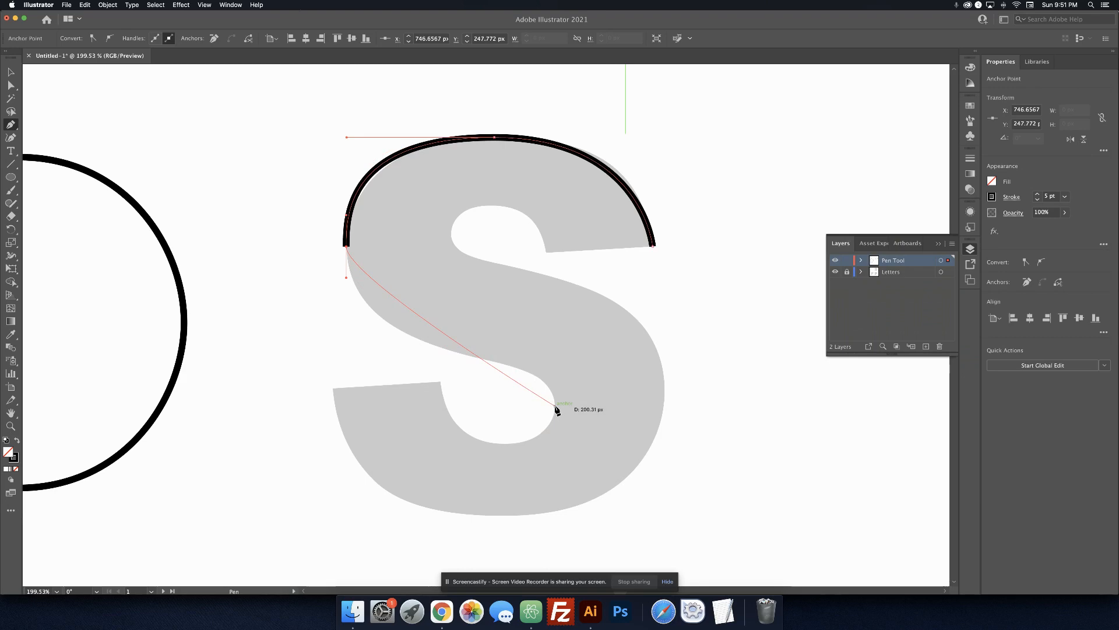
# Place Pen-tool anchors along the S spine, lower bowl, lower-left corner and upper counter
pyautogui.click(558, 410)
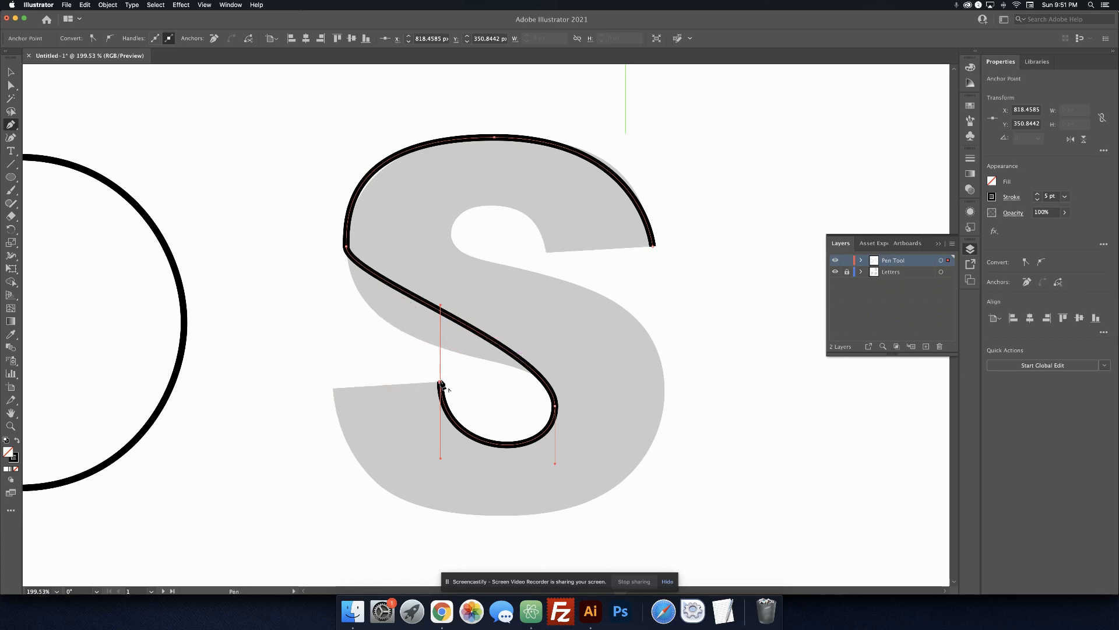
pyautogui.moveTo(441, 386); pyautogui.dragTo(340, 392)
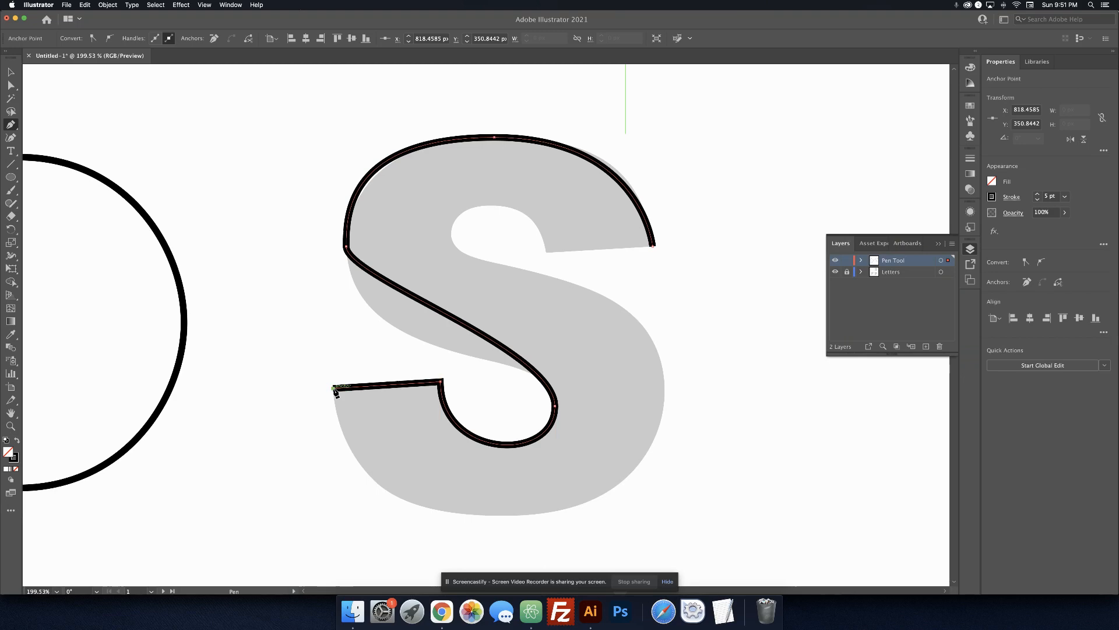
pyautogui.moveTo(335, 389); pyautogui.dragTo(348, 435)
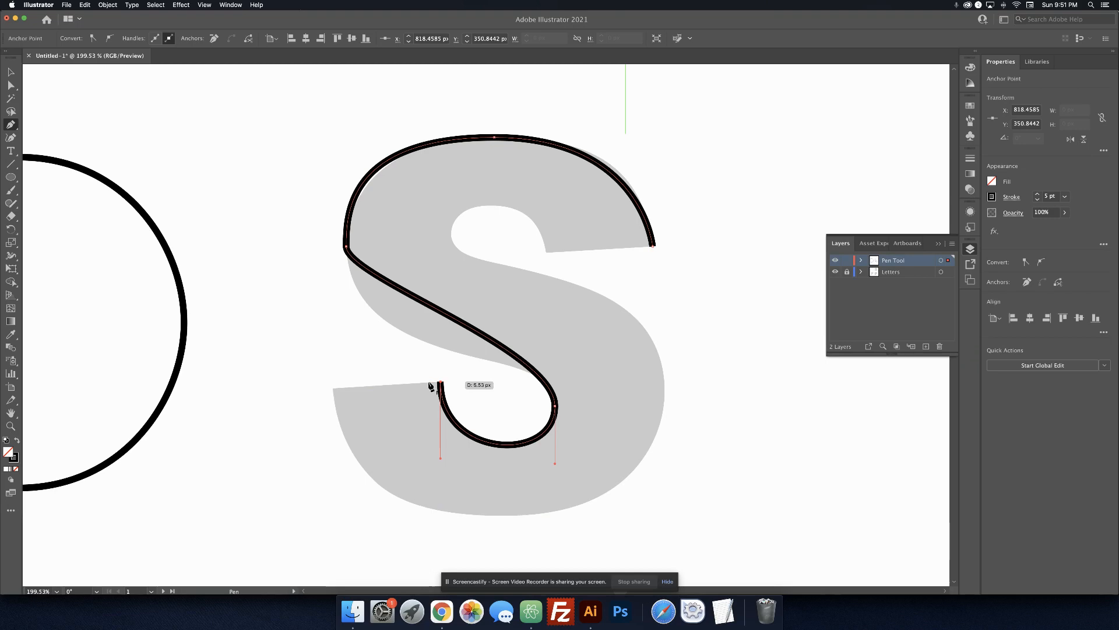
pyautogui.moveTo(432, 389); pyautogui.dragTo(336, 392)
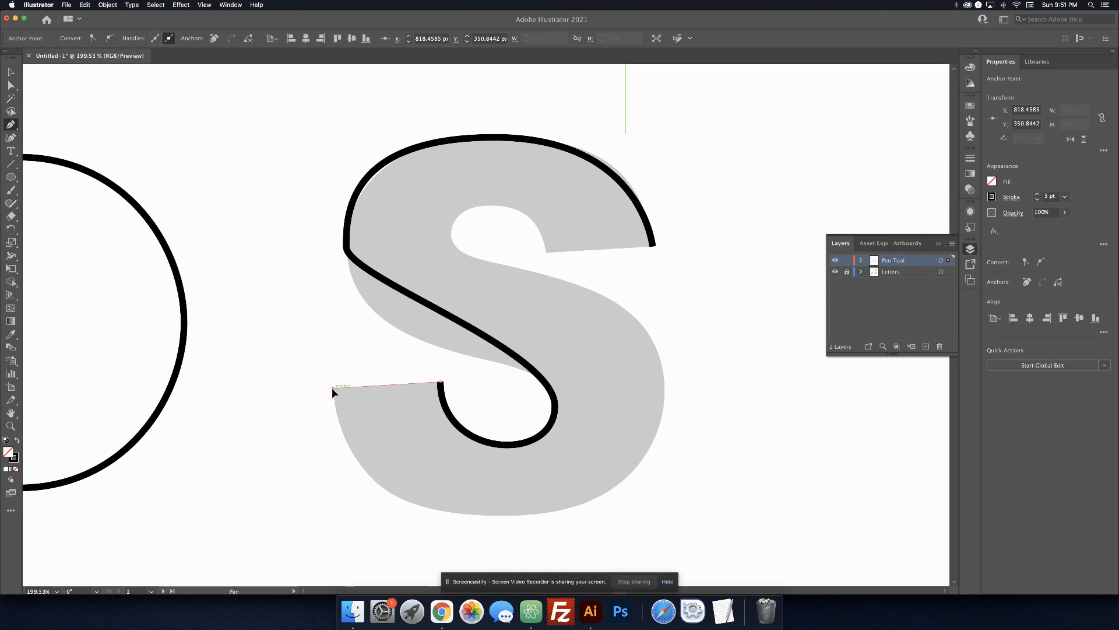
pyautogui.click(335, 392)
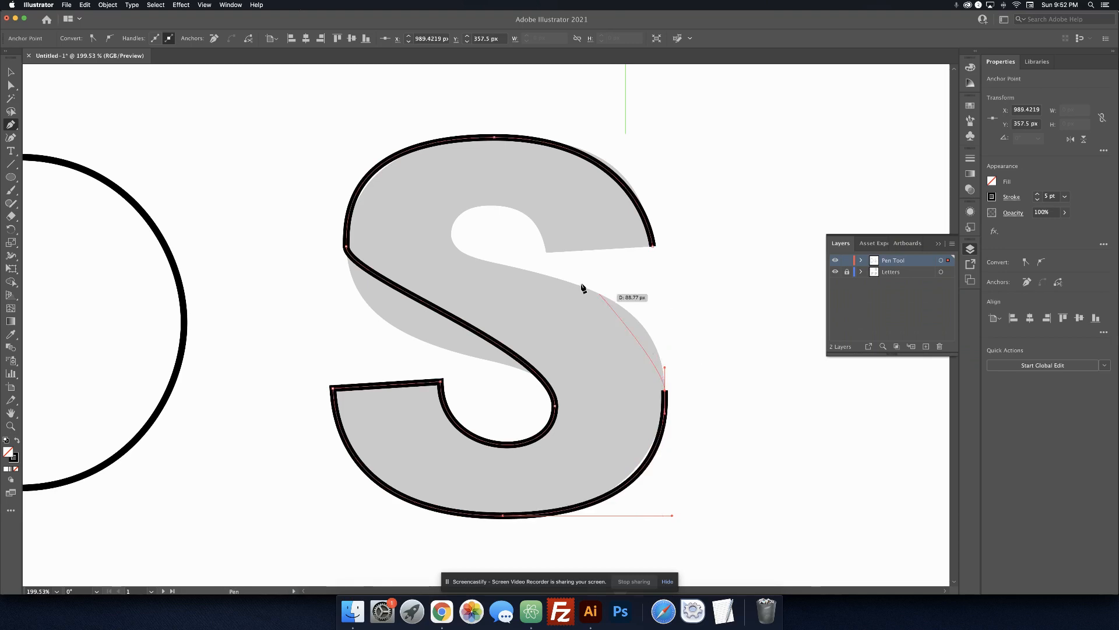
pyautogui.moveTo(450, 236)
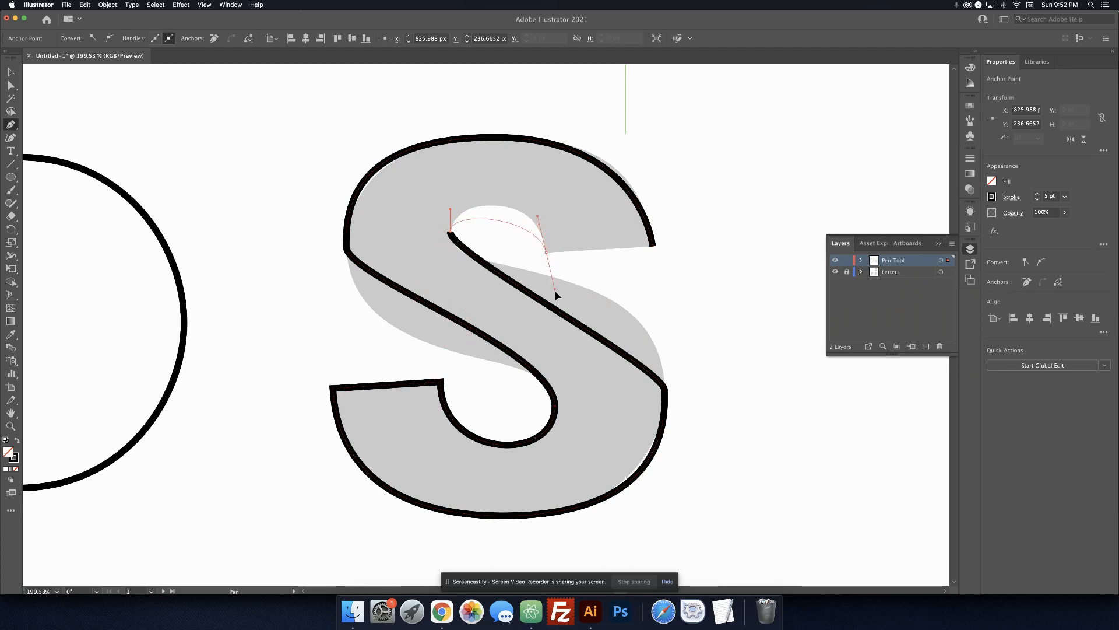
pyautogui.moveTo(557, 295); pyautogui.dragTo(562, 333)
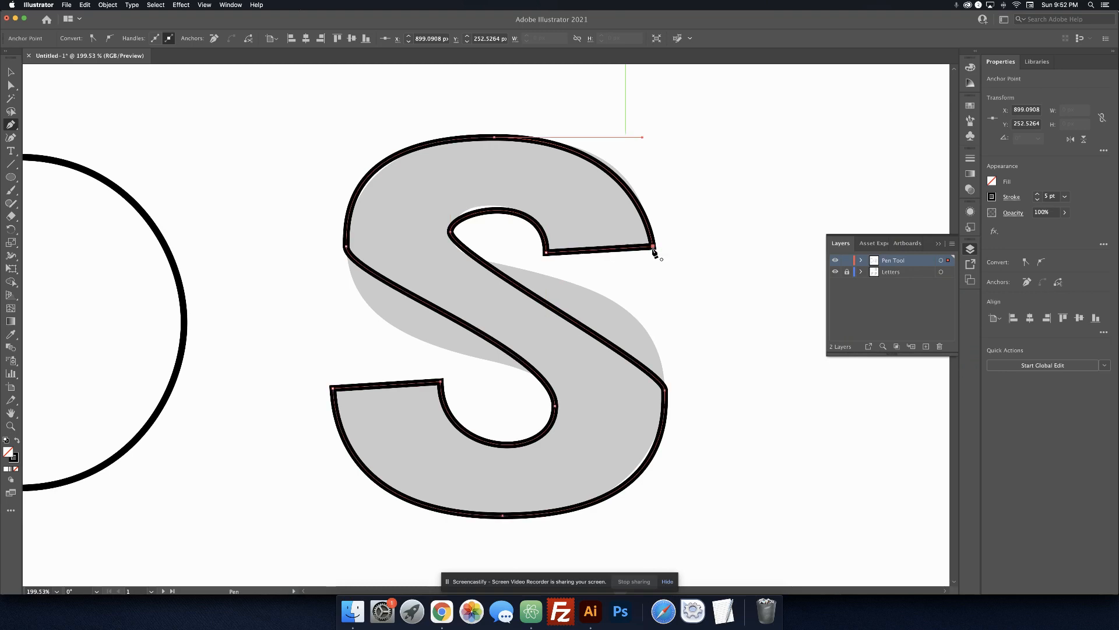
pyautogui.moveTo(658, 266)
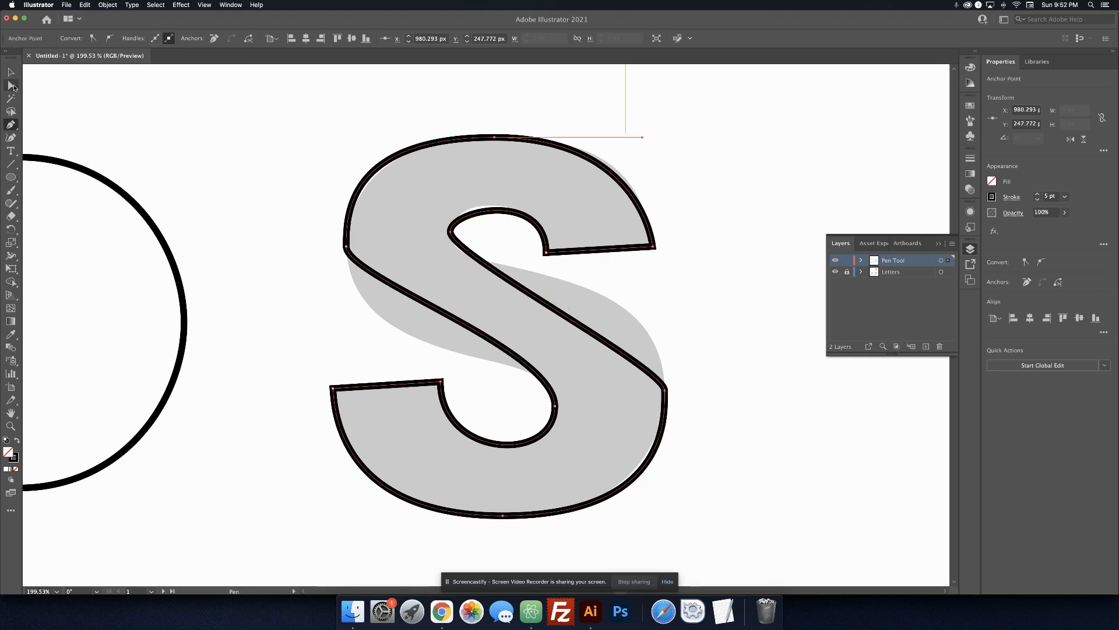
# Lengthen the S's top curve handle and set the S outline's opacity to 50%
pyautogui.click(10, 71)
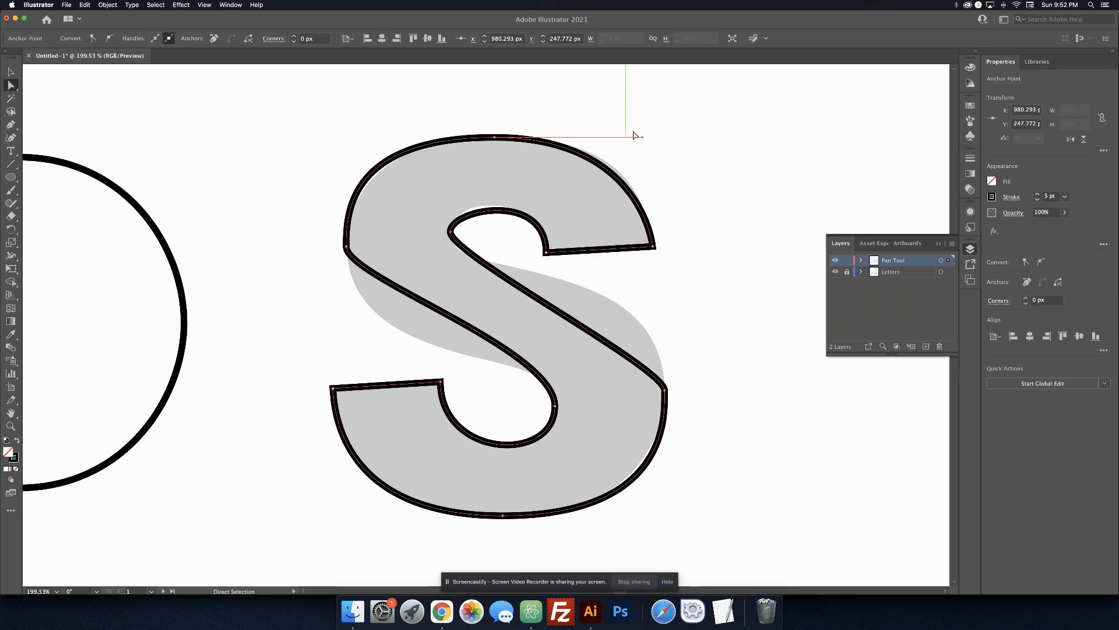
pyautogui.moveTo(638, 135); pyautogui.dragTo(646, 139)
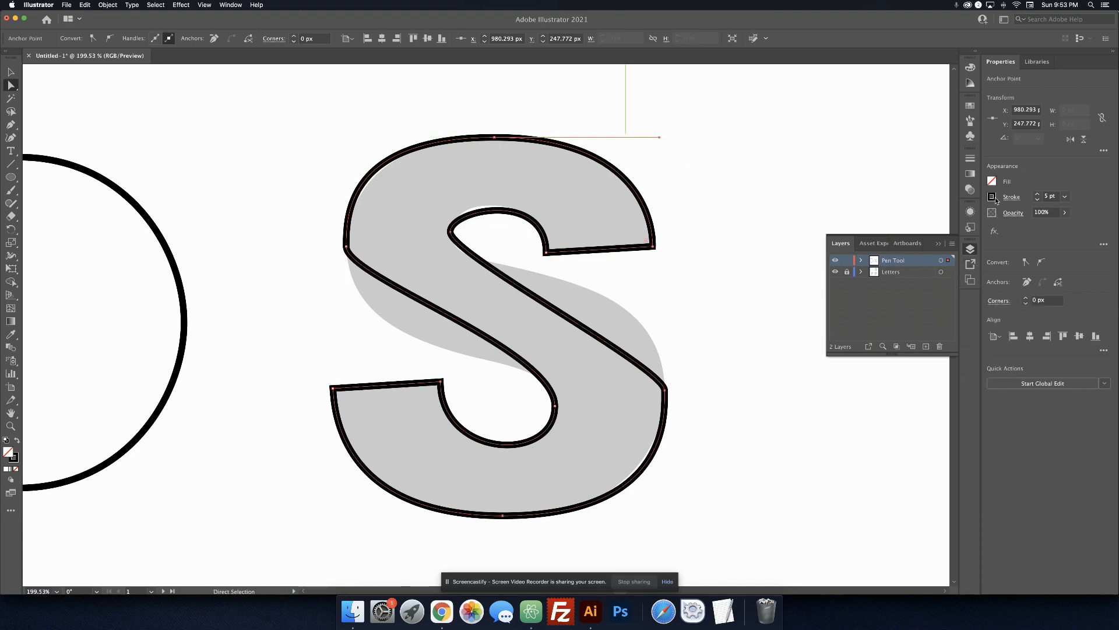
pyautogui.click(992, 196)
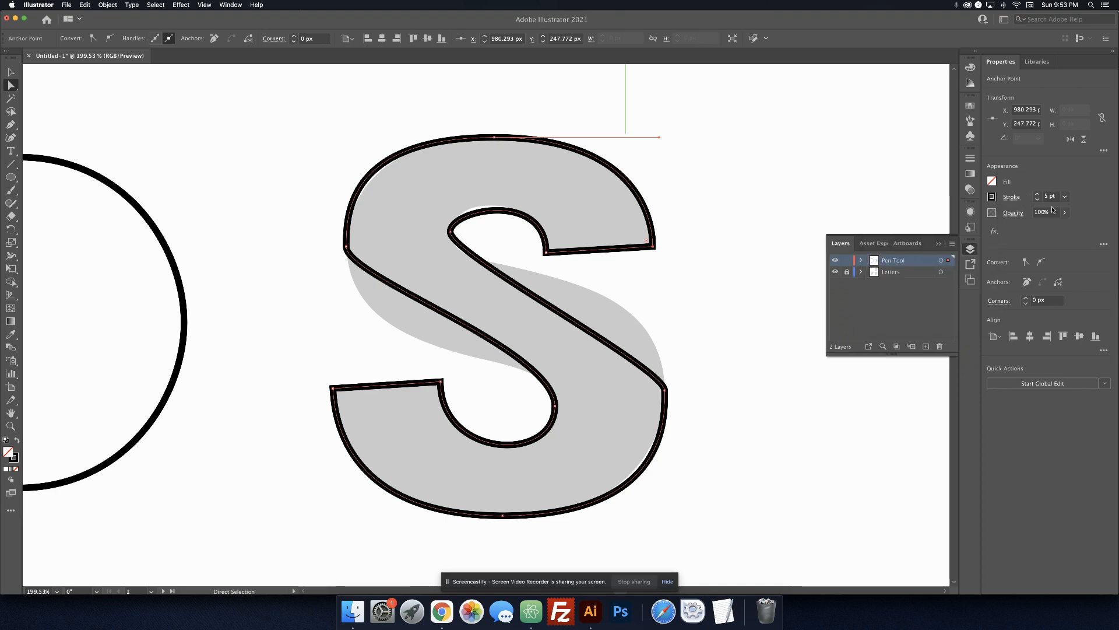
pyautogui.click(1042, 213)
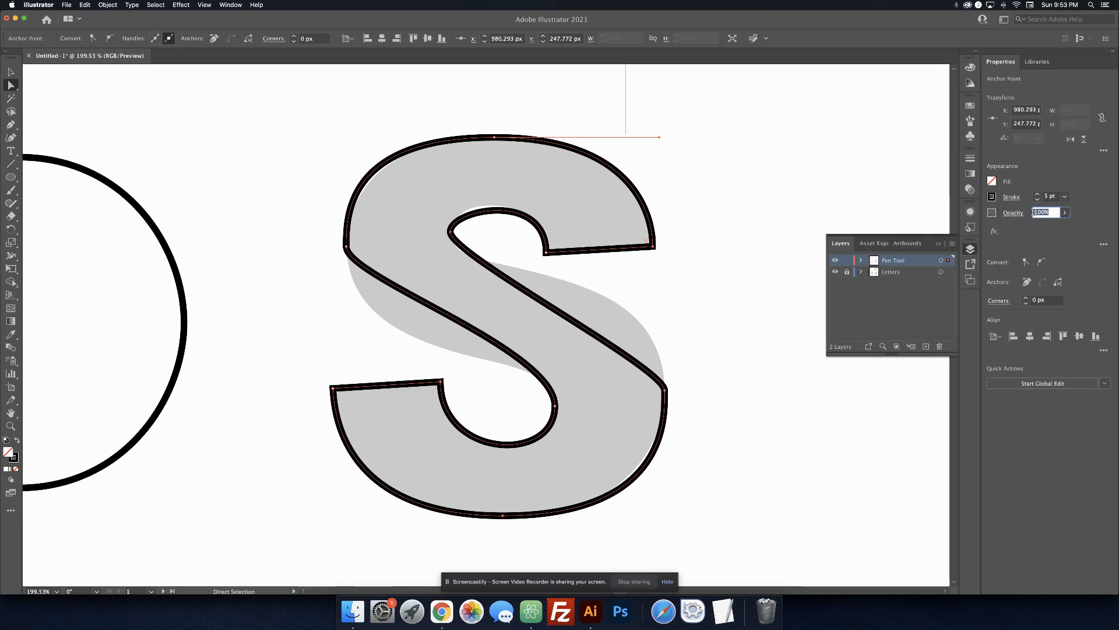
pyautogui.write('50')
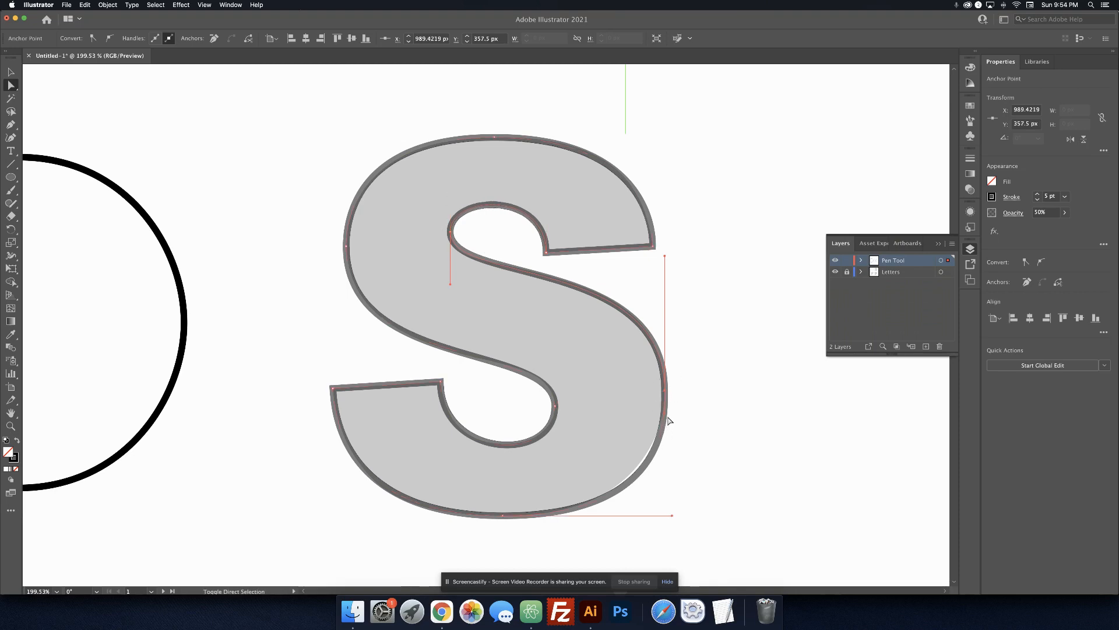
# Reshape the S's inner top curve with the Direct Selection tool to hug the guide
pyautogui.click(666, 414)
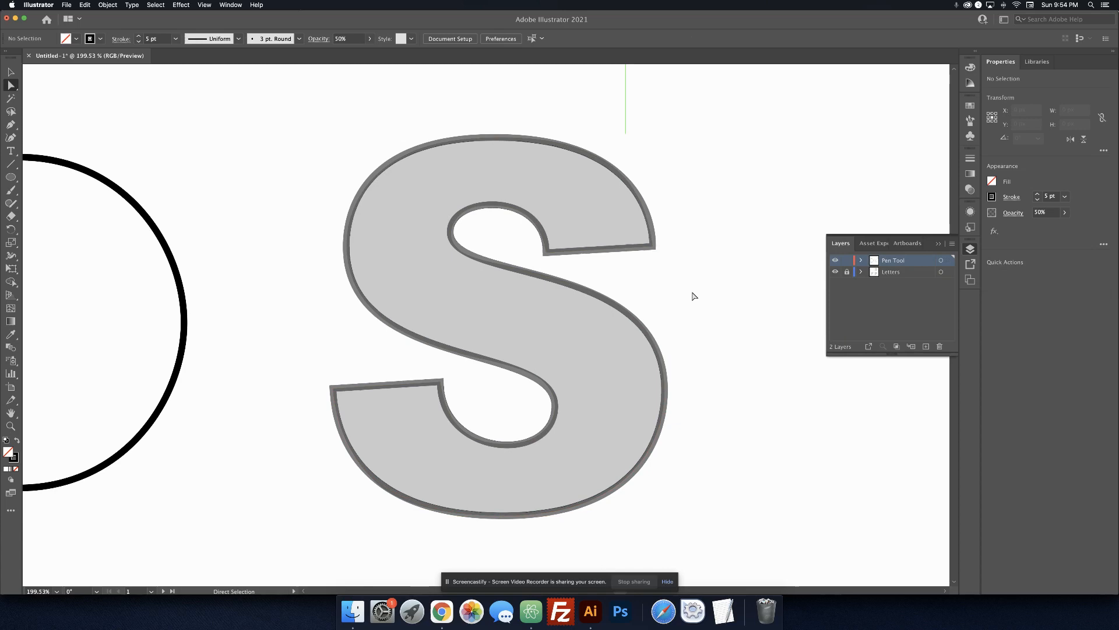
pyautogui.moveTo(625, 273)
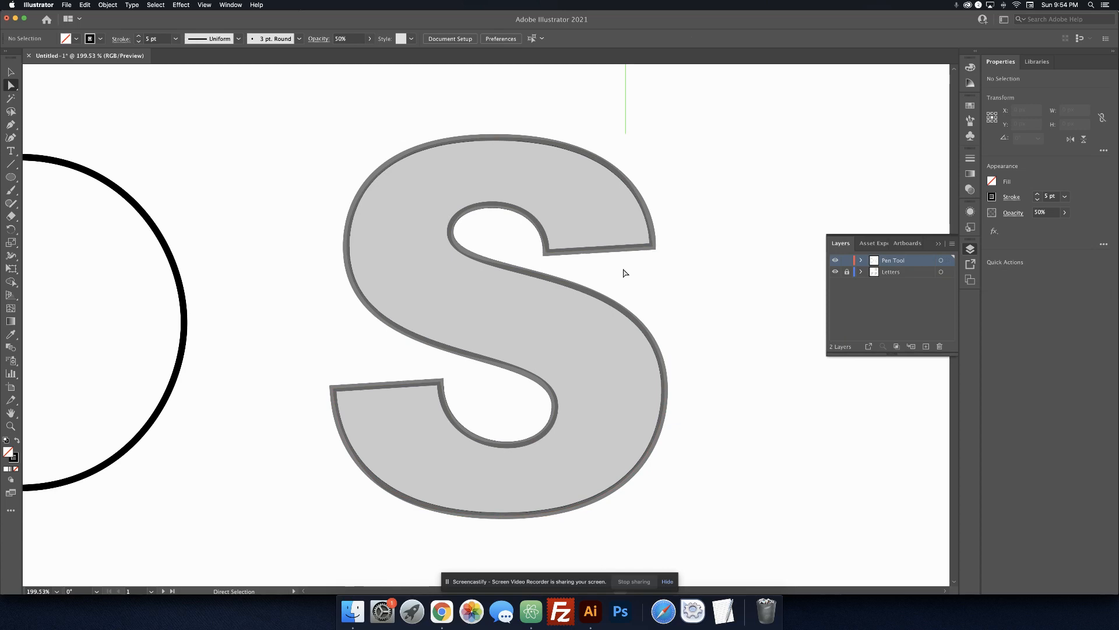
pyautogui.click(552, 246)
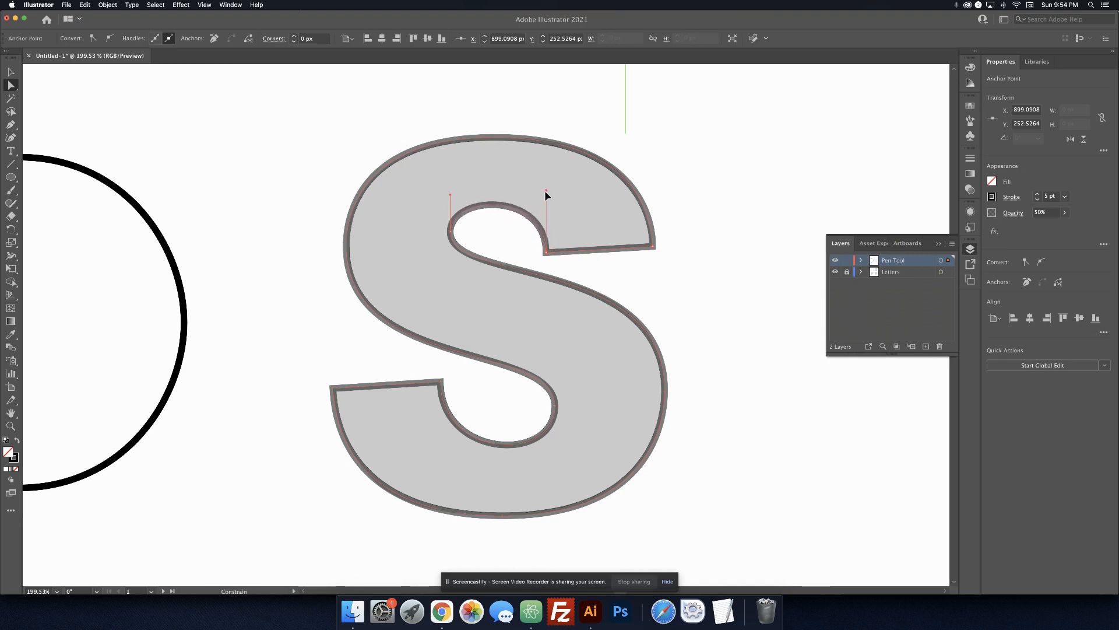
pyautogui.moveTo(545, 196); pyautogui.dragTo(532, 177)
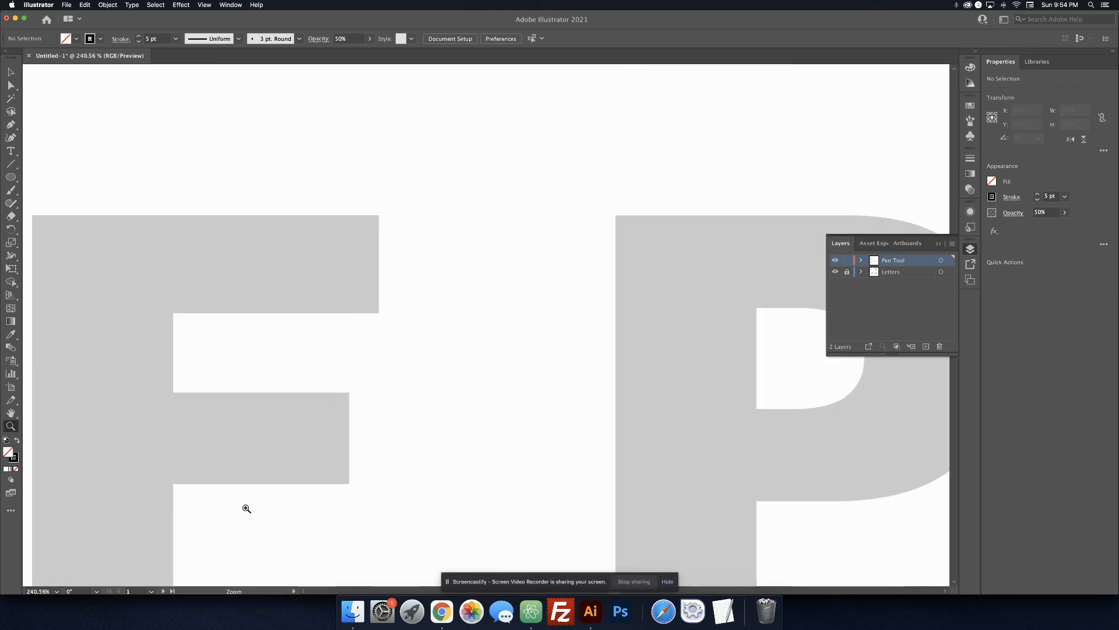
# Scroll to the F and place corner points at its top arm, arm-stem junction and bottom-left
pyautogui.scroll(-3)
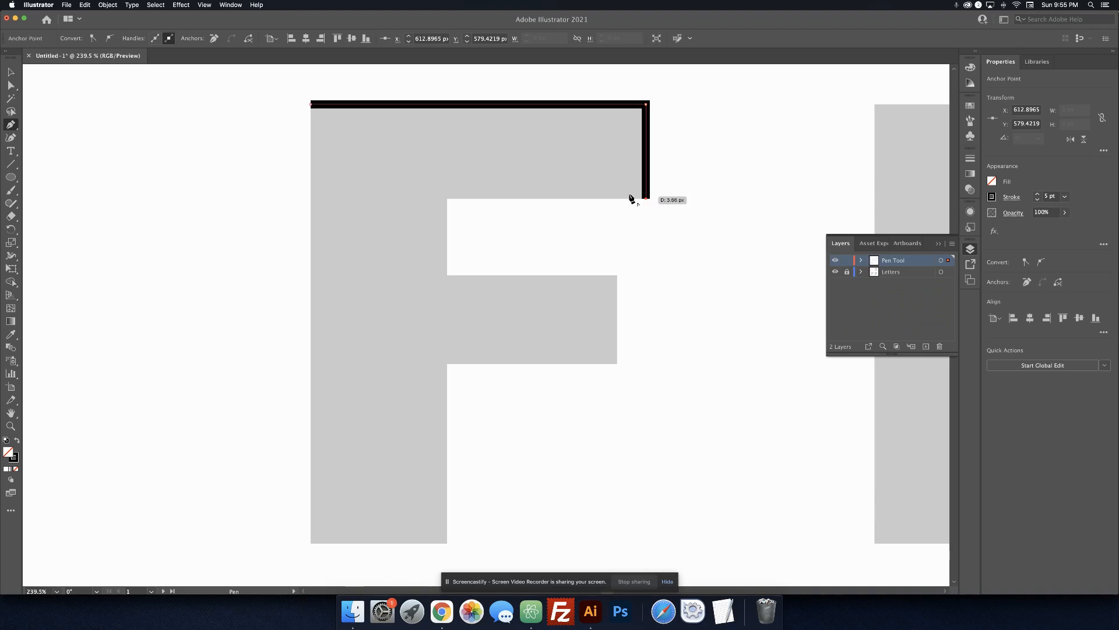
pyautogui.click(448, 198)
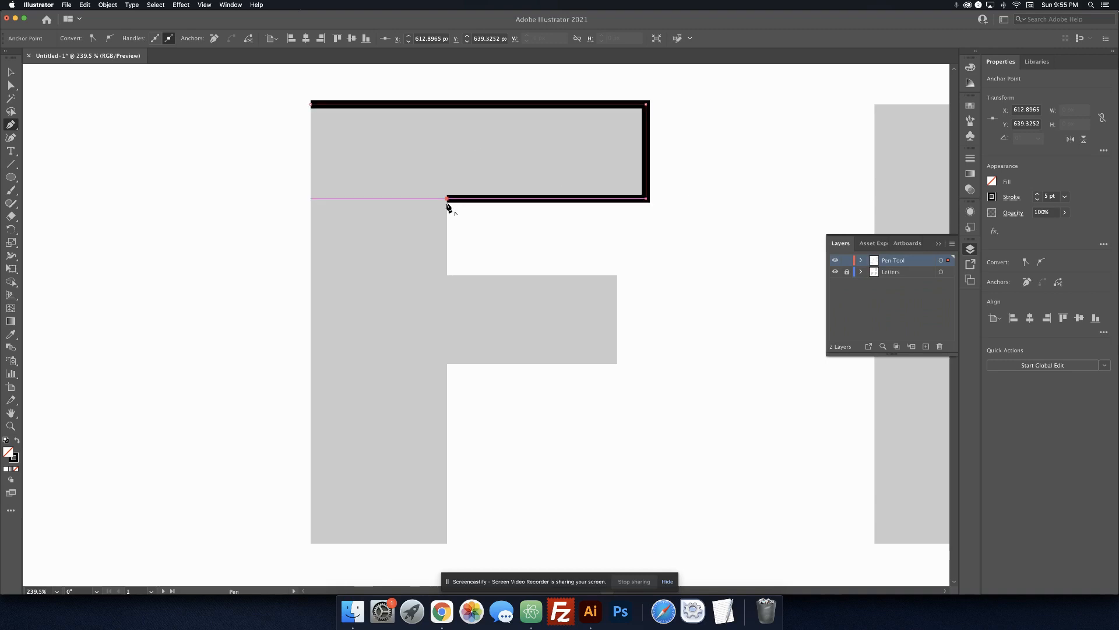
pyautogui.click(447, 273)
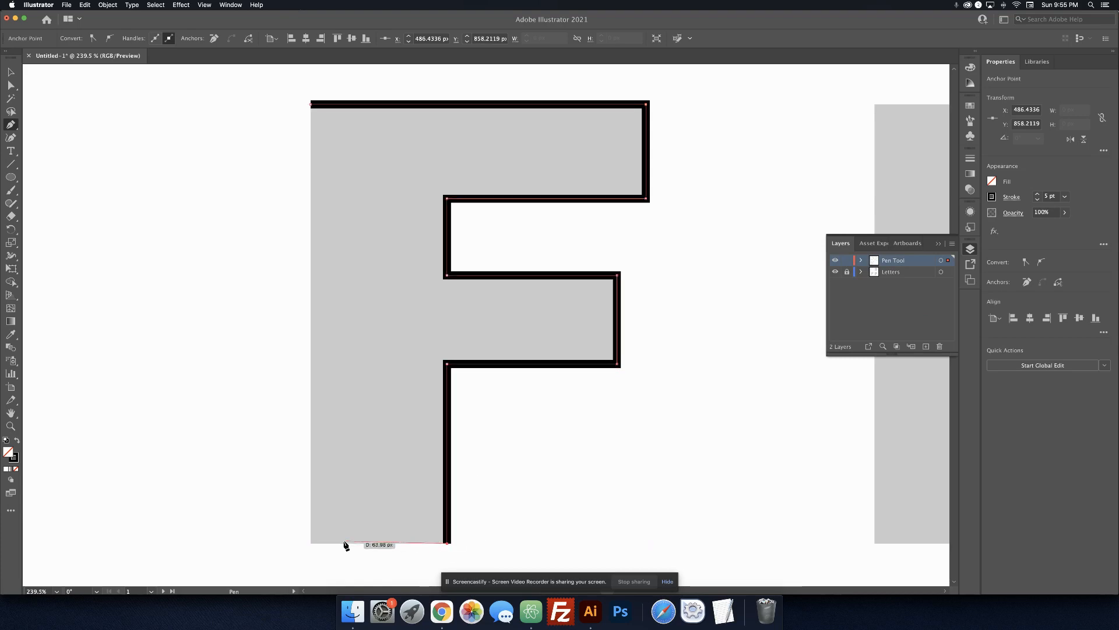
pyautogui.click(312, 104)
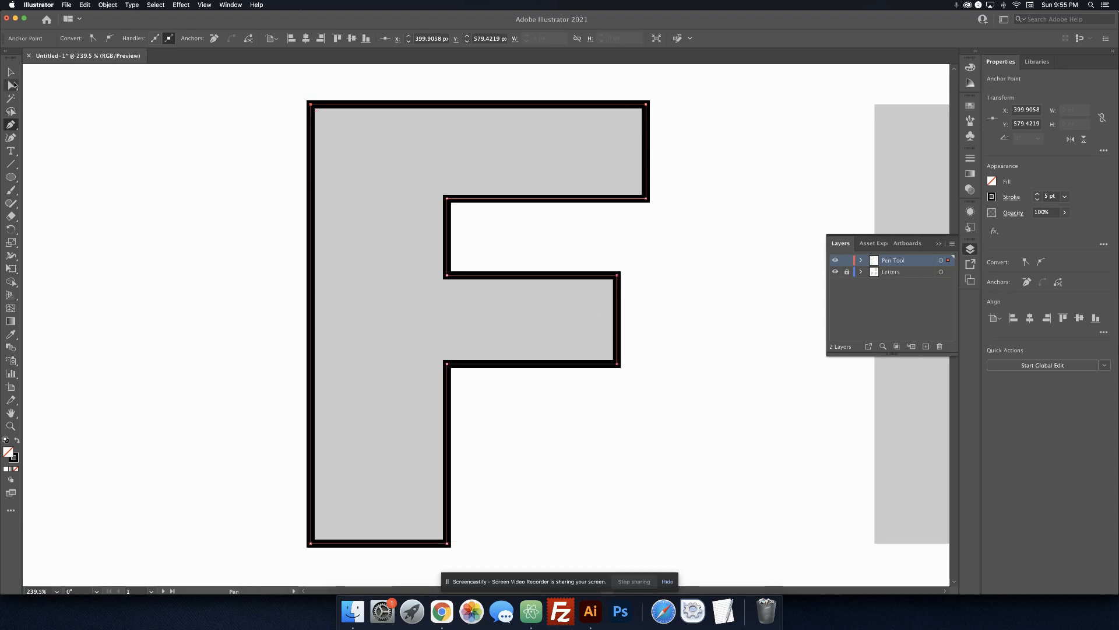
# Select the F's top-left anchor and pull it into a curve with the Anchor Point tool
pyautogui.click(11, 84)
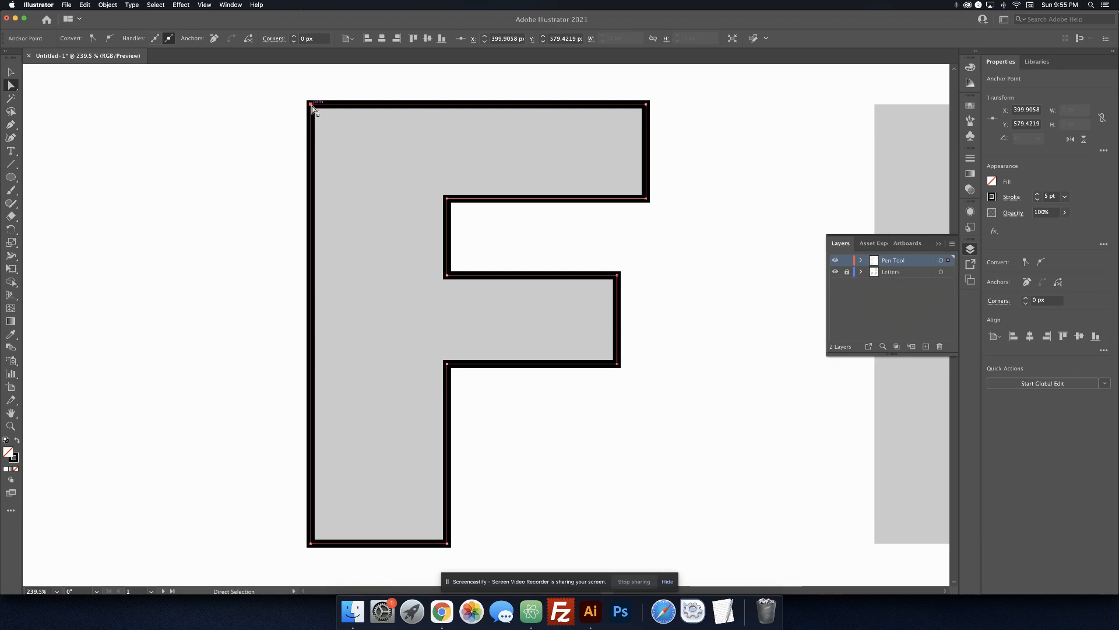
pyautogui.click(10, 71)
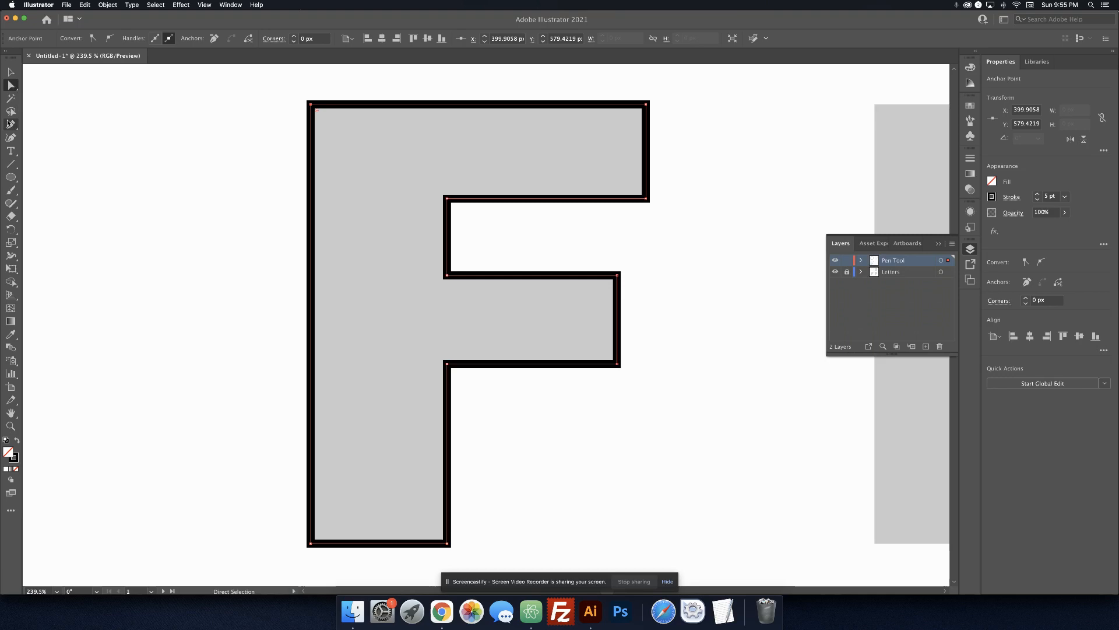
pyautogui.click(12, 124)
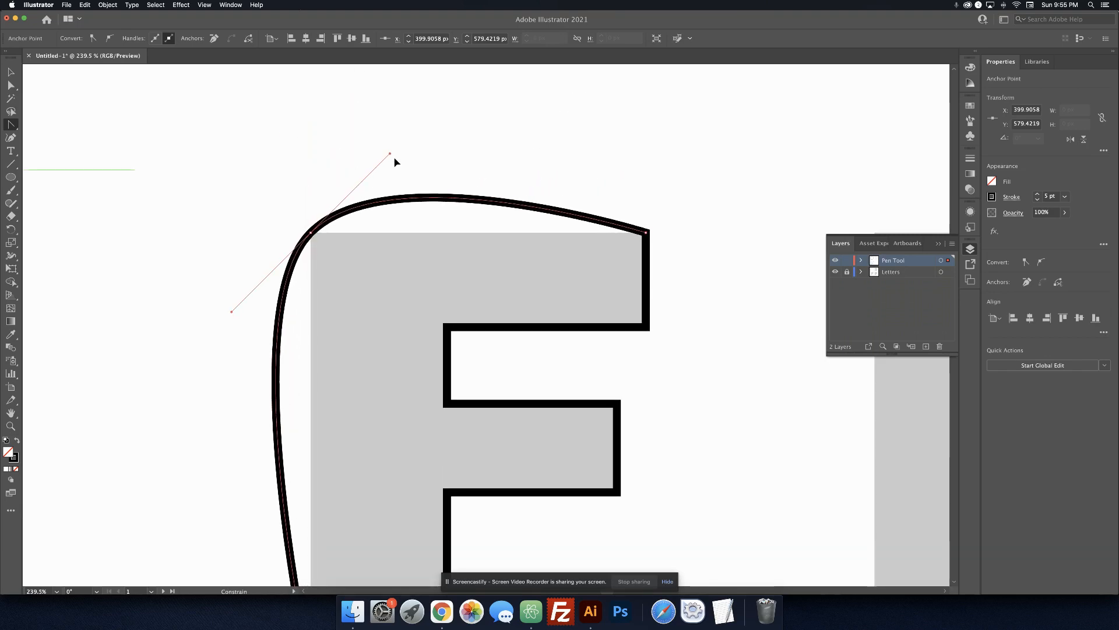
pyautogui.moveTo(390, 155); pyautogui.dragTo(408, 135)
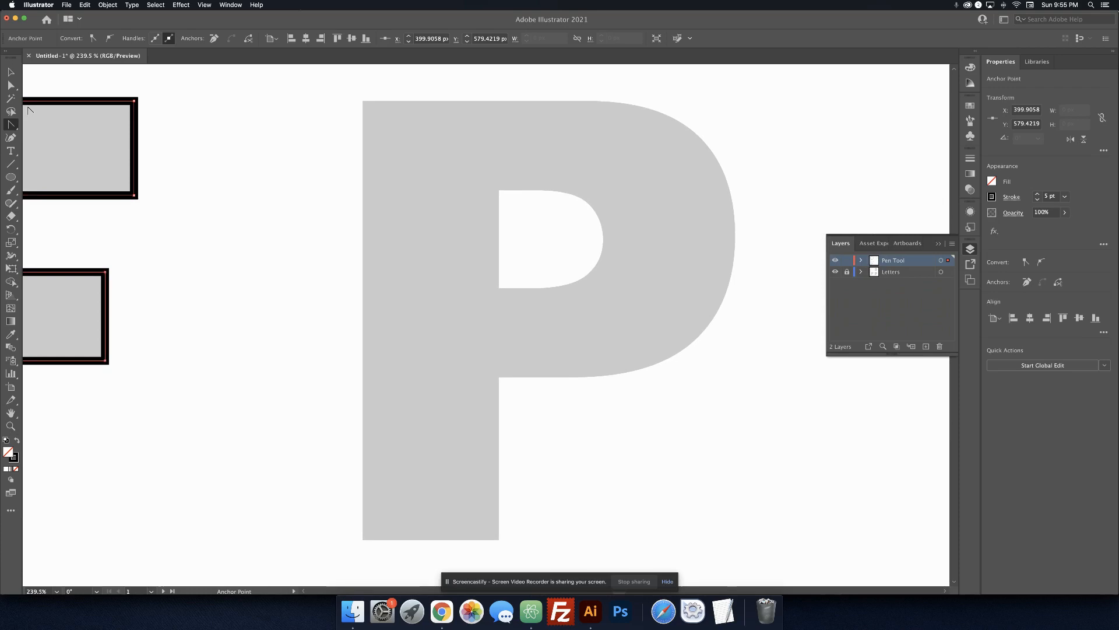
pyautogui.moveTo(11, 126)
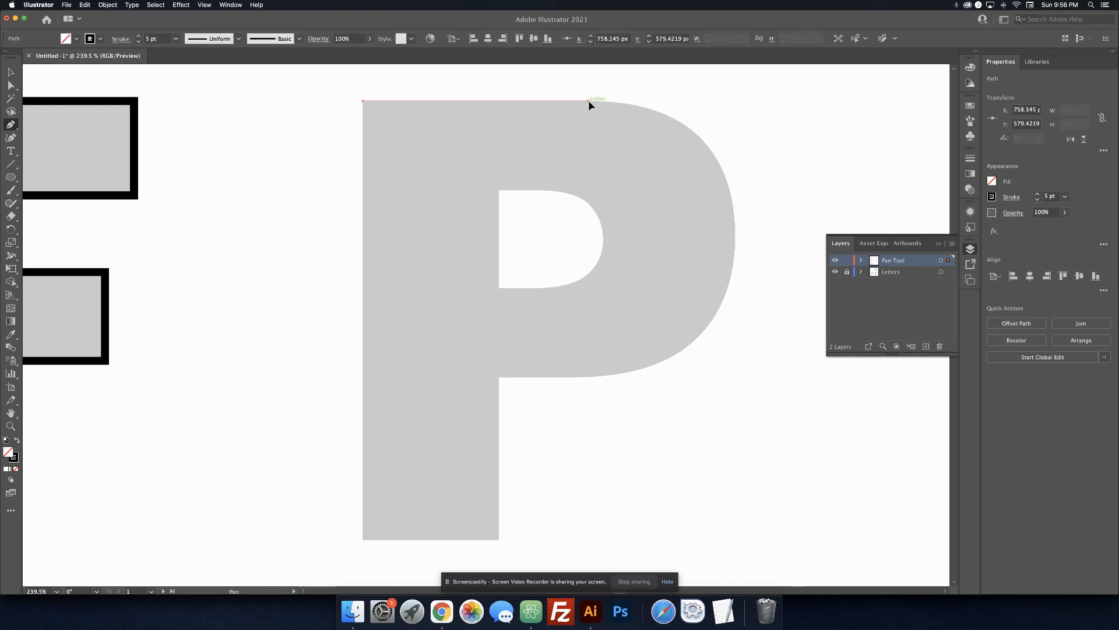
# Trace the P's outer shape with points at the top curve, rightmost bulge and bowl-stem junction
pyautogui.click(587, 101)
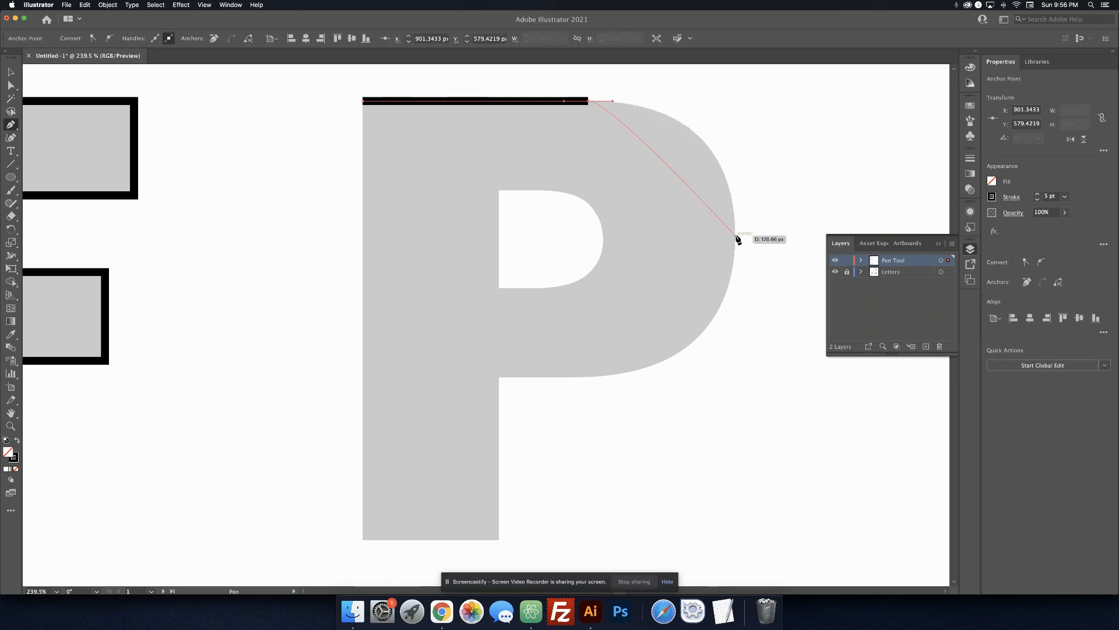
pyautogui.click(726, 240)
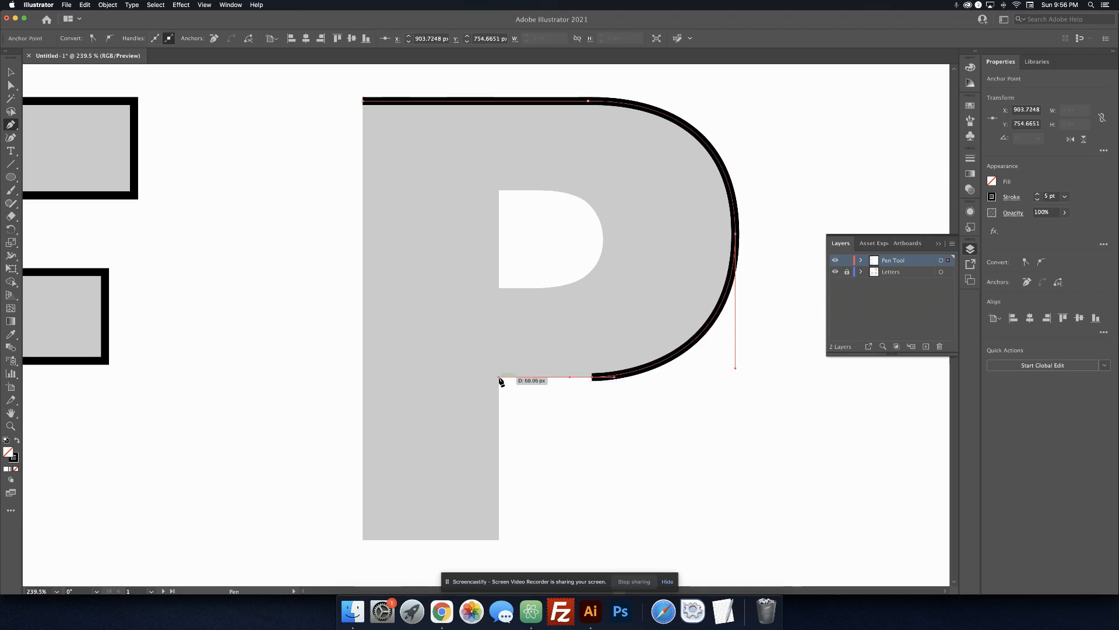
pyautogui.click(503, 377)
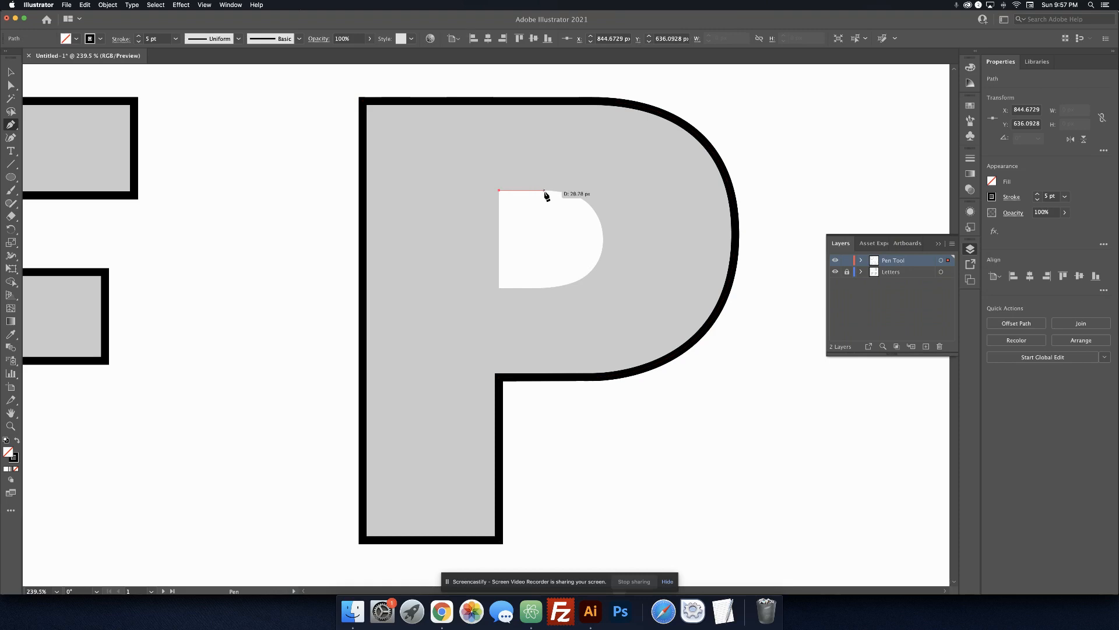
pyautogui.moveTo(537, 198)
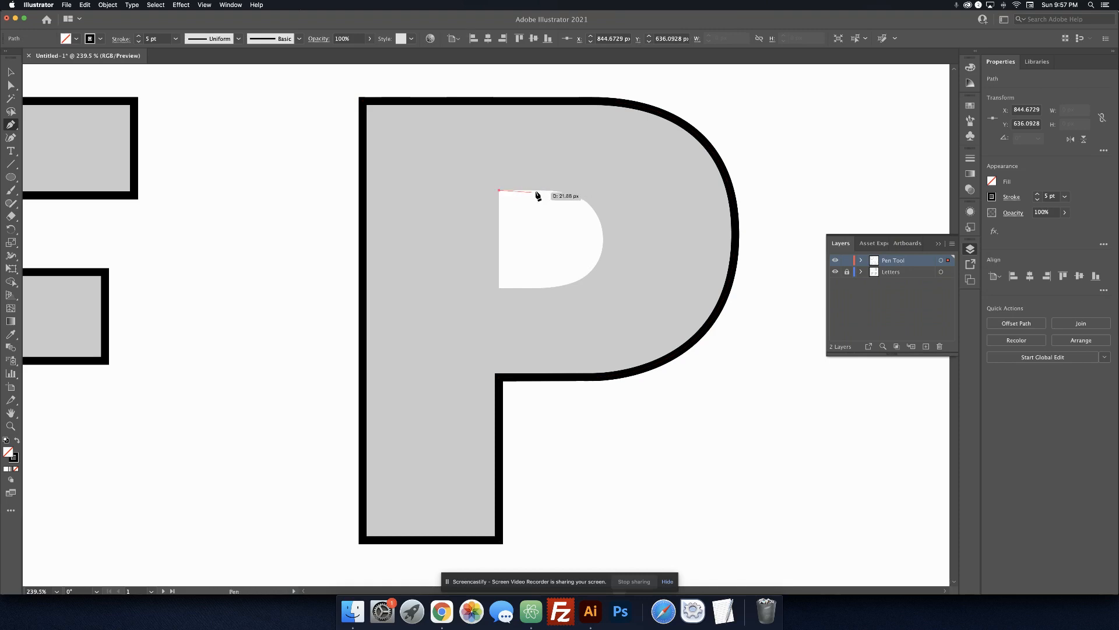
pyautogui.moveTo(542, 196)
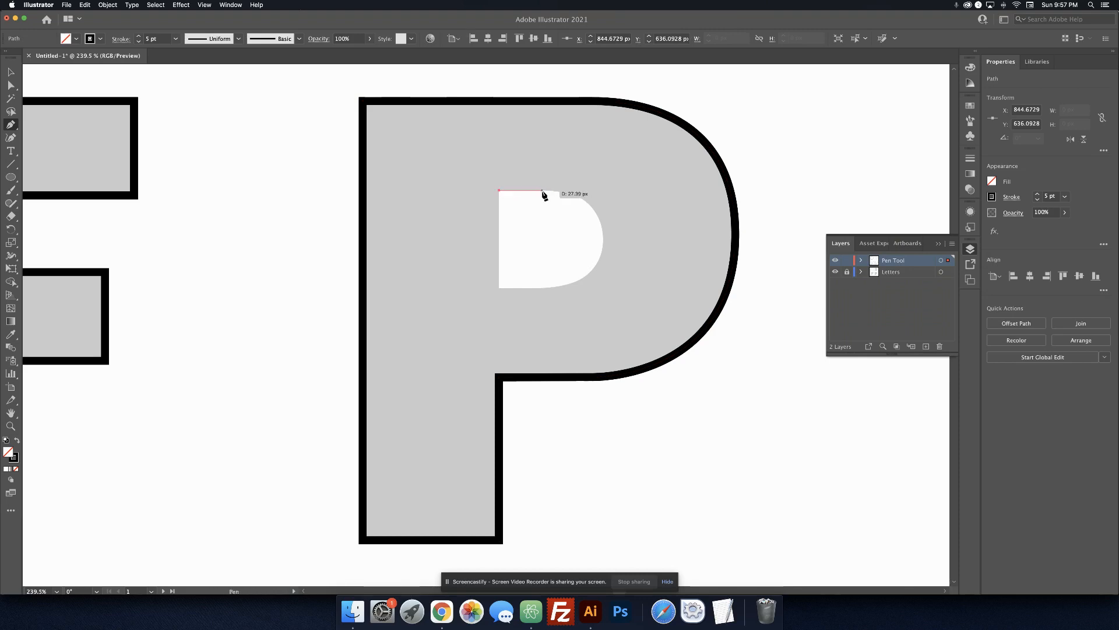
# Trace the P's inner counter, curving around its rounded right side, then stop drawing
pyautogui.click(541, 190)
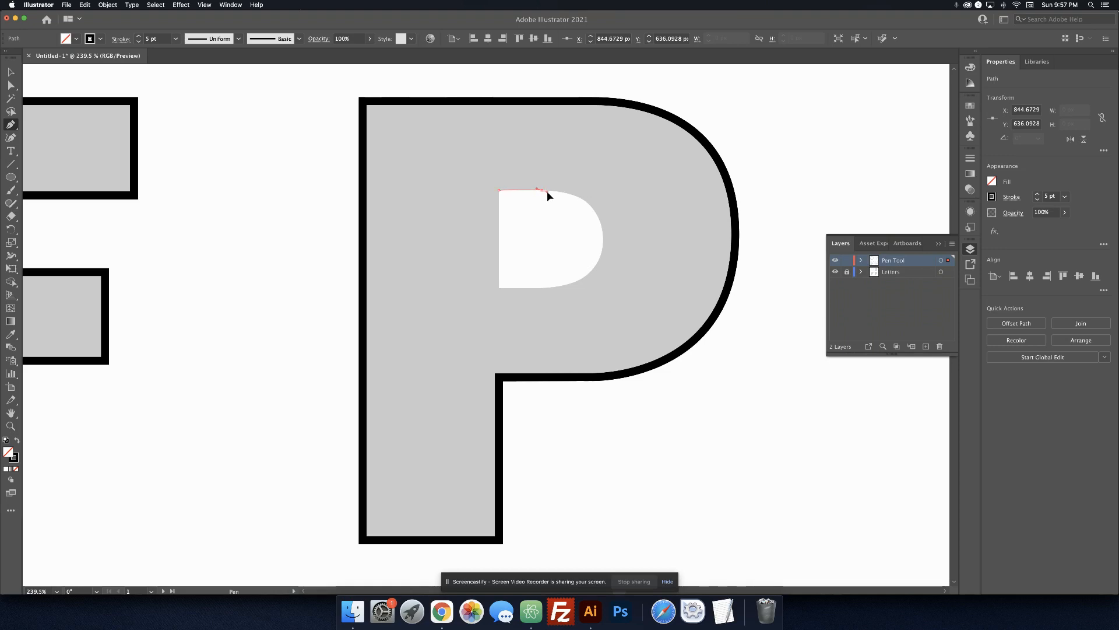
pyautogui.click(541, 189)
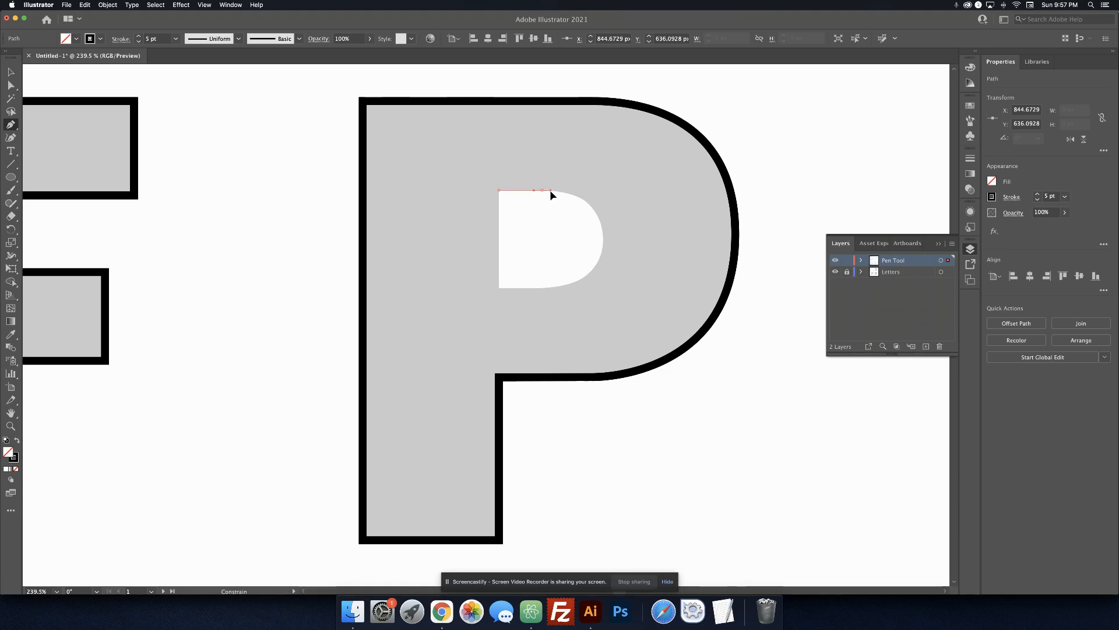
pyautogui.moveTo(549, 190); pyautogui.dragTo(605, 238)
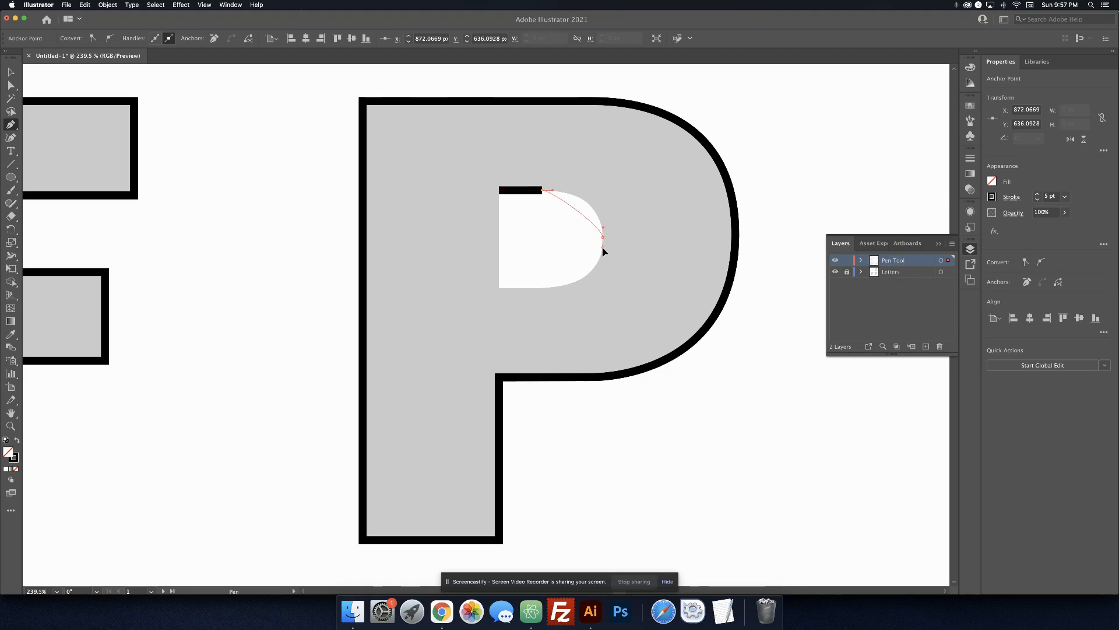
pyautogui.moveTo(602, 237); pyautogui.dragTo(602, 285)
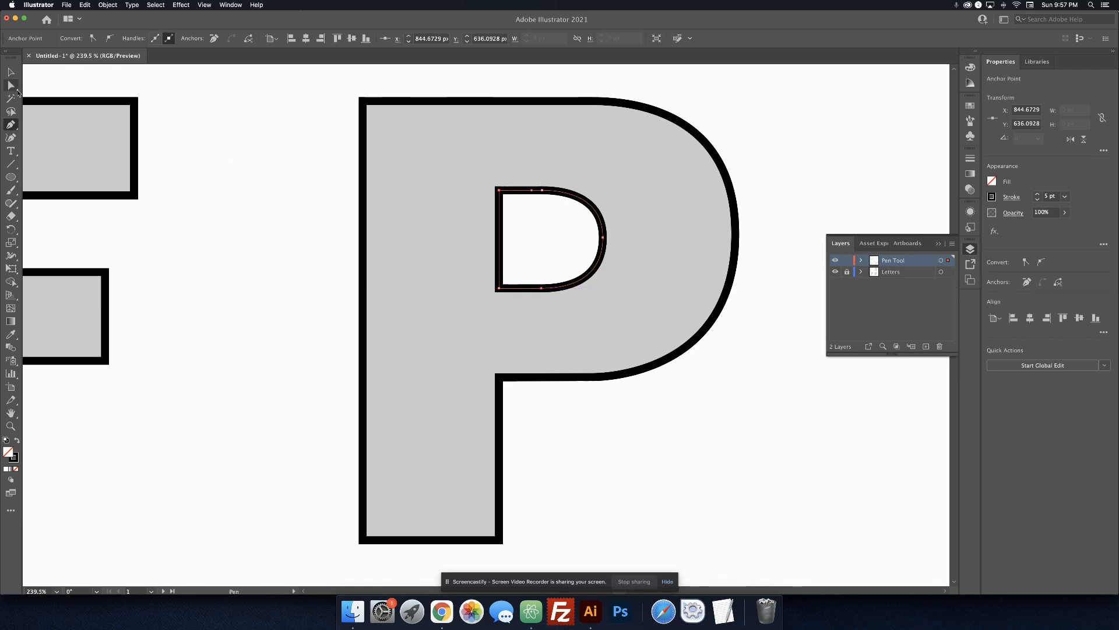
pyautogui.click(10, 85)
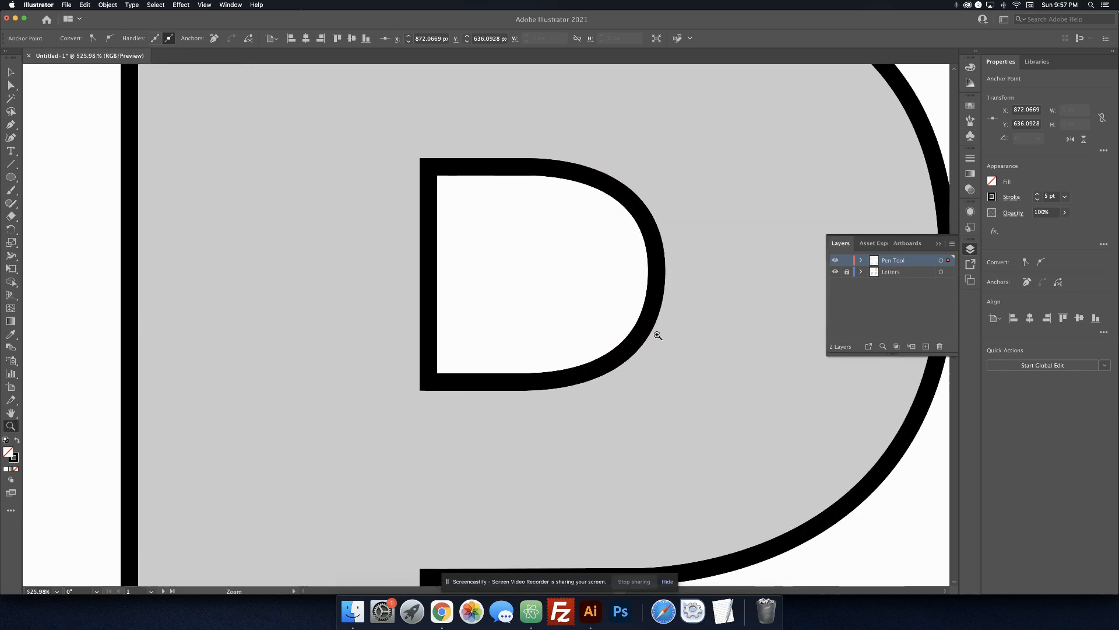
# Drag the P bowl's top-curve anchor and Bézier handles until the curve matches the guide edge
pyautogui.click(10, 72)
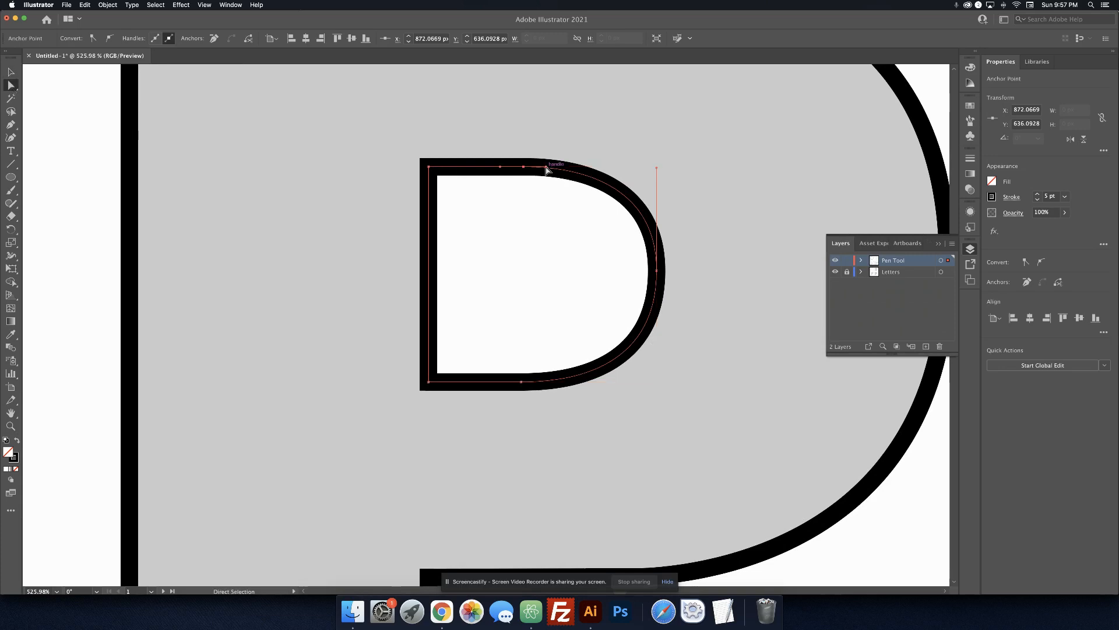
pyautogui.moveTo(522, 167); pyautogui.dragTo(549, 172)
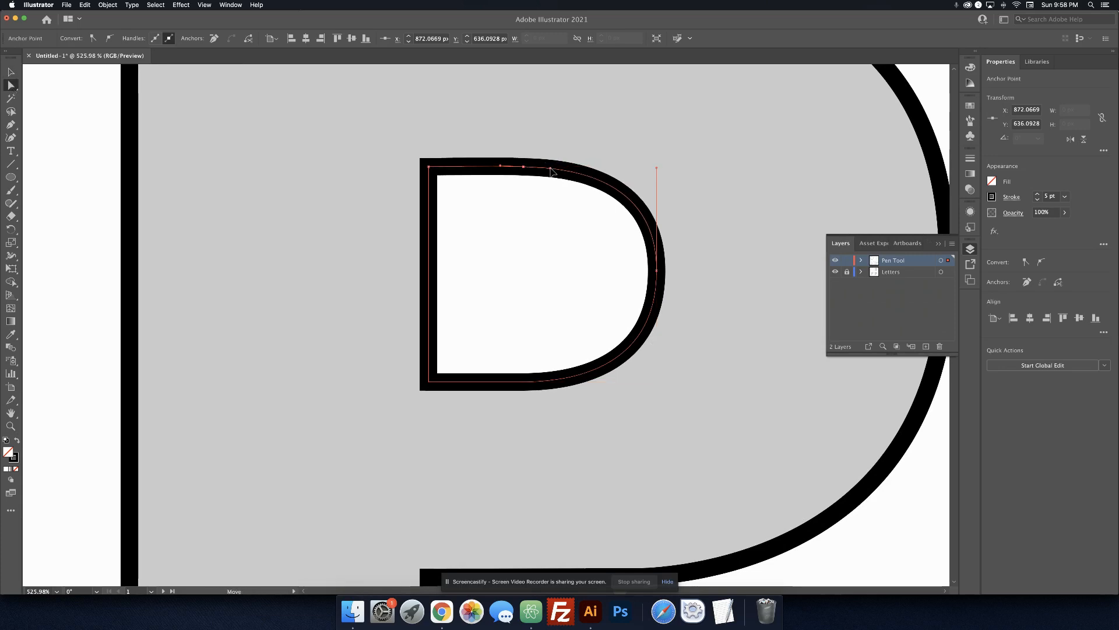
pyautogui.moveTo(523, 168); pyautogui.dragTo(571, 170)
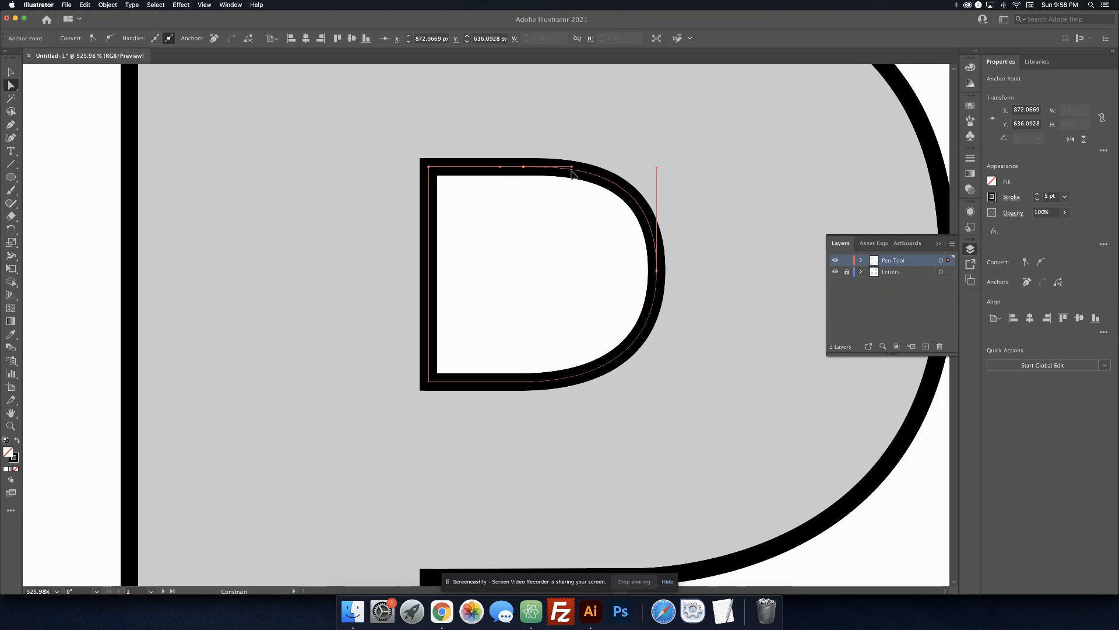
pyautogui.moveTo(572, 170); pyautogui.dragTo(585, 107)
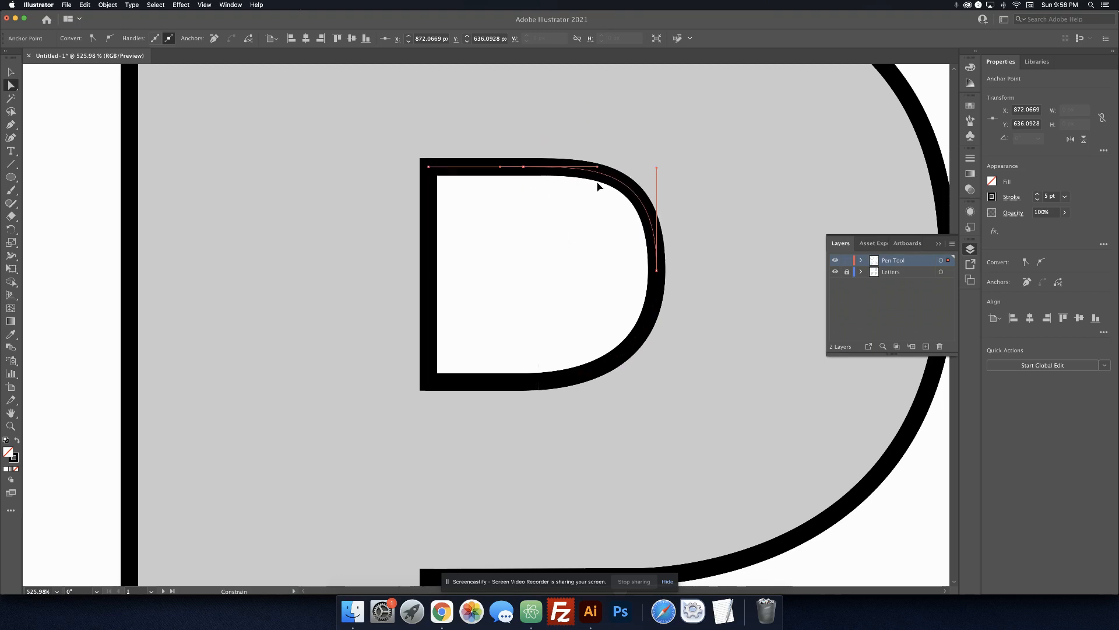
pyautogui.click(592, 174)
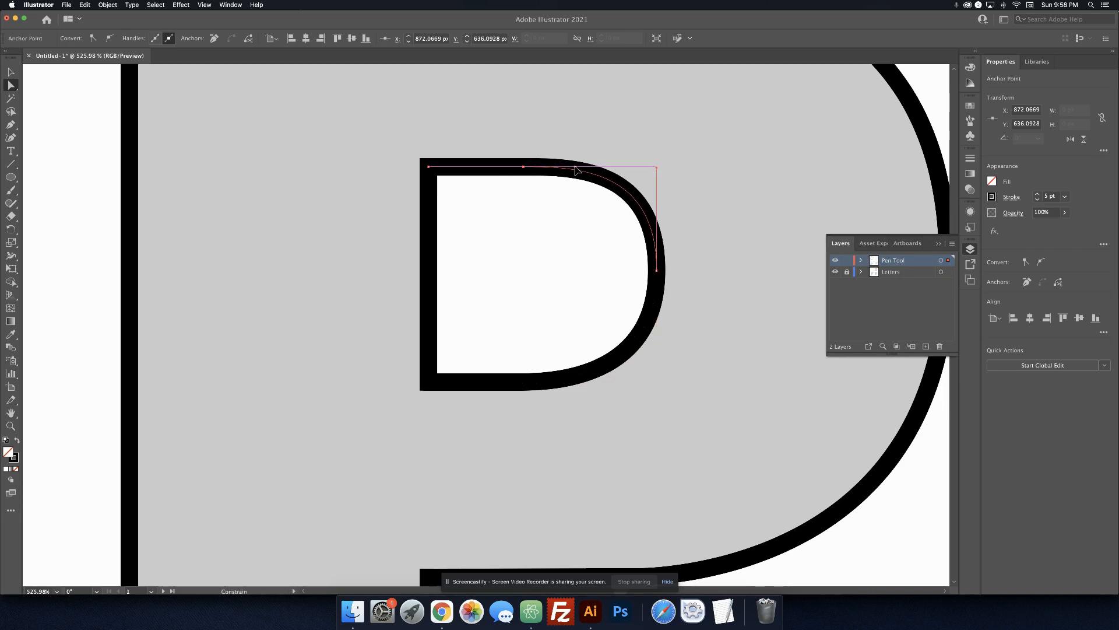
pyautogui.moveTo(576, 170); pyautogui.dragTo(615, 162)
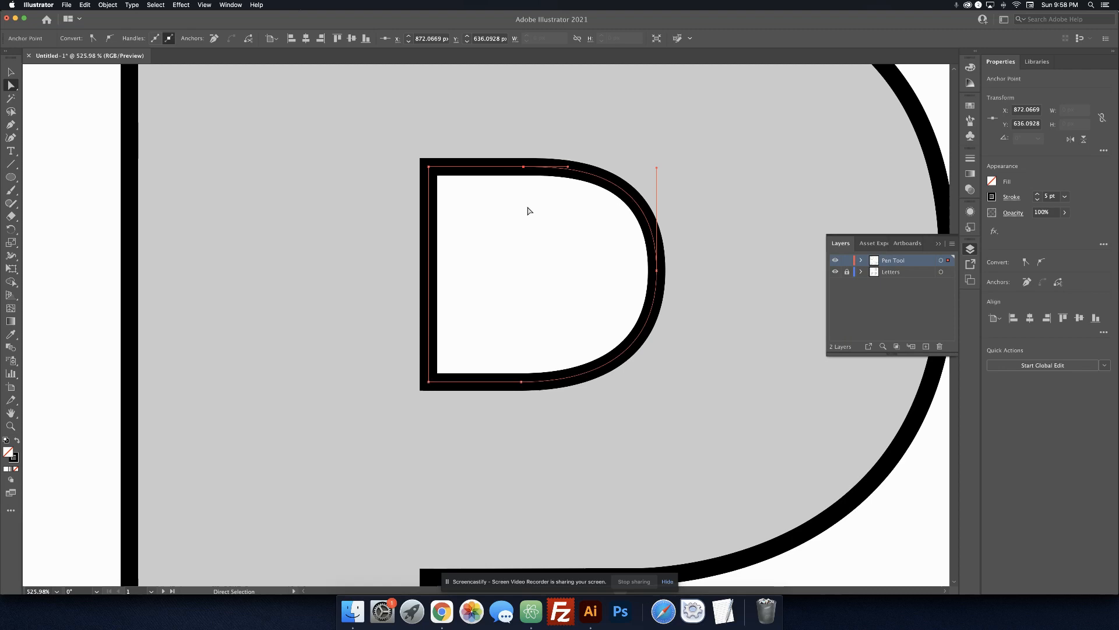
pyautogui.click(538, 316)
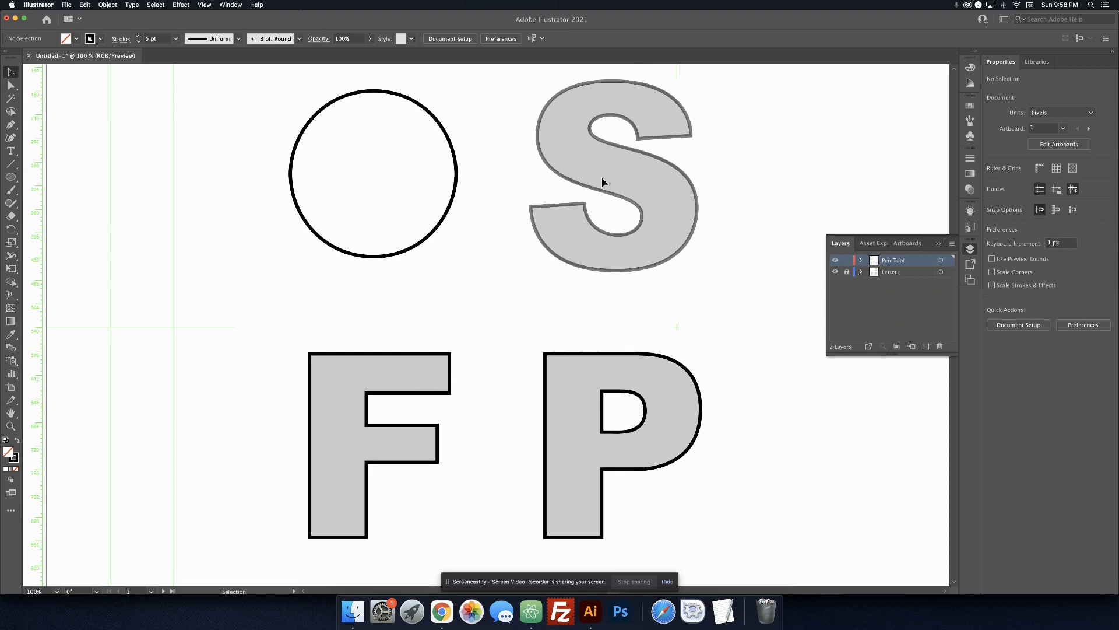
# Switch to the Direct Selection tool with all four outlines in view and nothing selected
pyautogui.click(10, 84)
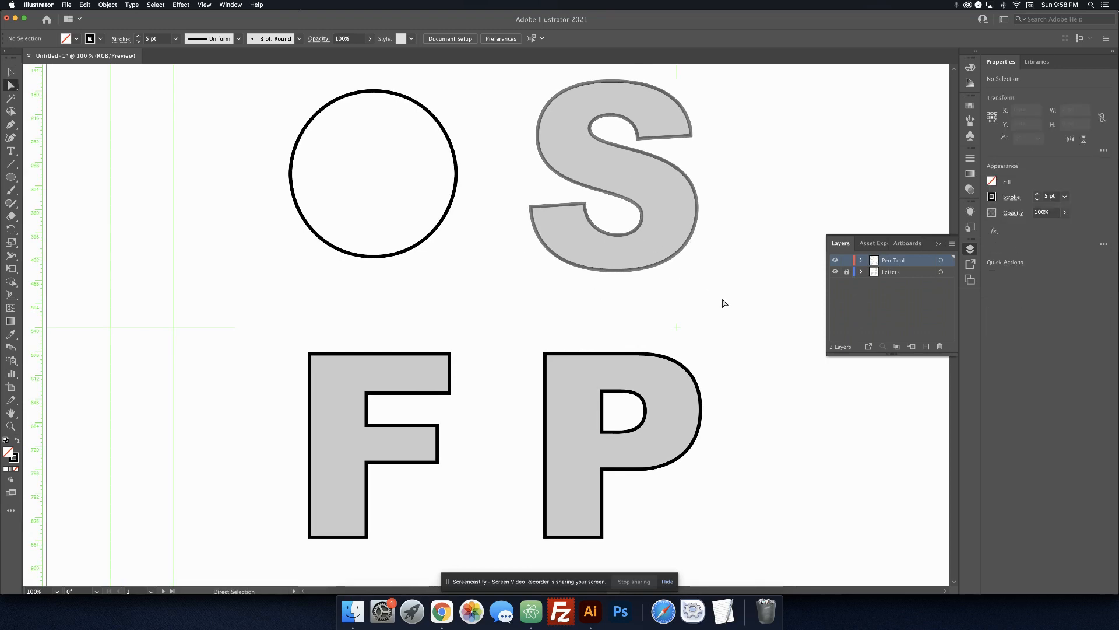
pyautogui.moveTo(207, 183)
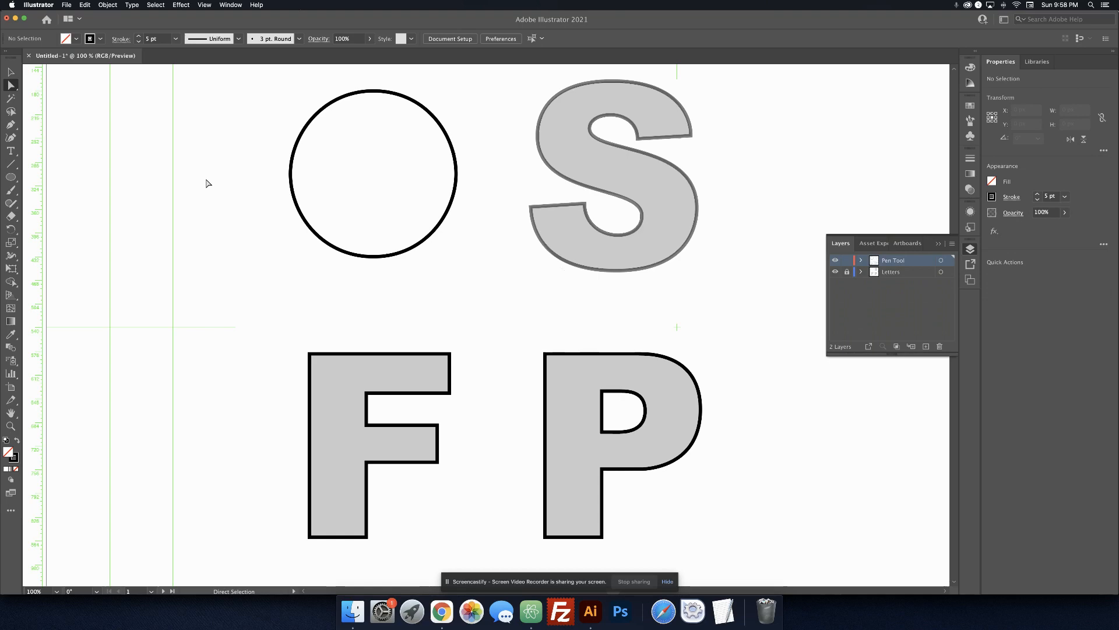
pyautogui.moveTo(10, 84)
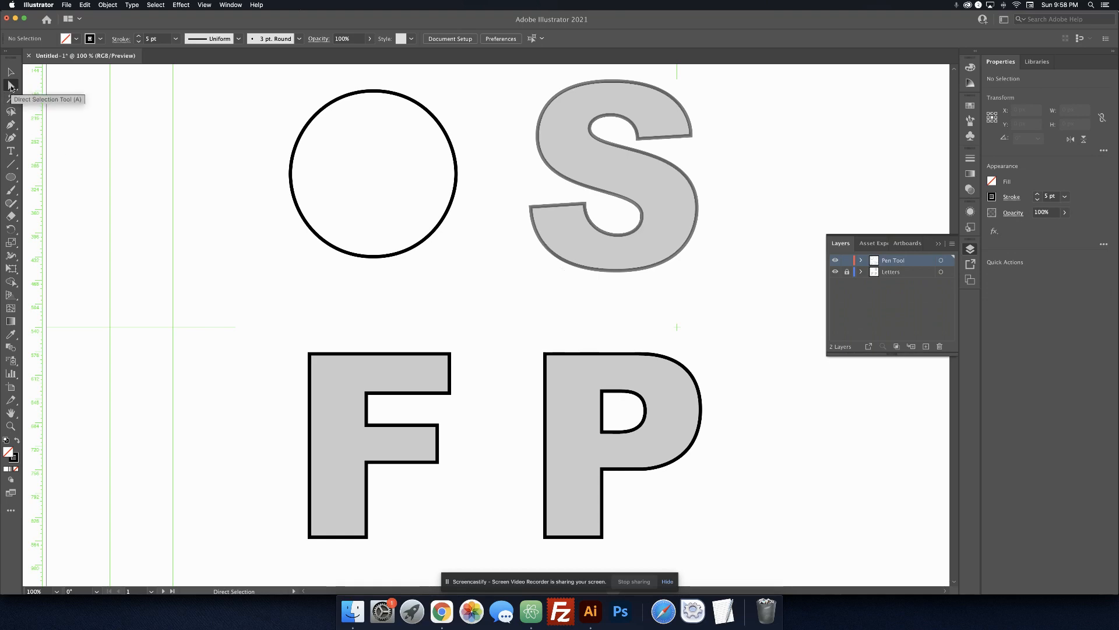
pyautogui.moveTo(62, 120)
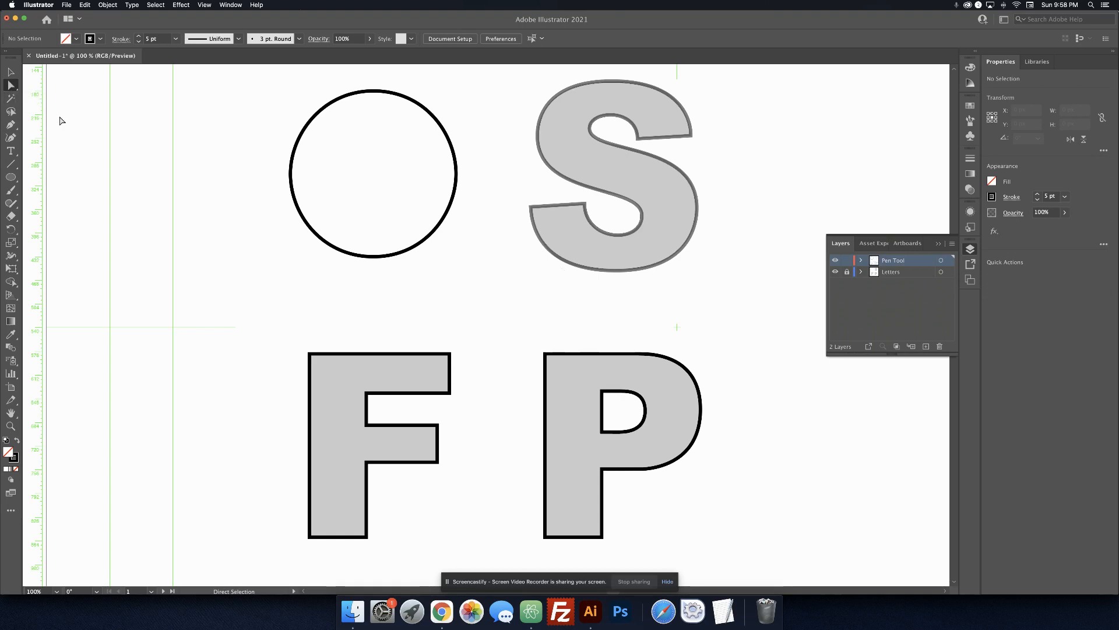
pyautogui.moveTo(258, 105)
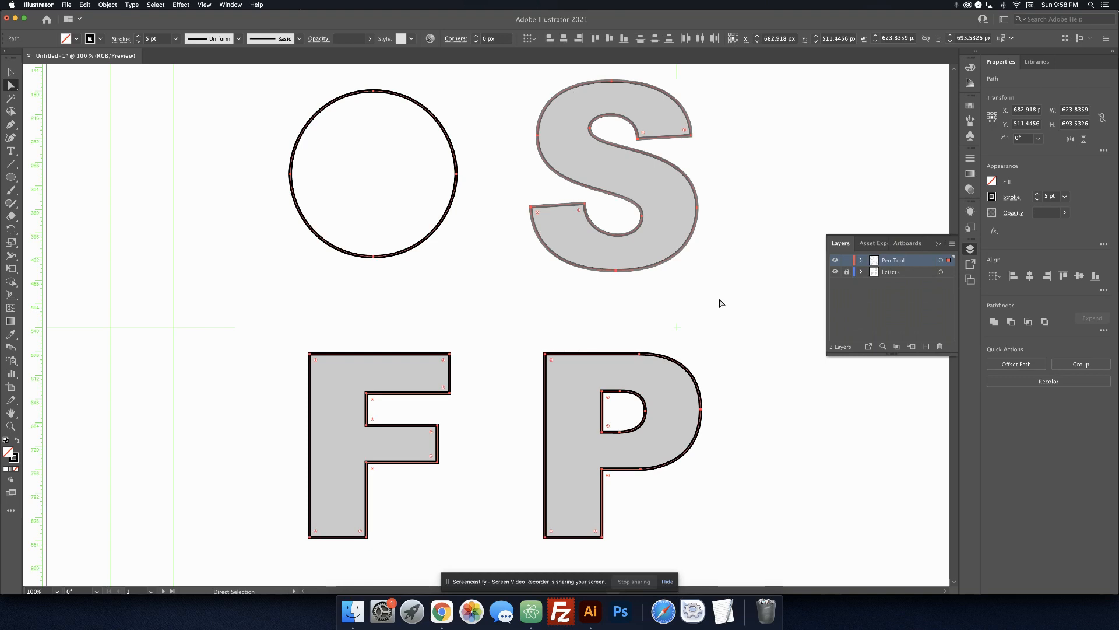
pyautogui.moveTo(379, 370)
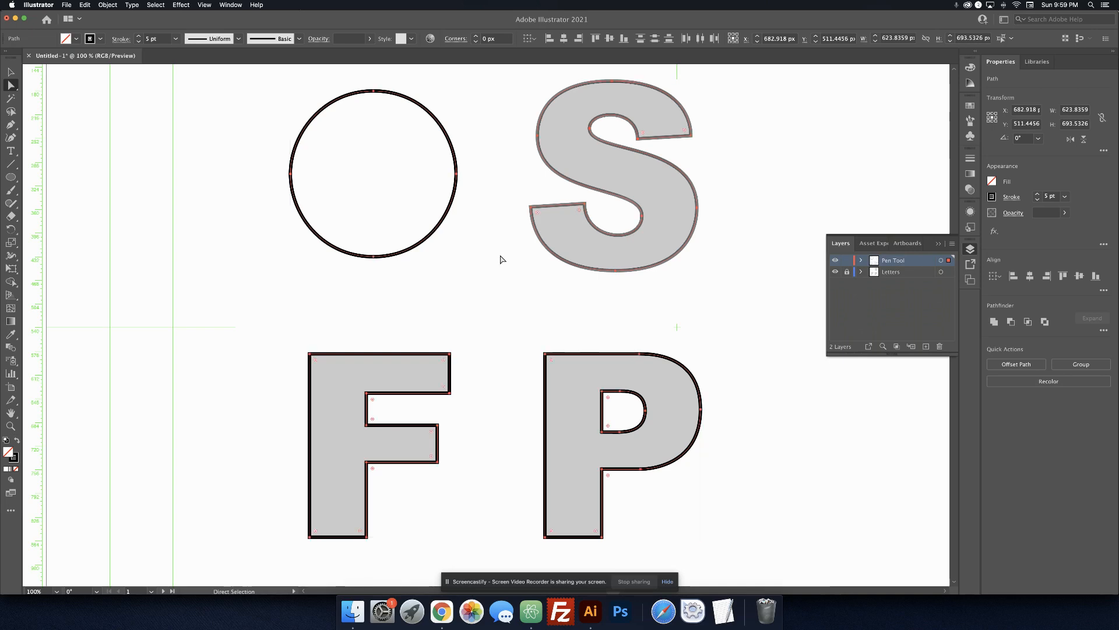
pyautogui.moveTo(704, 279)
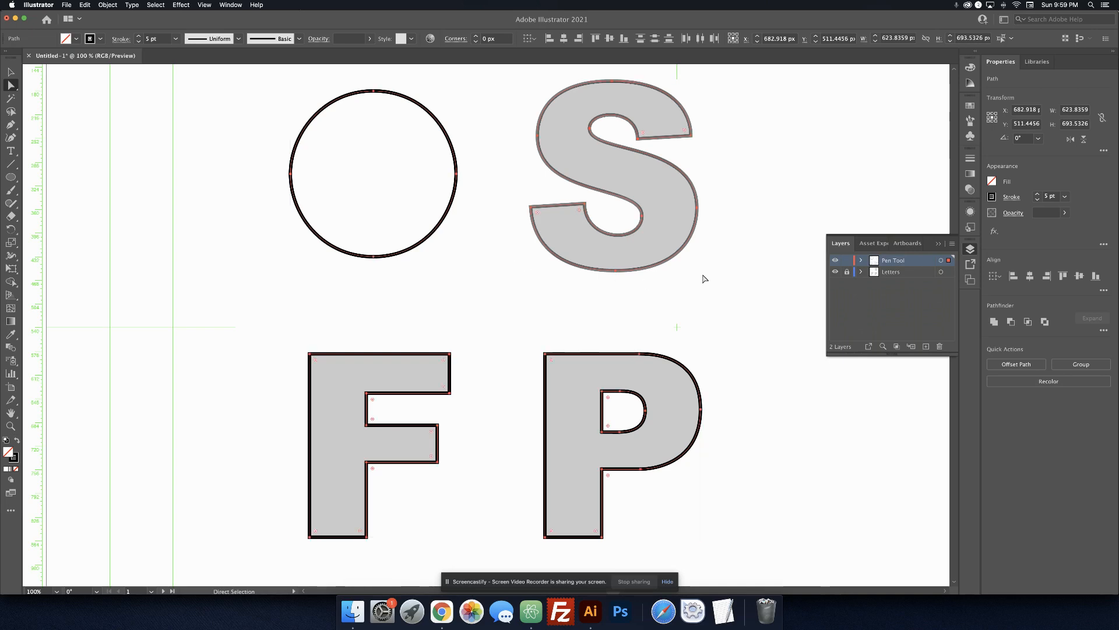
pyautogui.moveTo(733, 288)
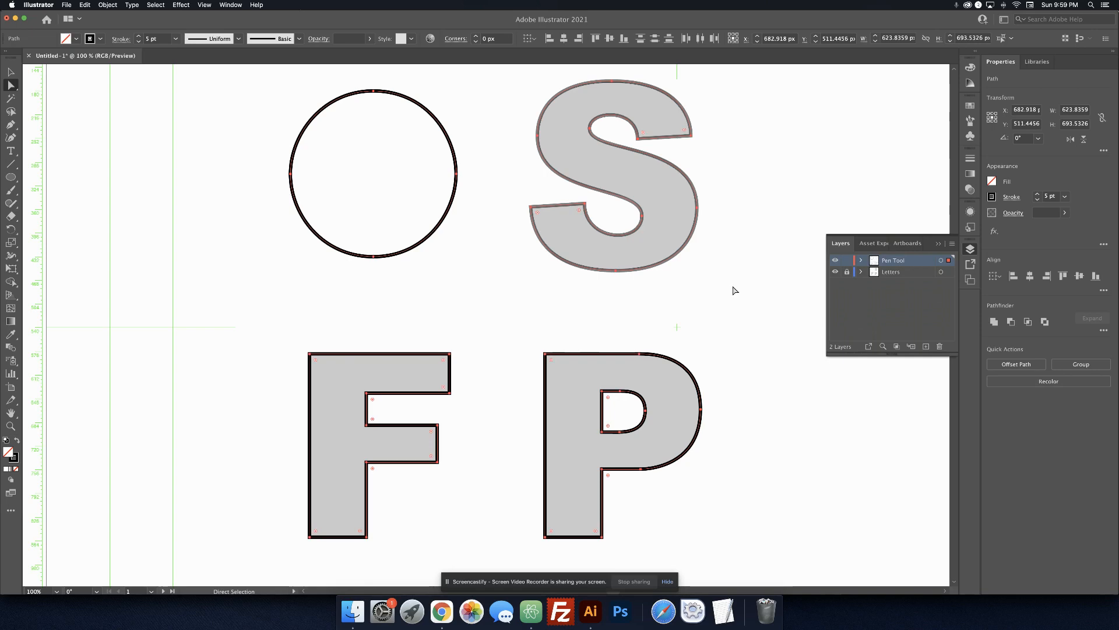
pyautogui.moveTo(724, 324)
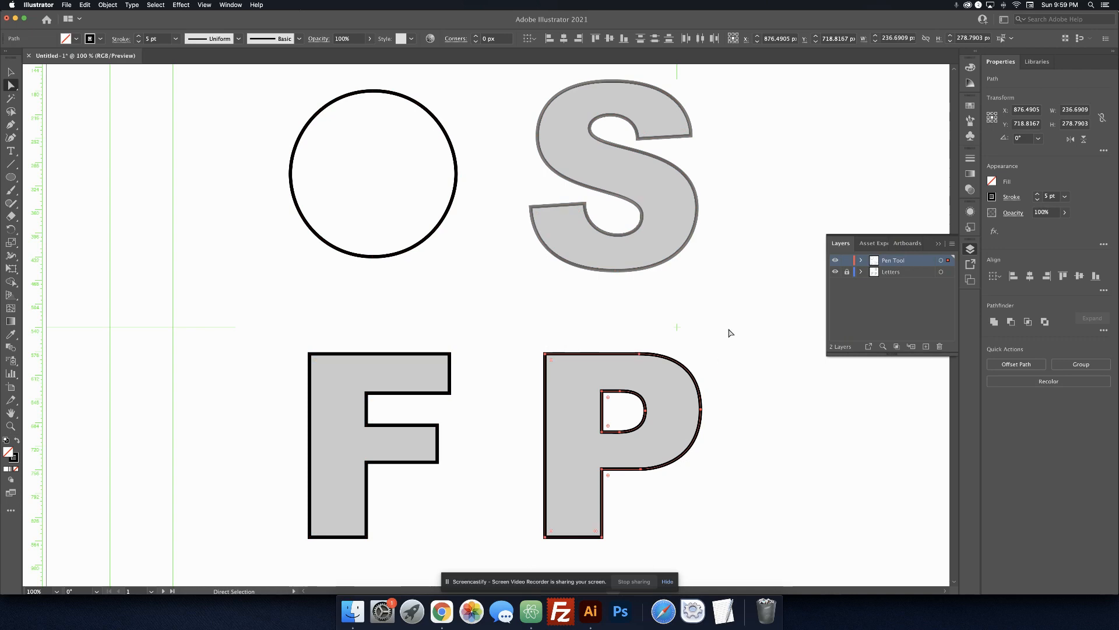
pyautogui.press('cmd+a')
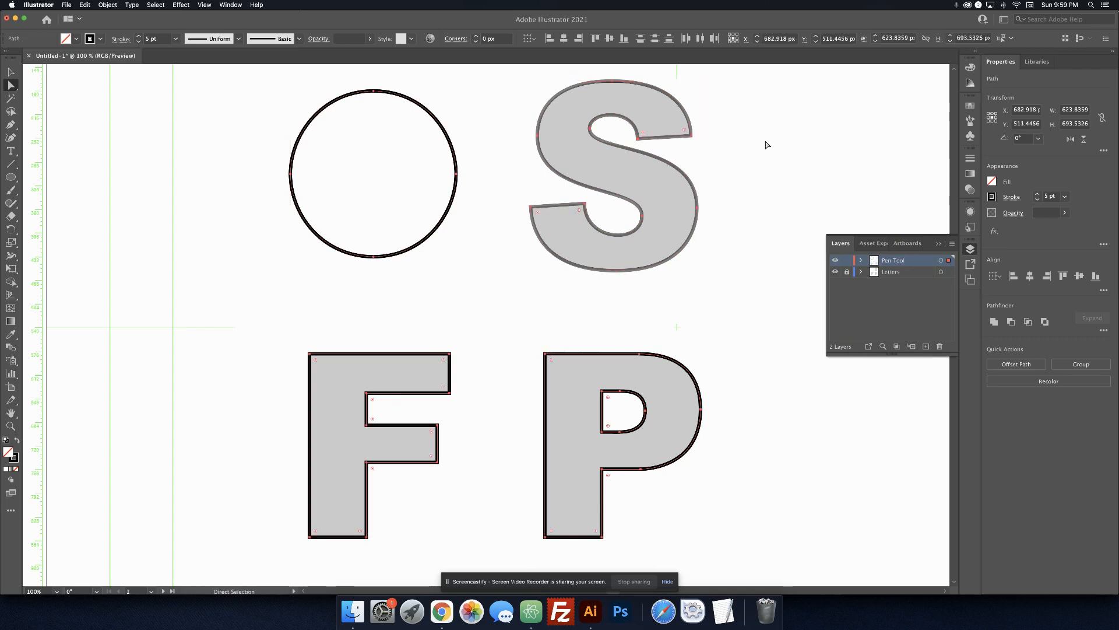
pyautogui.moveTo(726, 203)
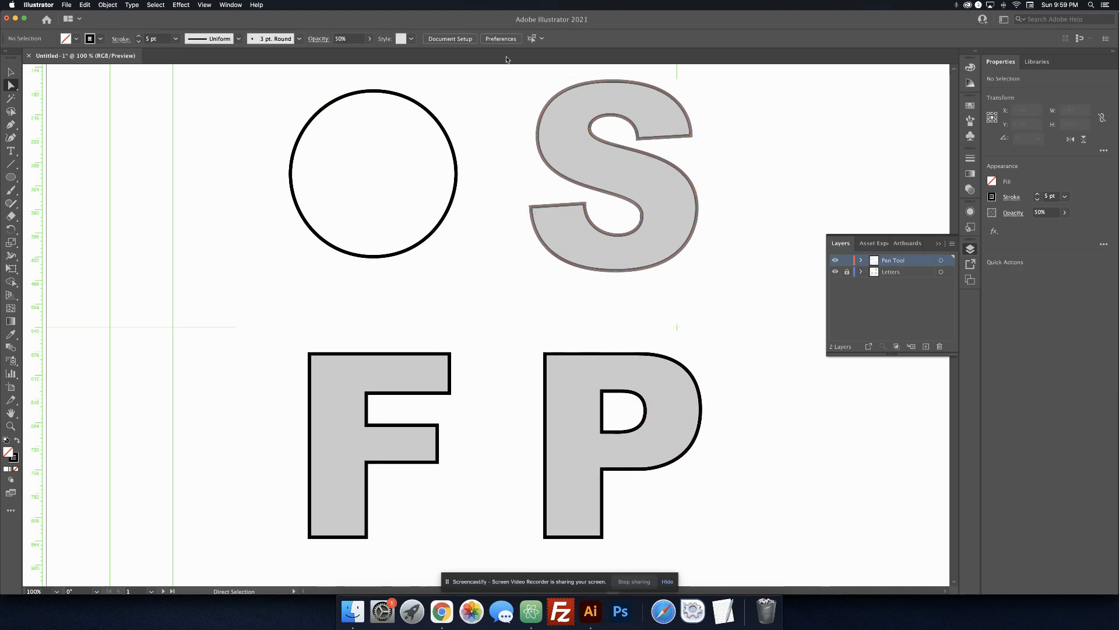
# Select the P outline and reveal the anchor and curve handles of its rounded top
pyautogui.click(612, 175)
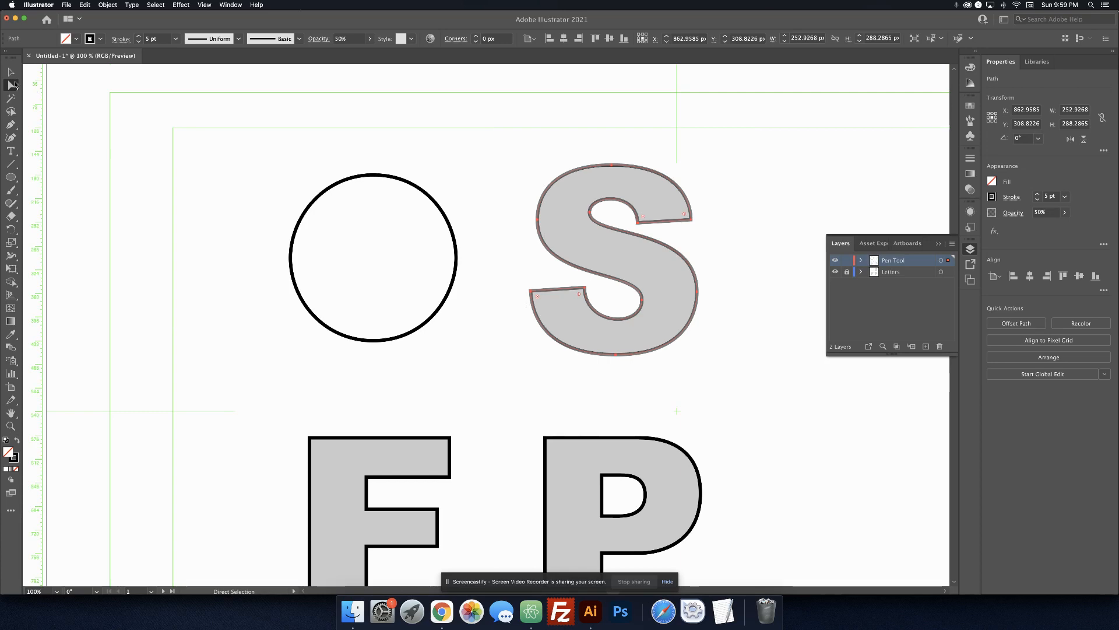
pyautogui.click(11, 84)
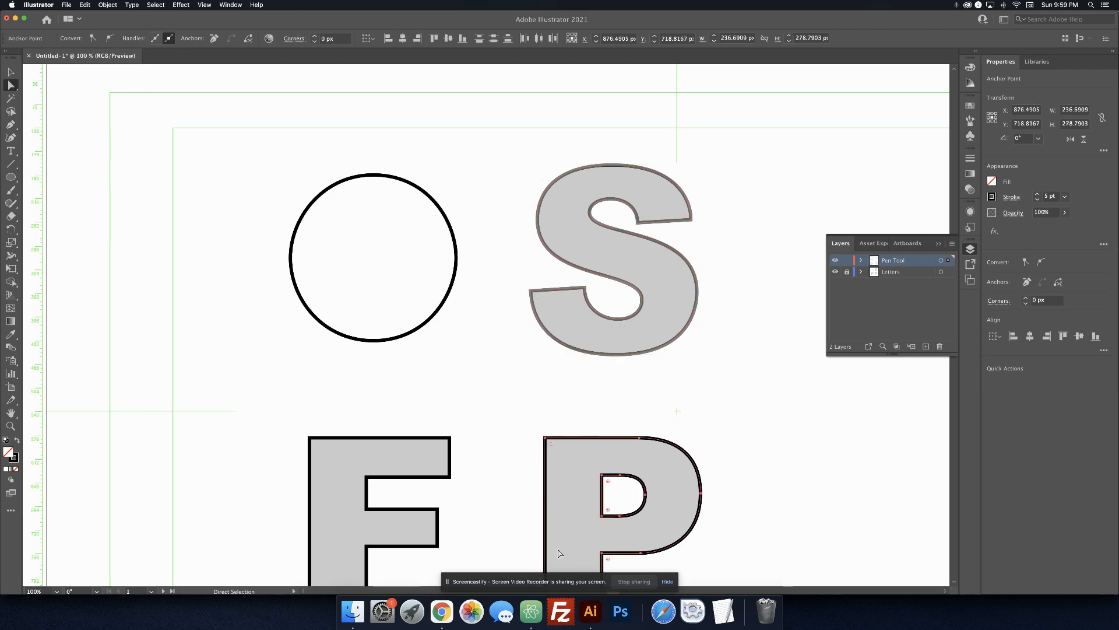
pyautogui.scroll(-3)
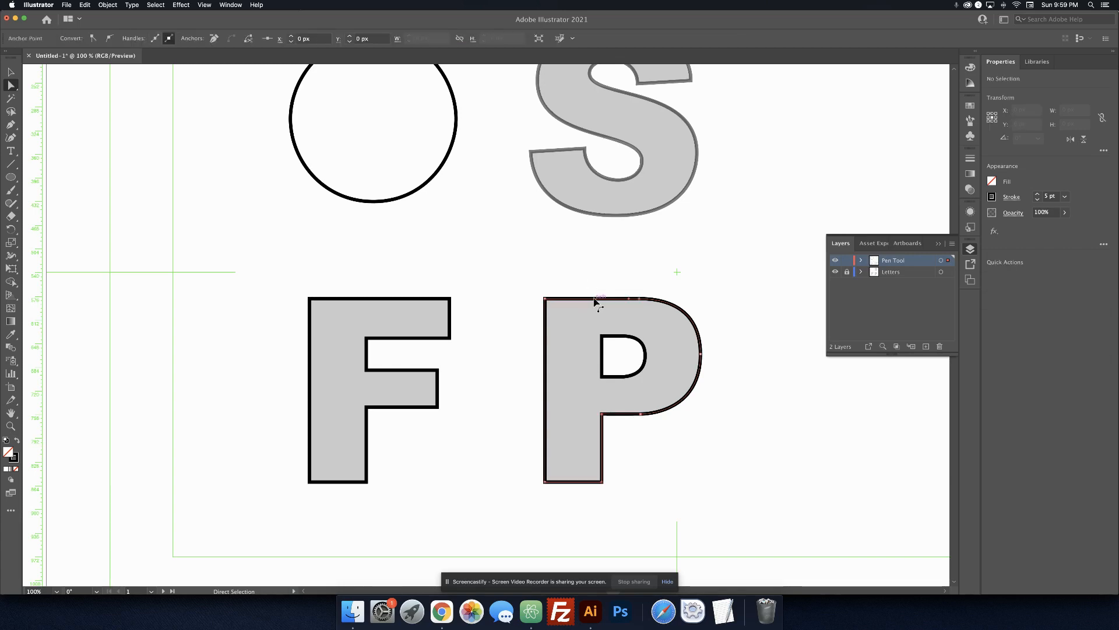
pyautogui.click(599, 300)
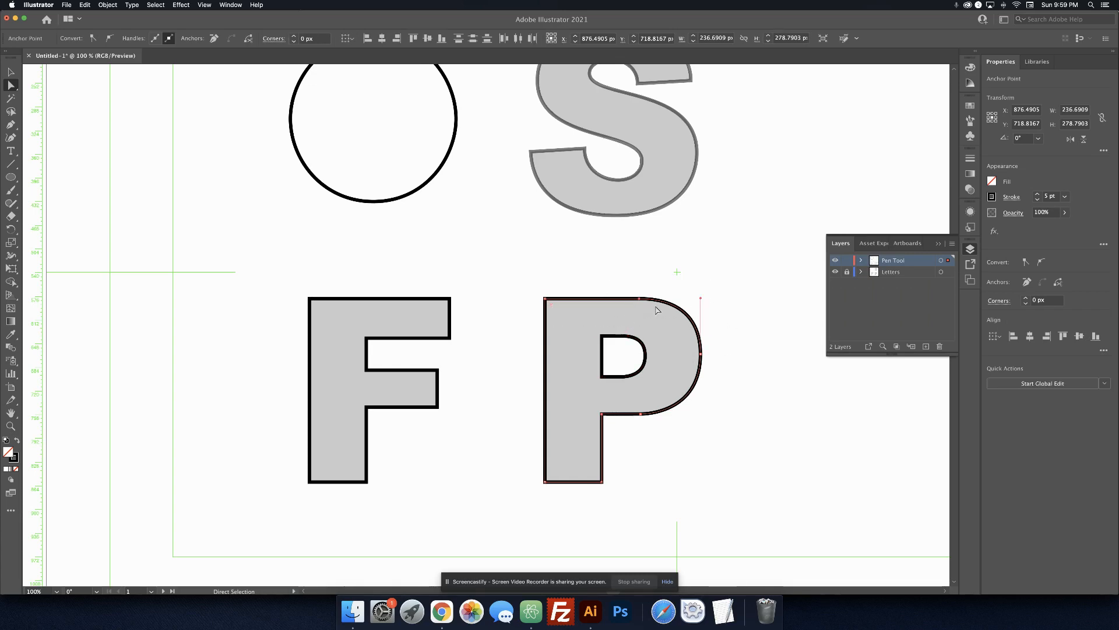
pyautogui.click(712, 502)
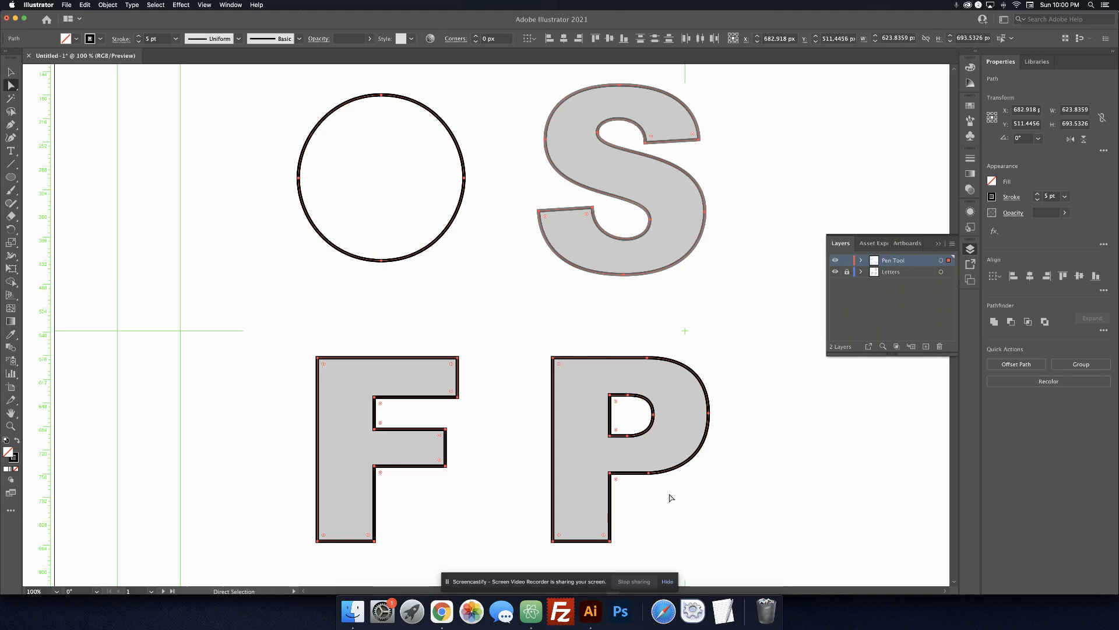
pyautogui.moveTo(750, 273)
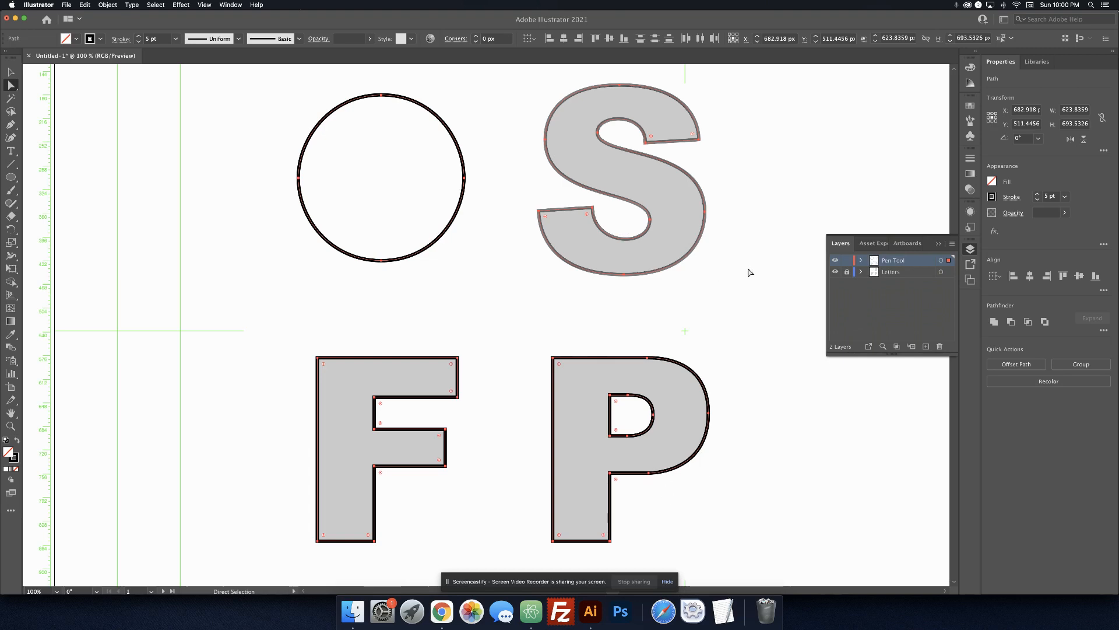
pyautogui.moveTo(742, 278)
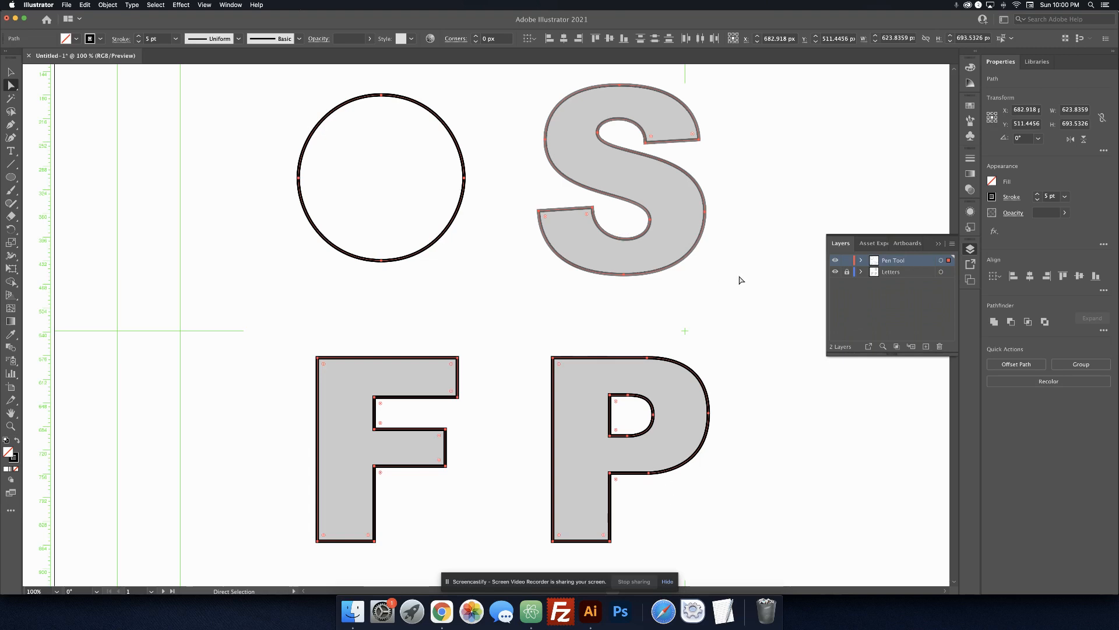